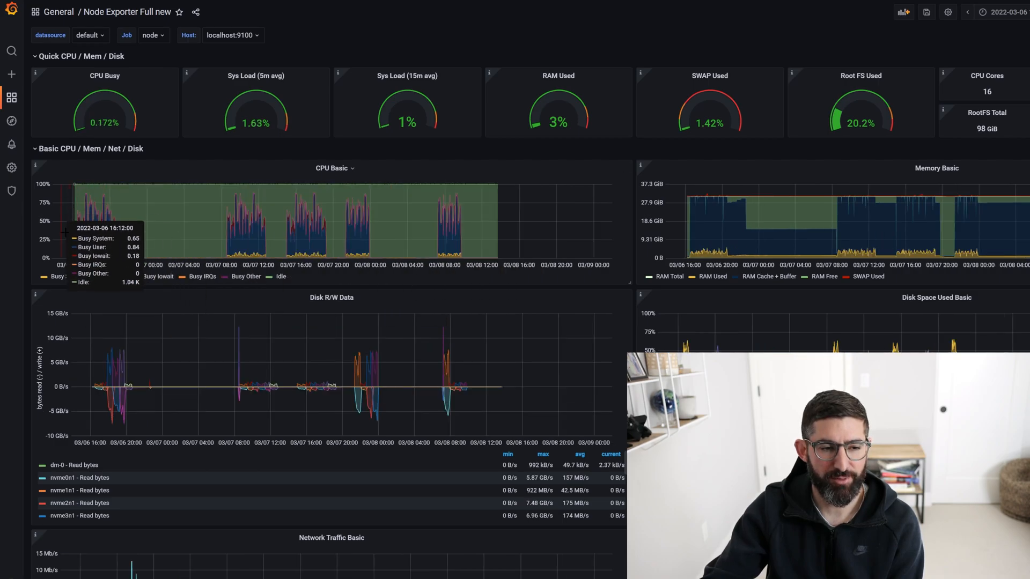
{"action": "mouse_move", "coordinate": [129, 257]}
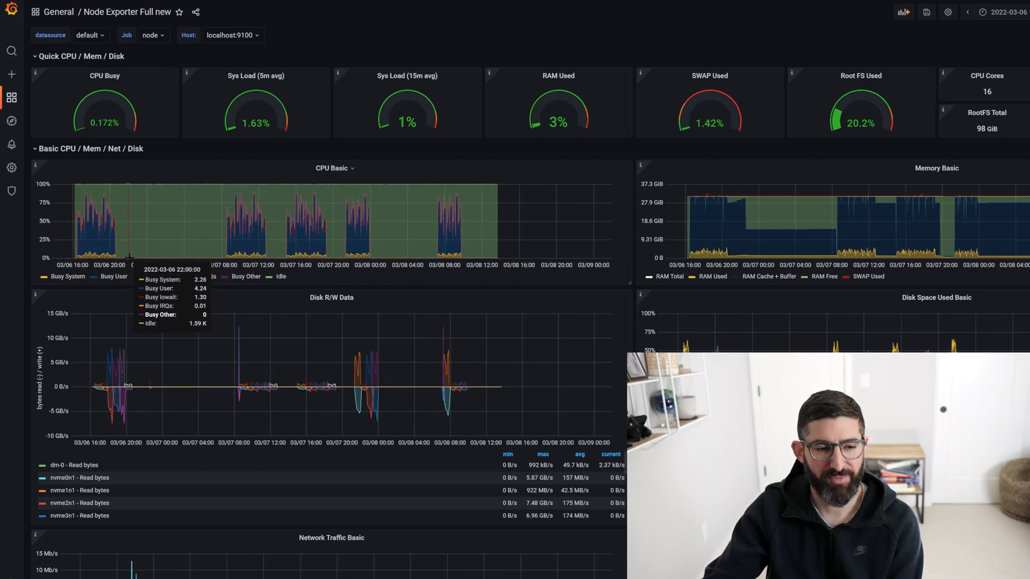
{"action": "mouse_move", "coordinate": [264, 248]}
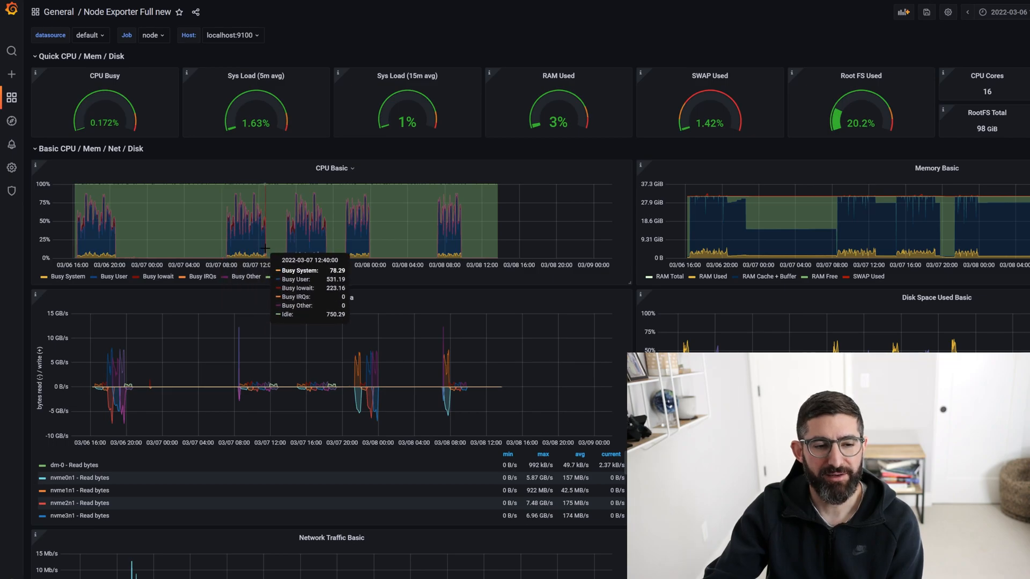
{"action": "mouse_move", "coordinate": [268, 265]}
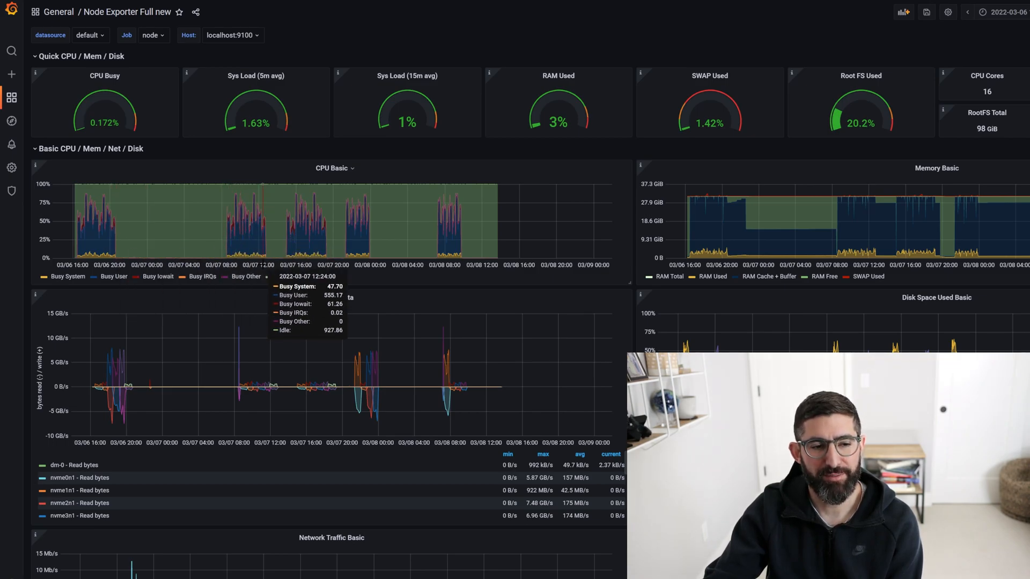
{"action": "mouse_move", "coordinate": [408, 286]}
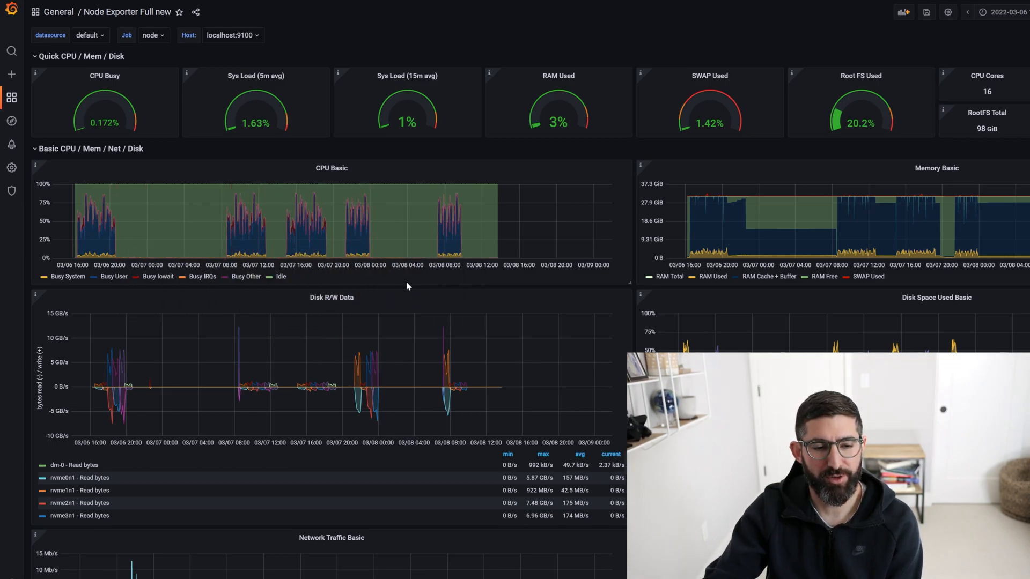
{"action": "mouse_move", "coordinate": [463, 232]}
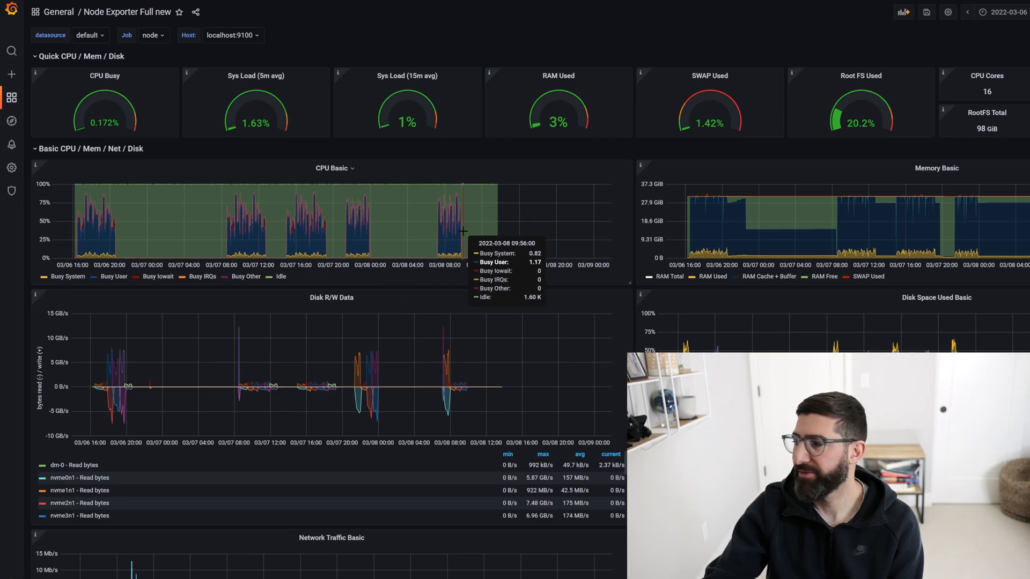
{"action": "mouse_move", "coordinate": [423, 242]}
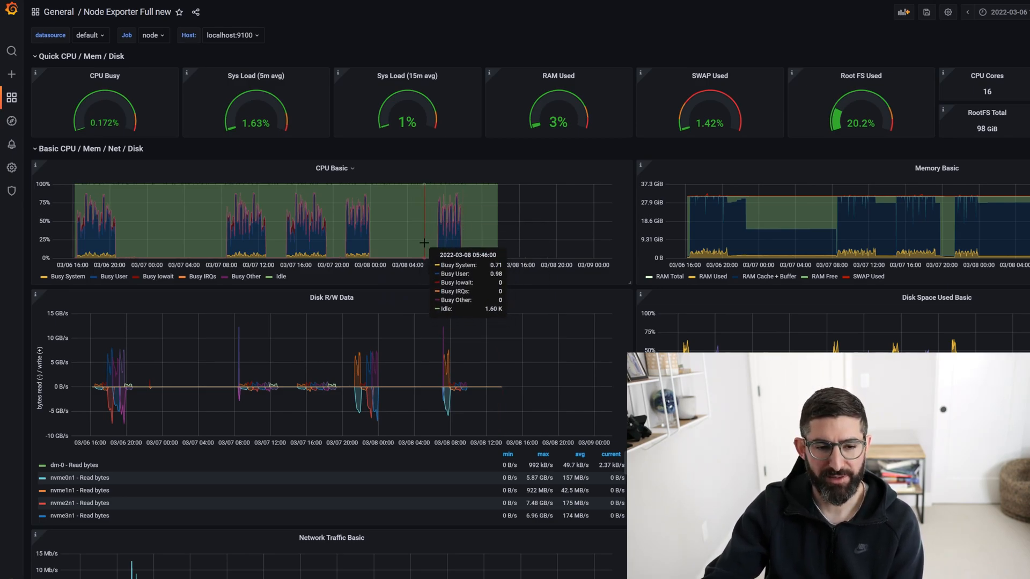
{"action": "mouse_move", "coordinate": [414, 240]}
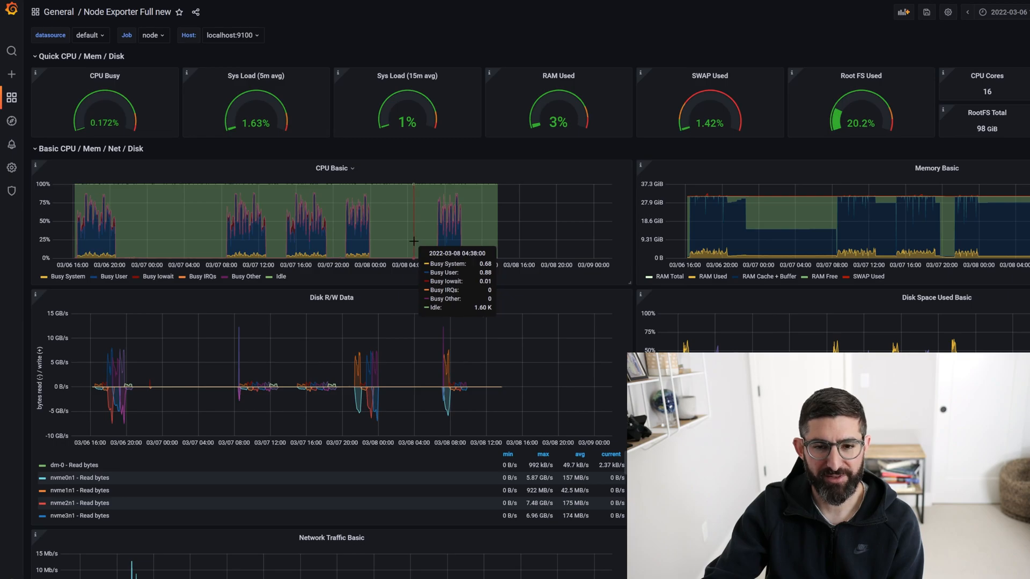
{"action": "mouse_move", "coordinate": [409, 239]}
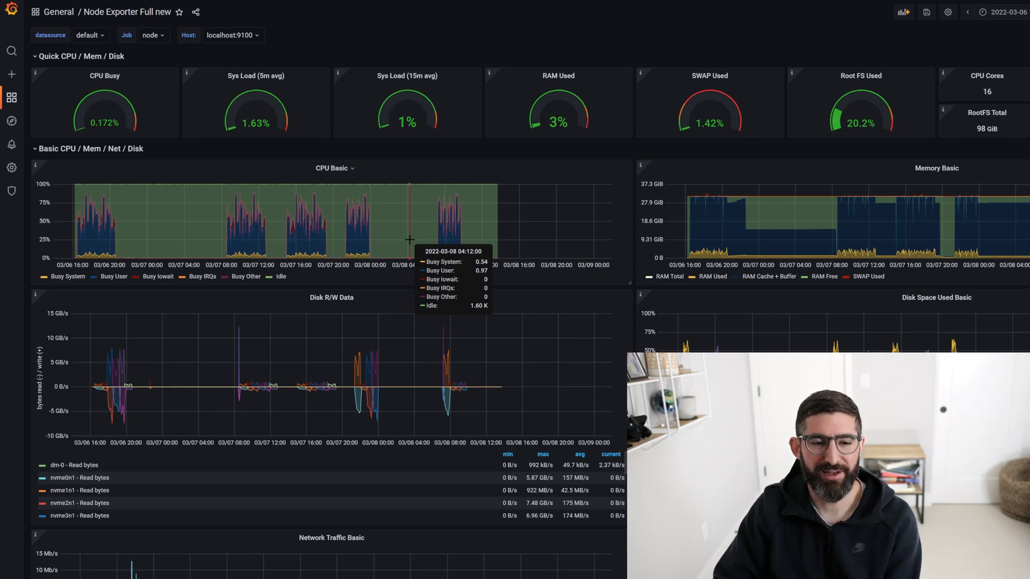
{"action": "mouse_move", "coordinate": [444, 236]}
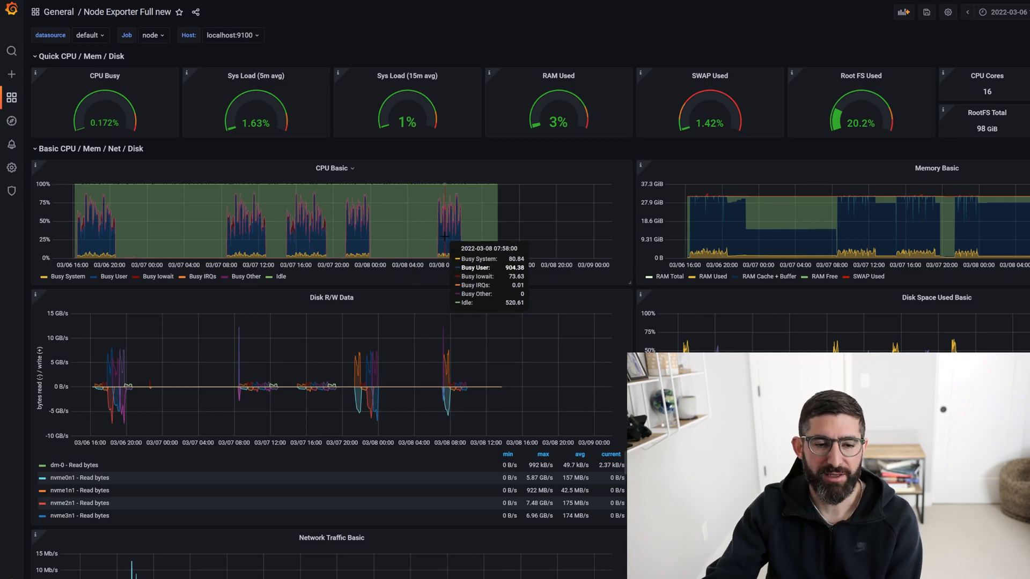
{"action": "mouse_move", "coordinate": [476, 244]}
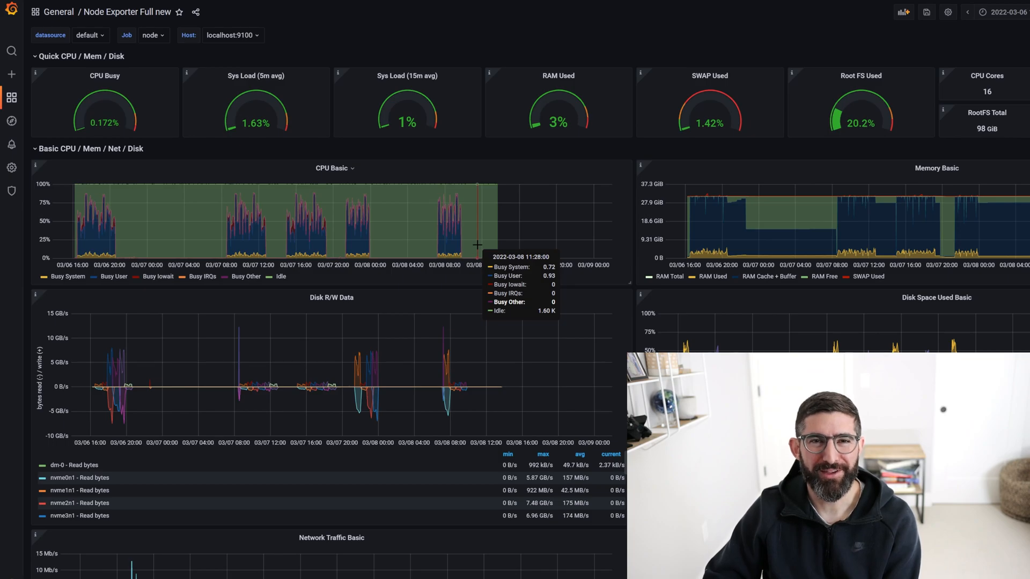
{"action": "mouse_move", "coordinate": [489, 240]}
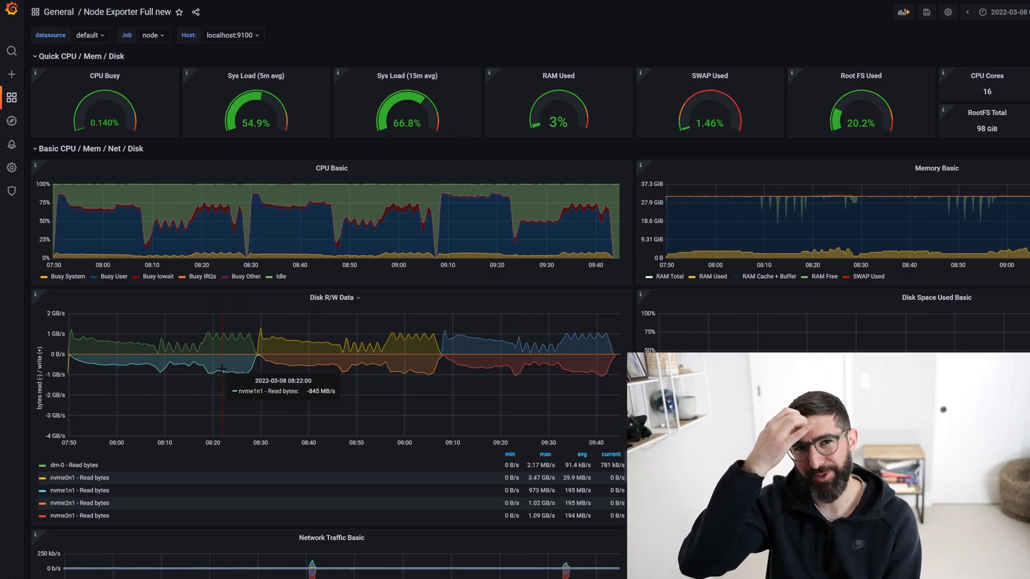
{"action": "mouse_move", "coordinate": [213, 370]}
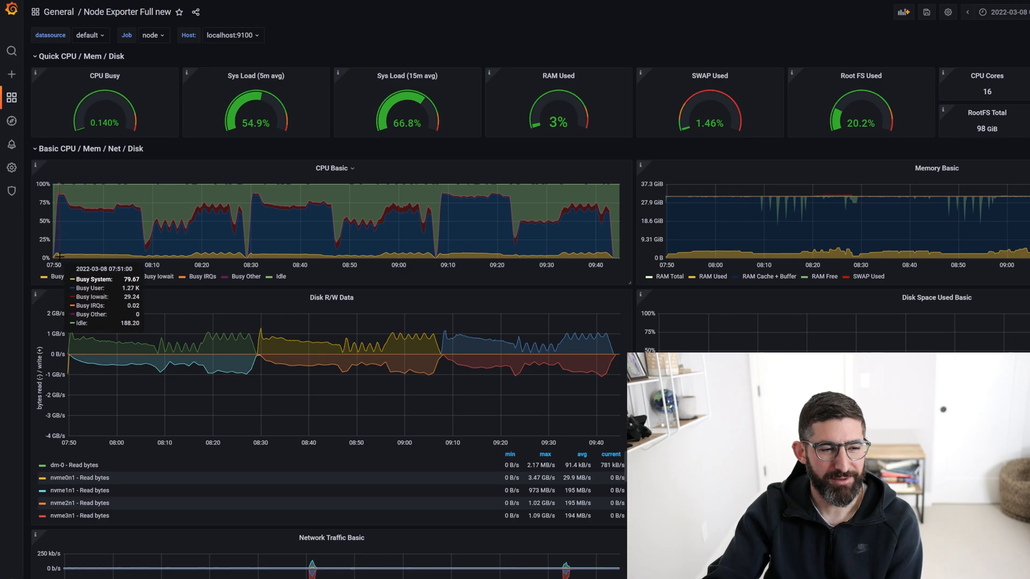
{"action": "mouse_move", "coordinate": [56, 193]}
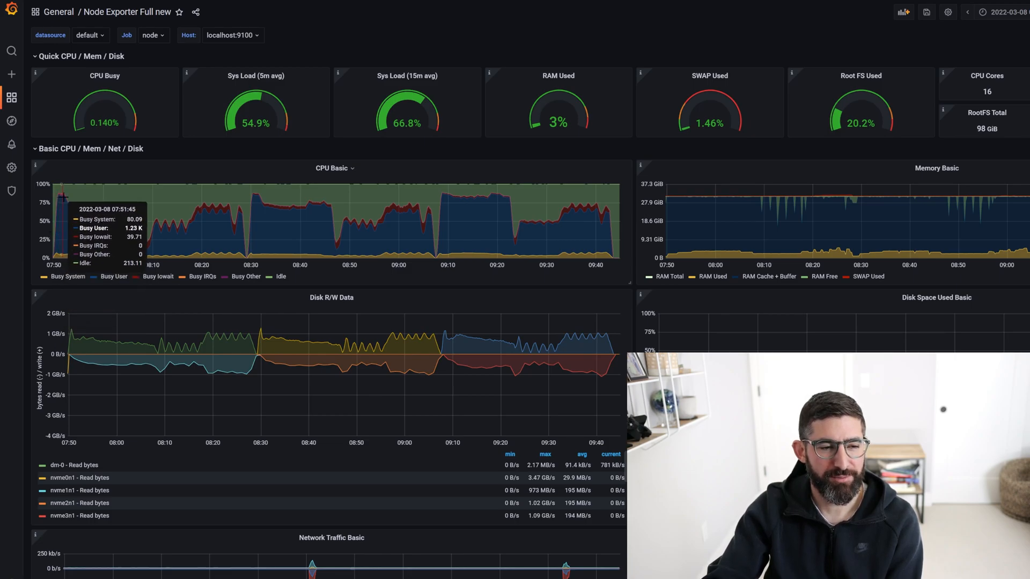
{"action": "mouse_move", "coordinate": [49, 209]}
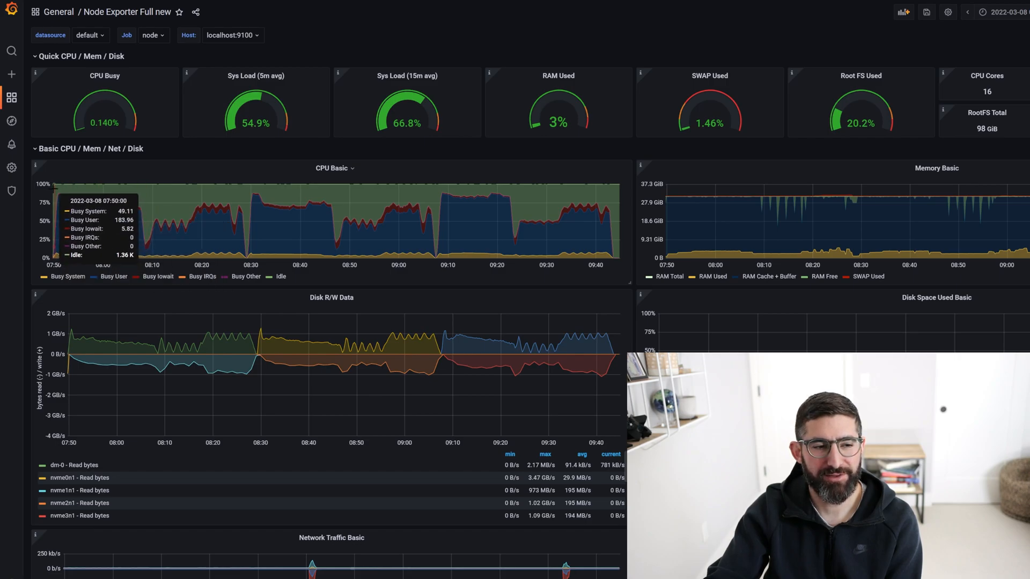
{"action": "mouse_move", "coordinate": [376, 188]}
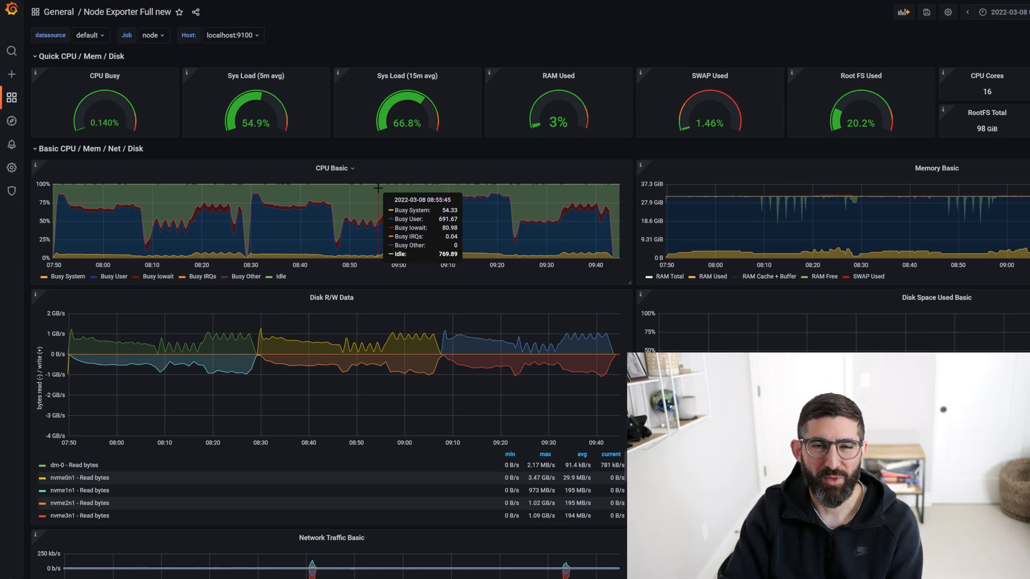
{"action": "mouse_move", "coordinate": [109, 207]}
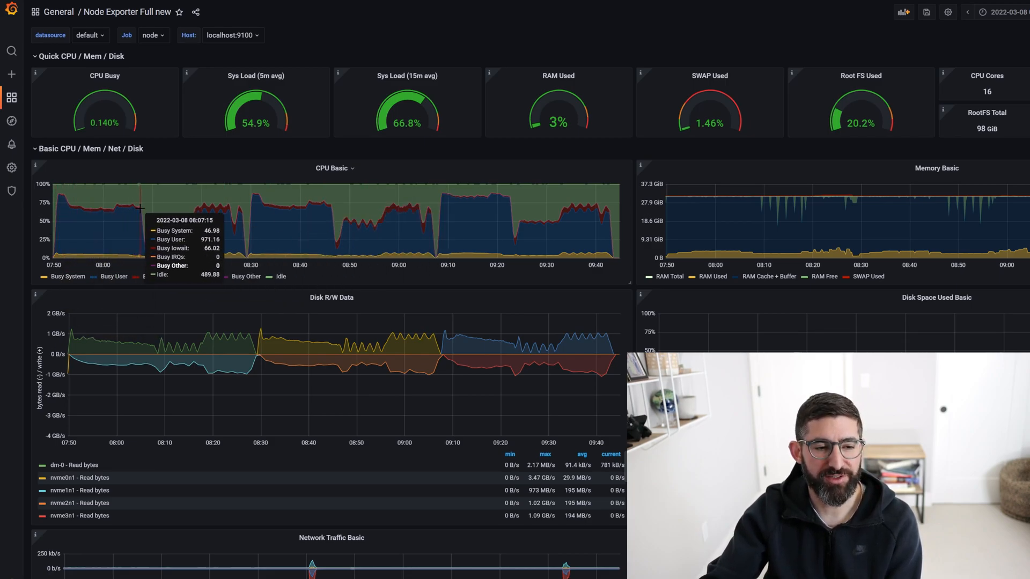
{"action": "mouse_move", "coordinate": [138, 207]}
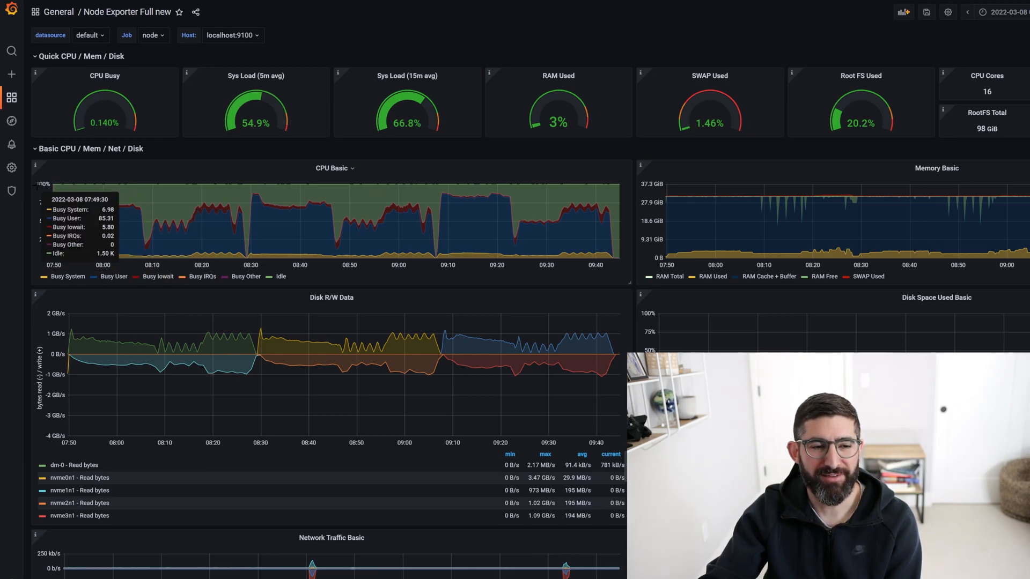
{"action": "mouse_move", "coordinate": [145, 191]}
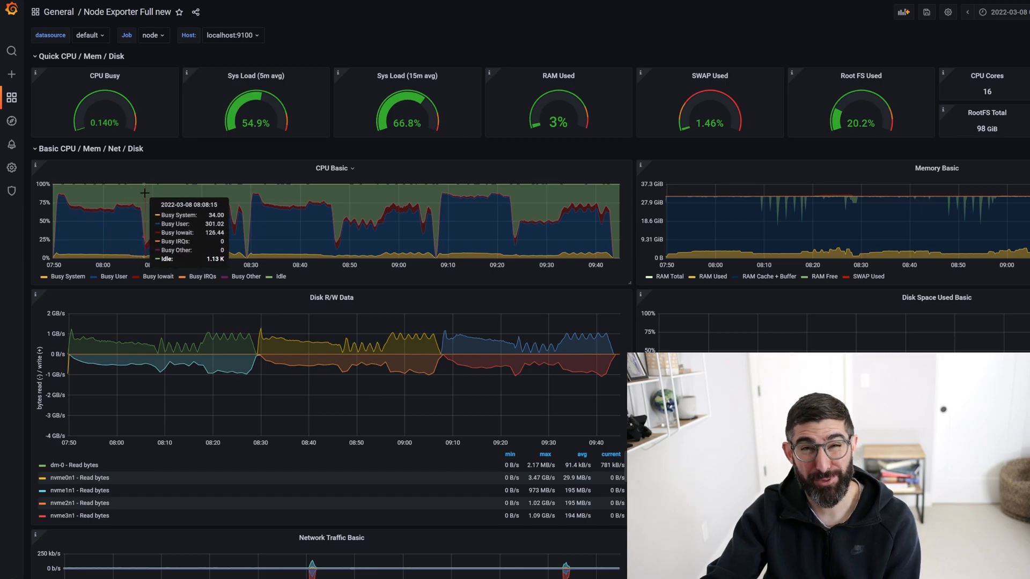
{"action": "mouse_move", "coordinate": [144, 187]}
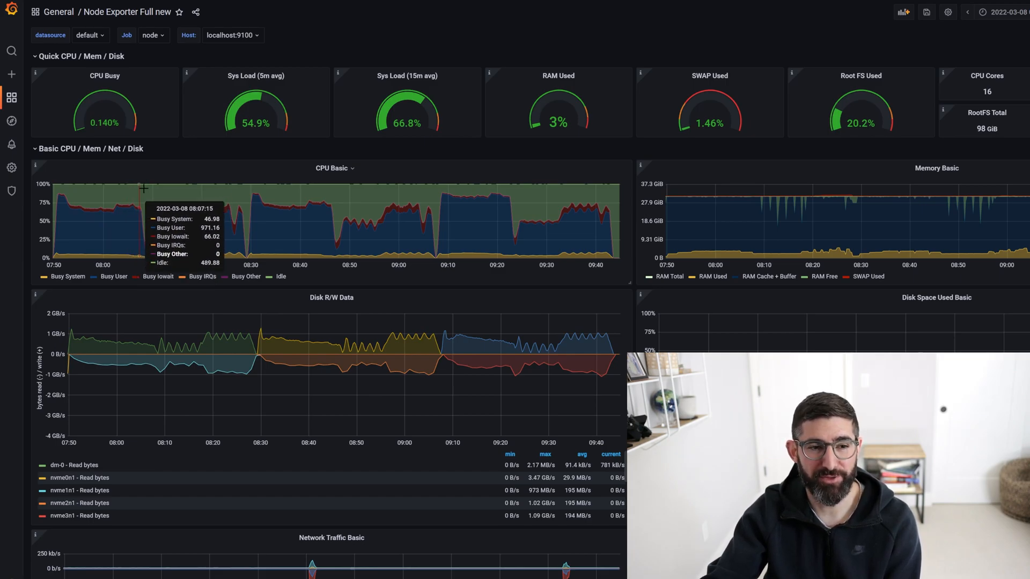
{"action": "mouse_move", "coordinate": [166, 232]}
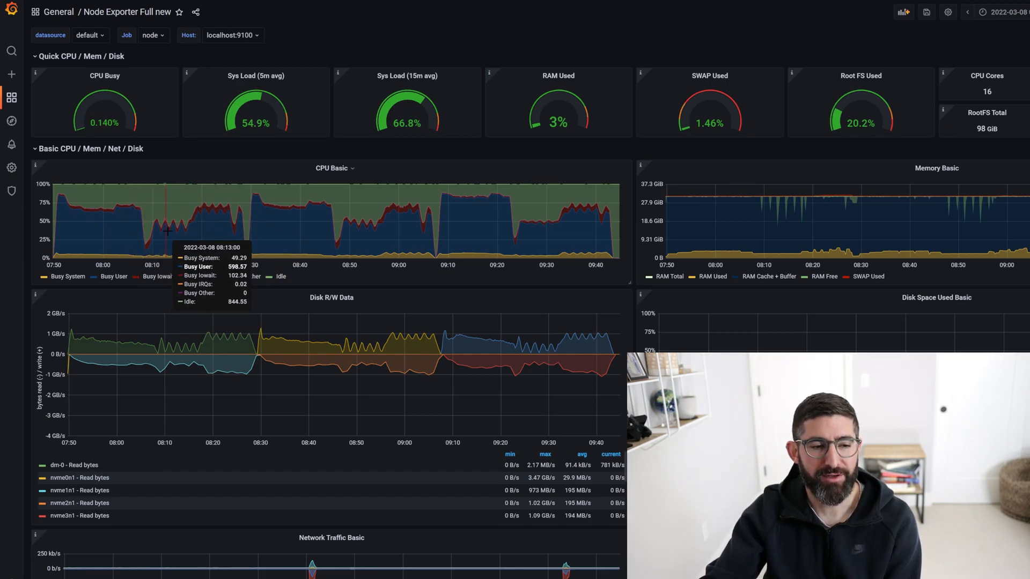
{"action": "mouse_move", "coordinate": [236, 236]}
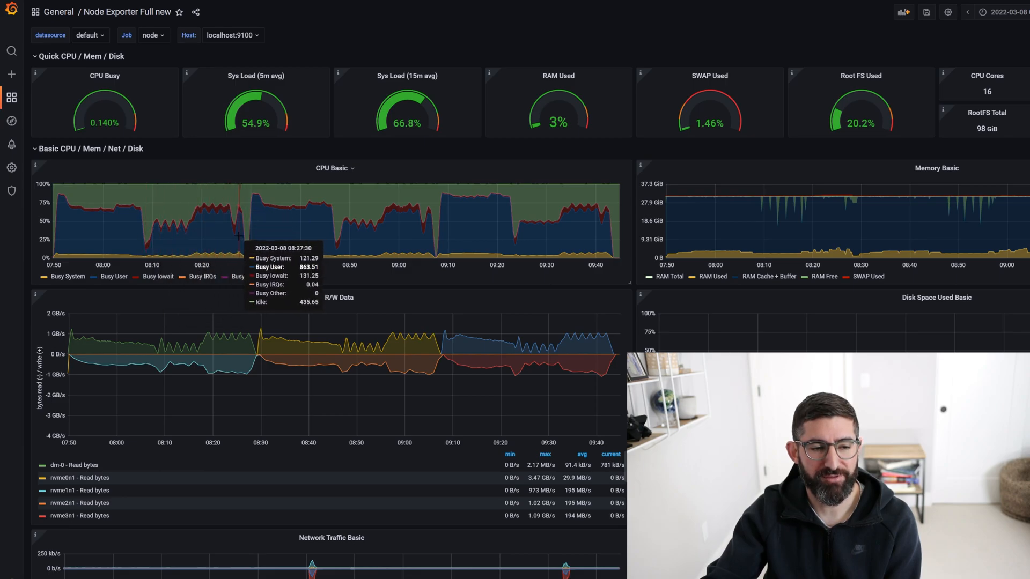
{"action": "mouse_move", "coordinate": [238, 236]}
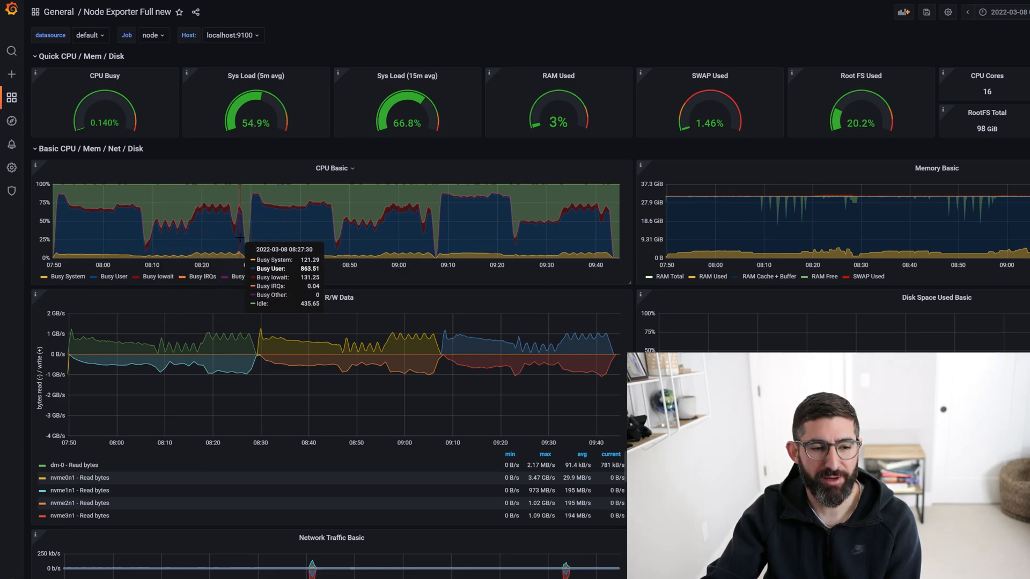
{"action": "mouse_move", "coordinate": [158, 228]}
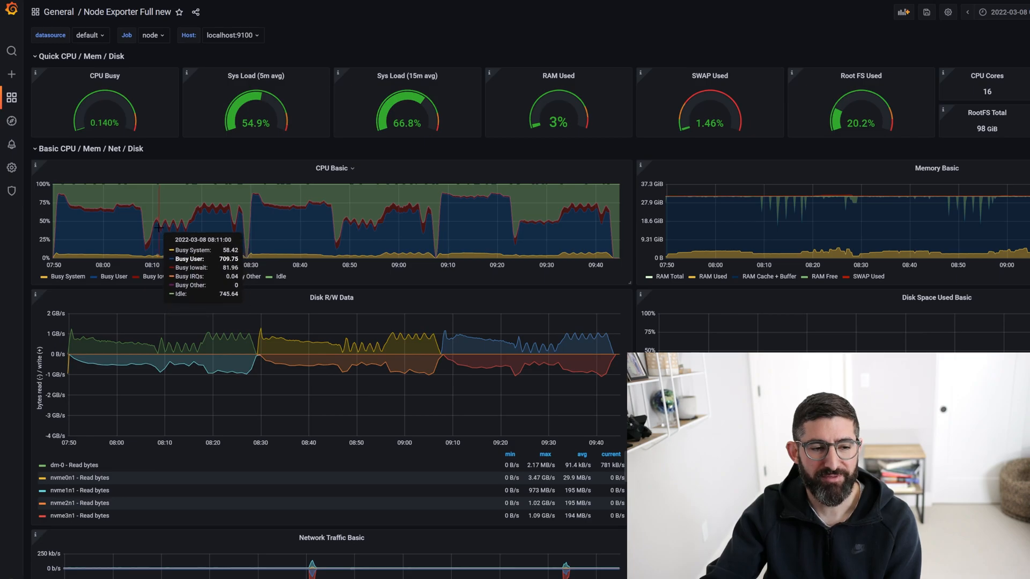
{"action": "mouse_move", "coordinate": [204, 217]}
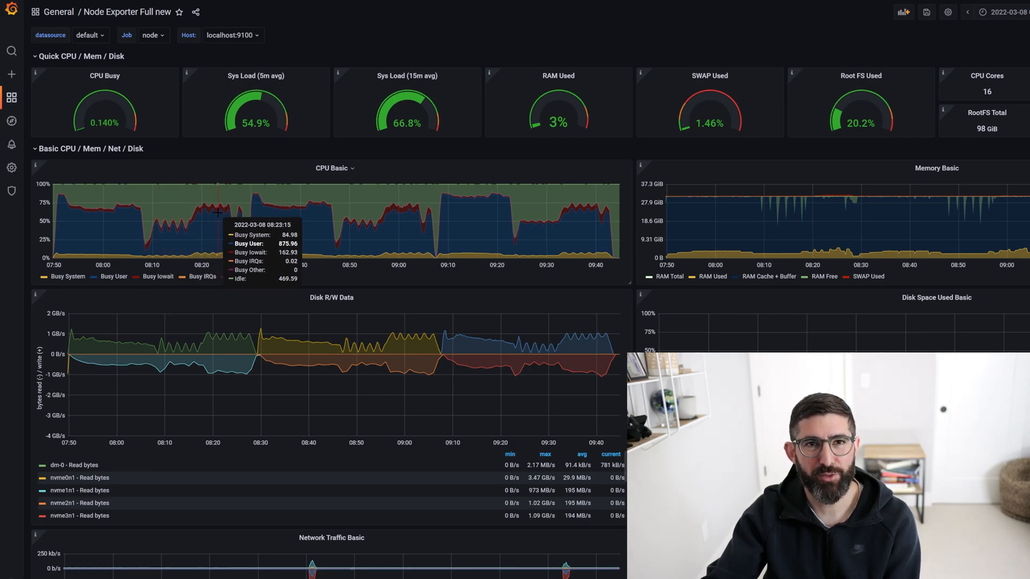
{"action": "mouse_move", "coordinate": [208, 218]}
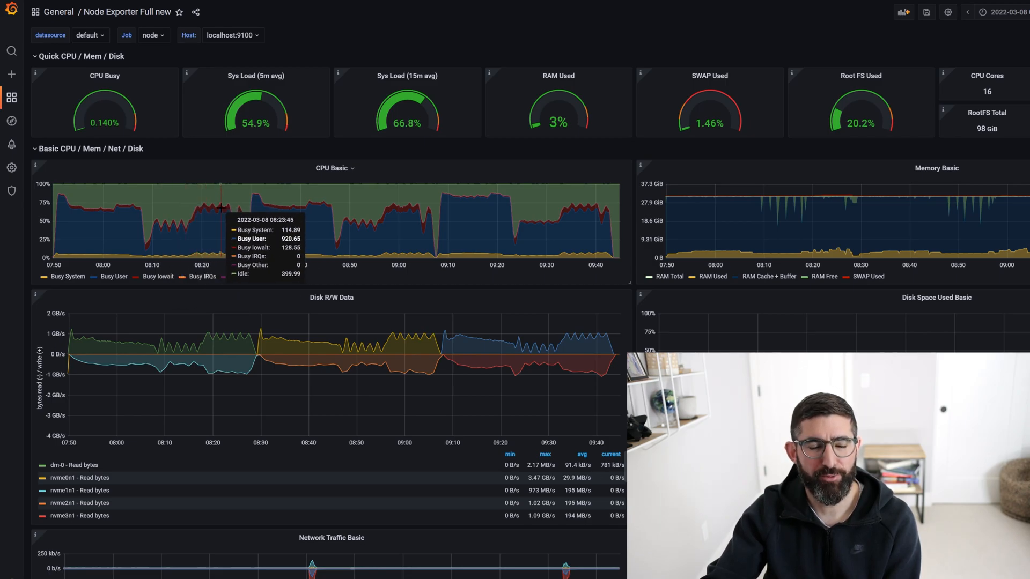
{"action": "mouse_move", "coordinate": [222, 224]}
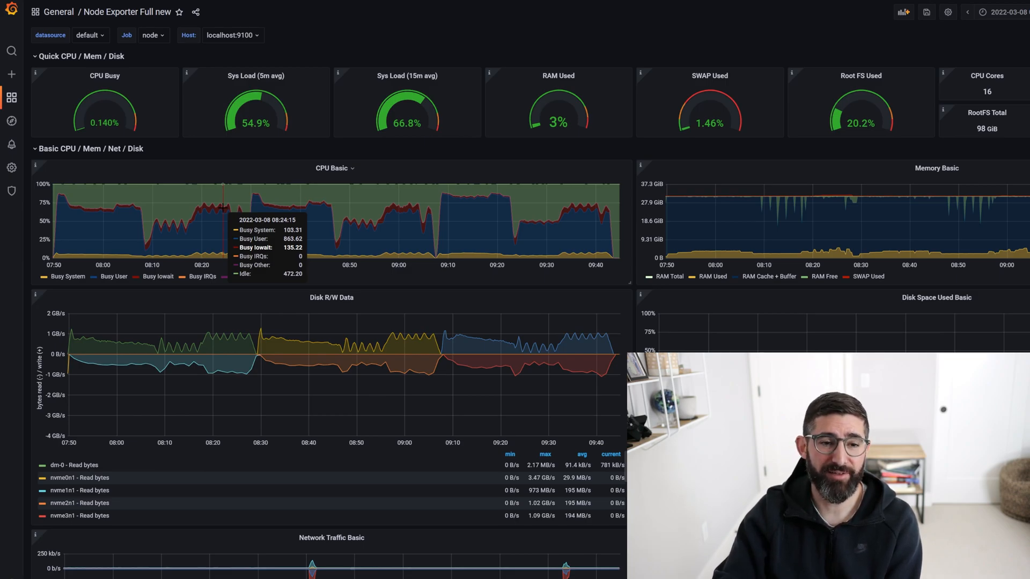
{"action": "mouse_move", "coordinate": [79, 204]}
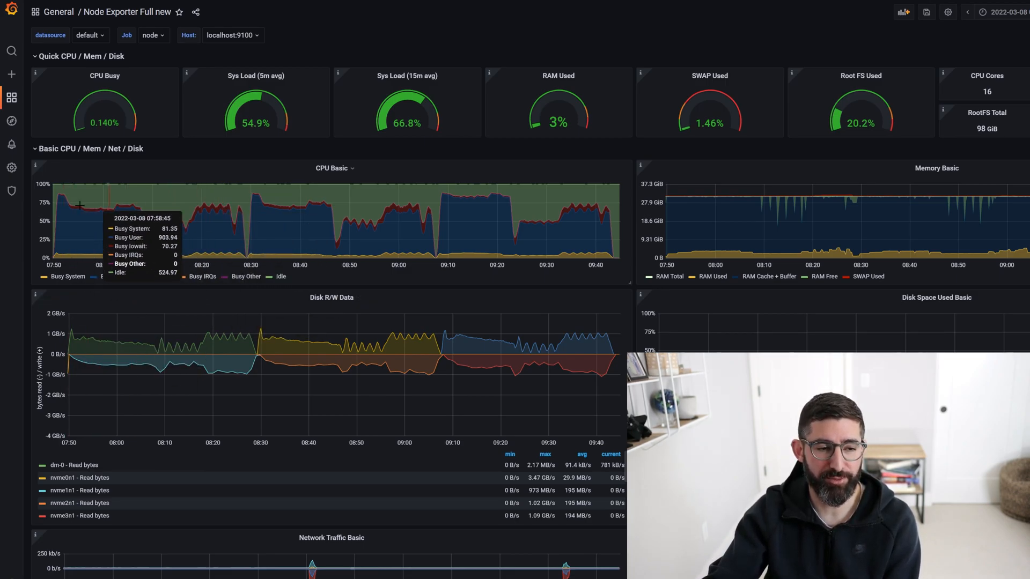
{"action": "mouse_move", "coordinate": [416, 242]}
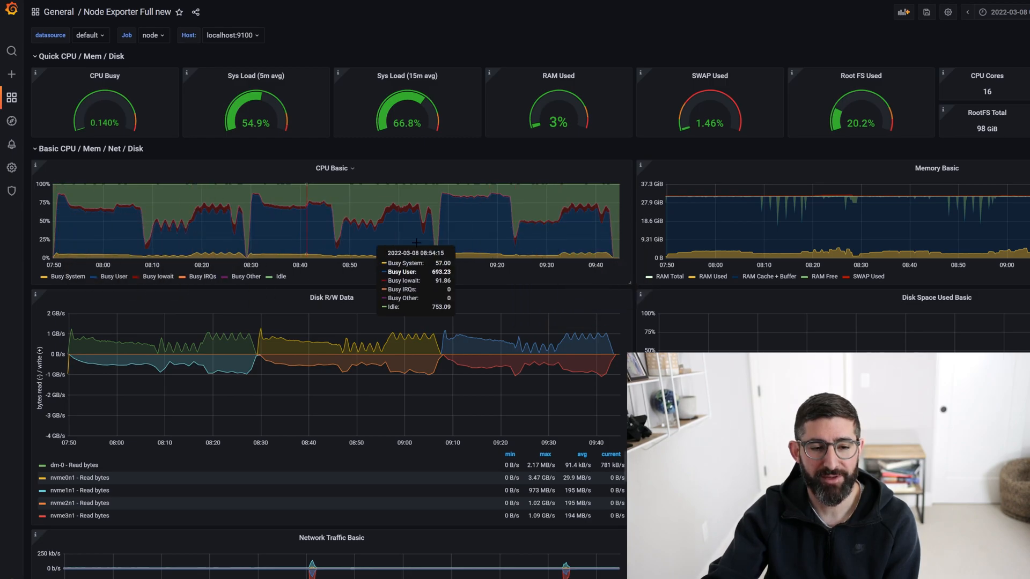
{"action": "mouse_move", "coordinate": [408, 223]}
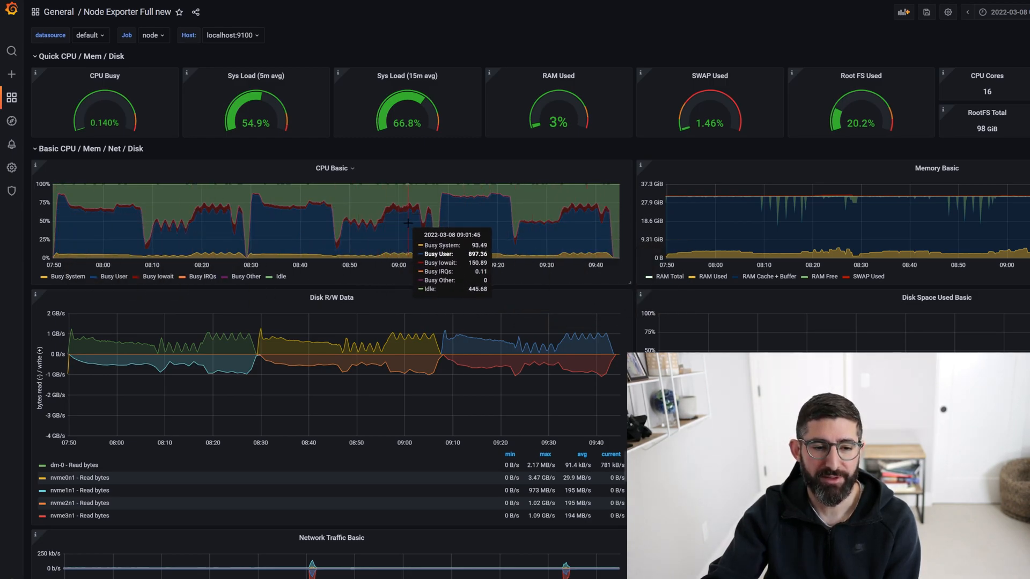
{"action": "mouse_move", "coordinate": [118, 222]}
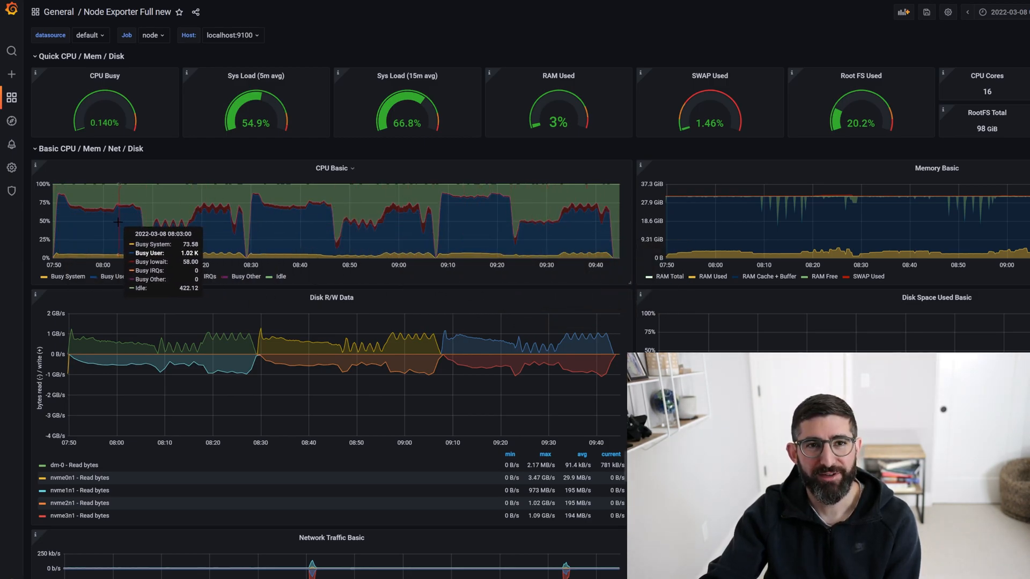
{"action": "mouse_move", "coordinate": [221, 219]}
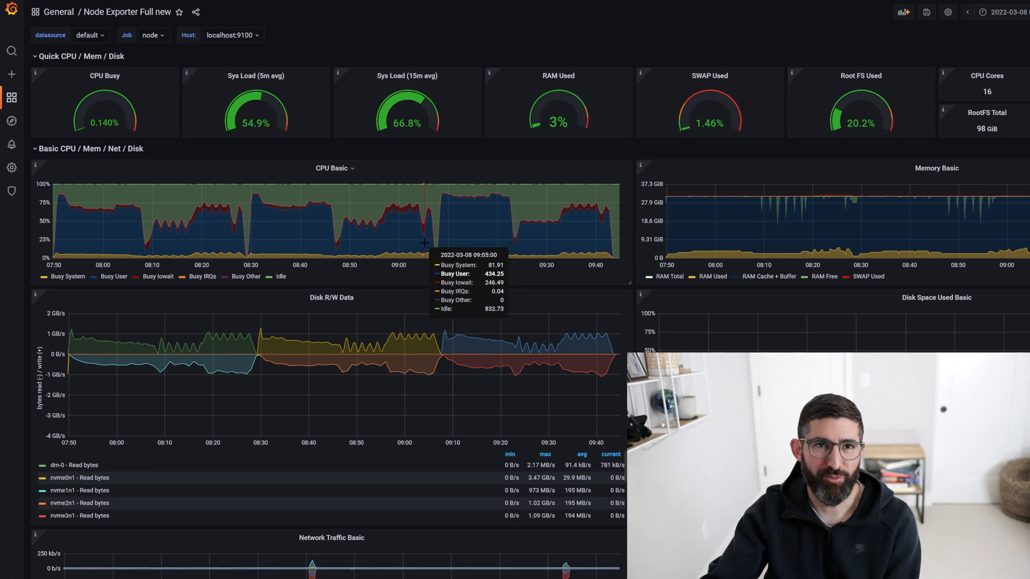
{"action": "mouse_move", "coordinate": [425, 236]}
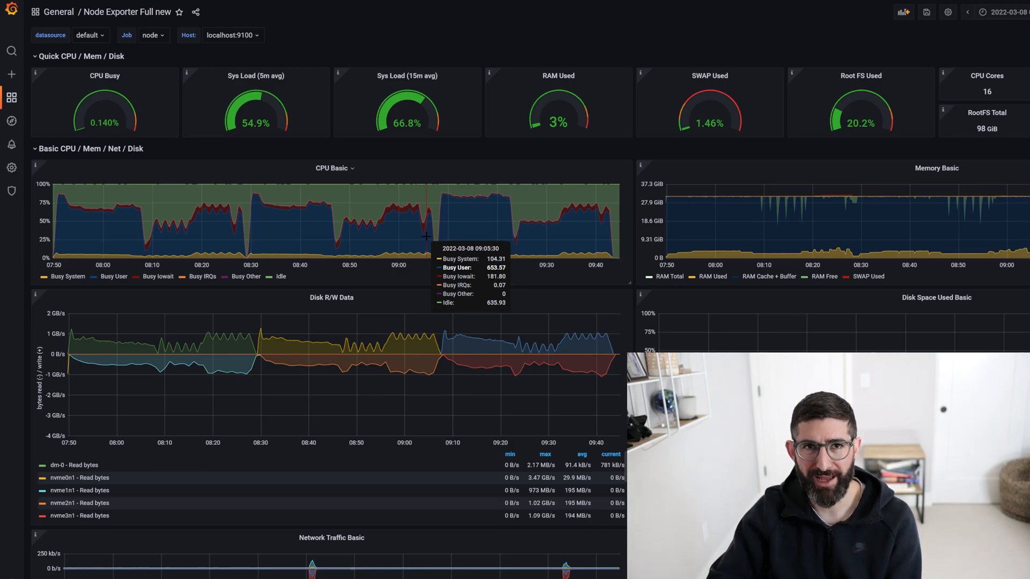
{"action": "mouse_move", "coordinate": [375, 190]}
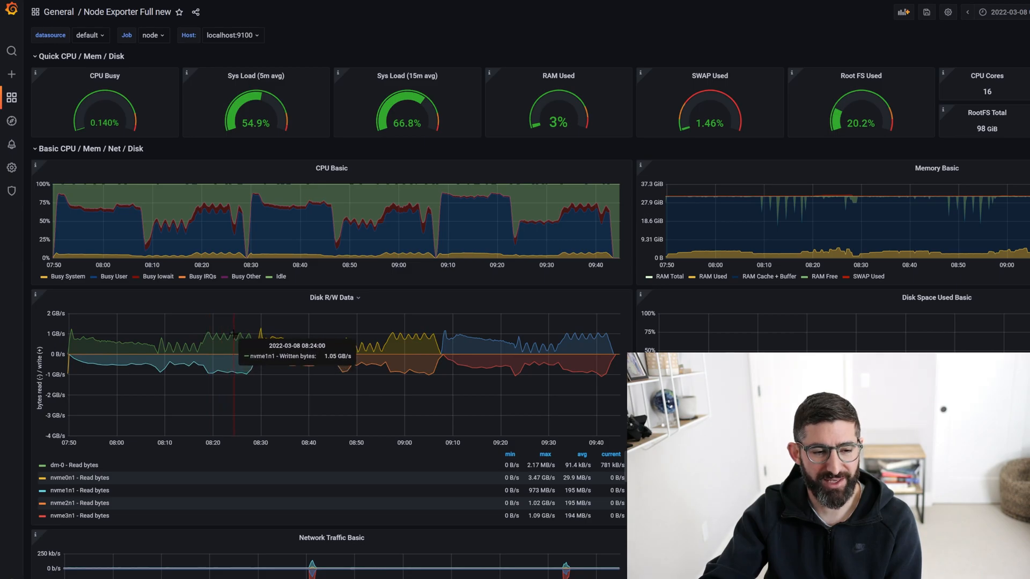
{"action": "mouse_move", "coordinate": [236, 478]}
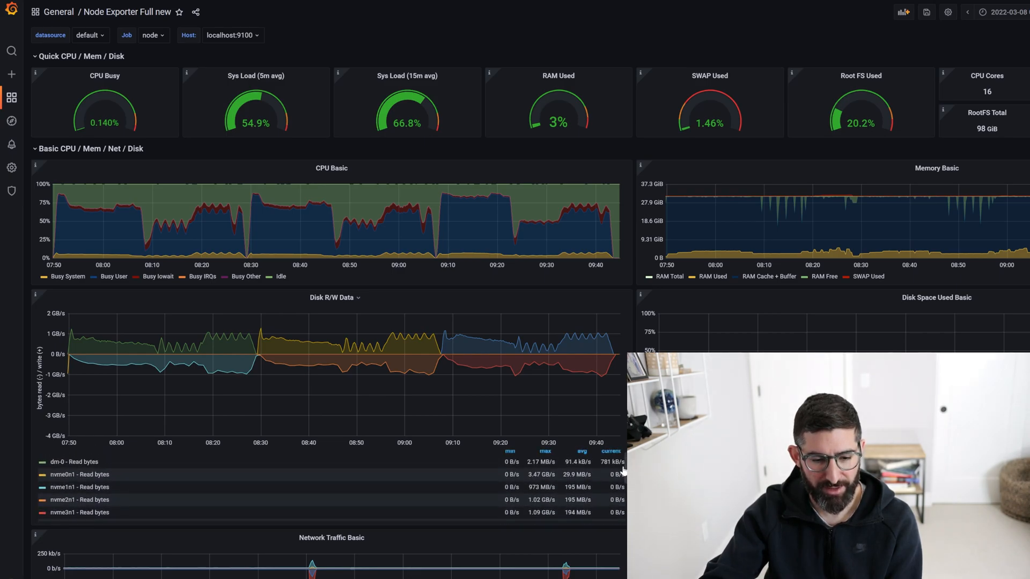
{"action": "mouse_move", "coordinate": [549, 536]}
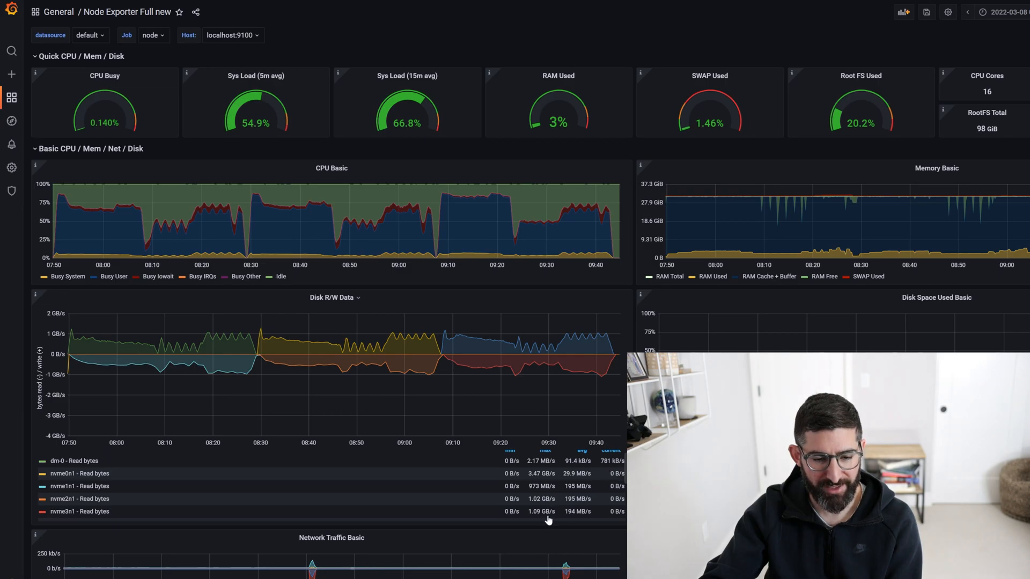
{"action": "mouse_move", "coordinate": [278, 207]}
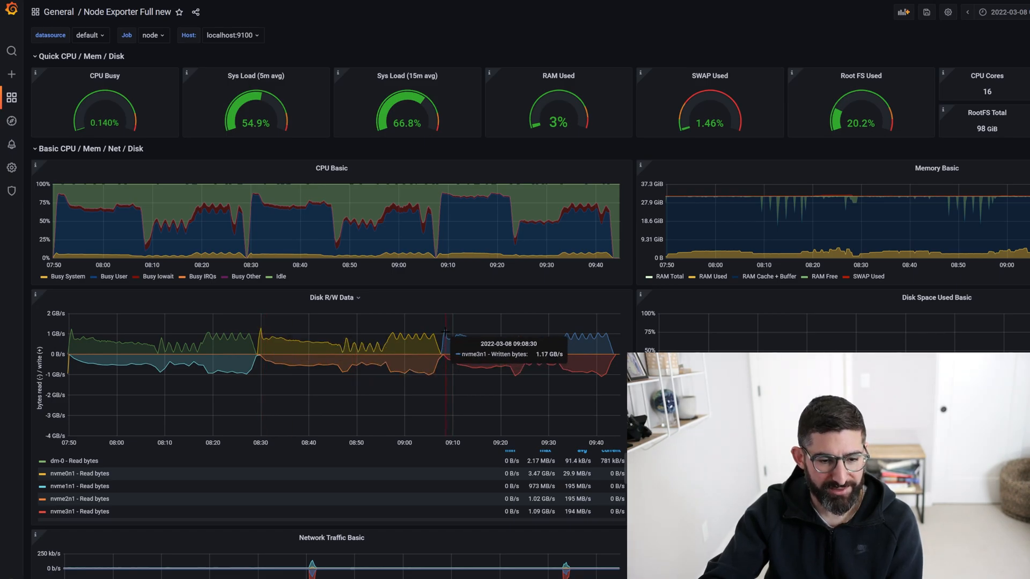
{"action": "mouse_move", "coordinate": [522, 405]}
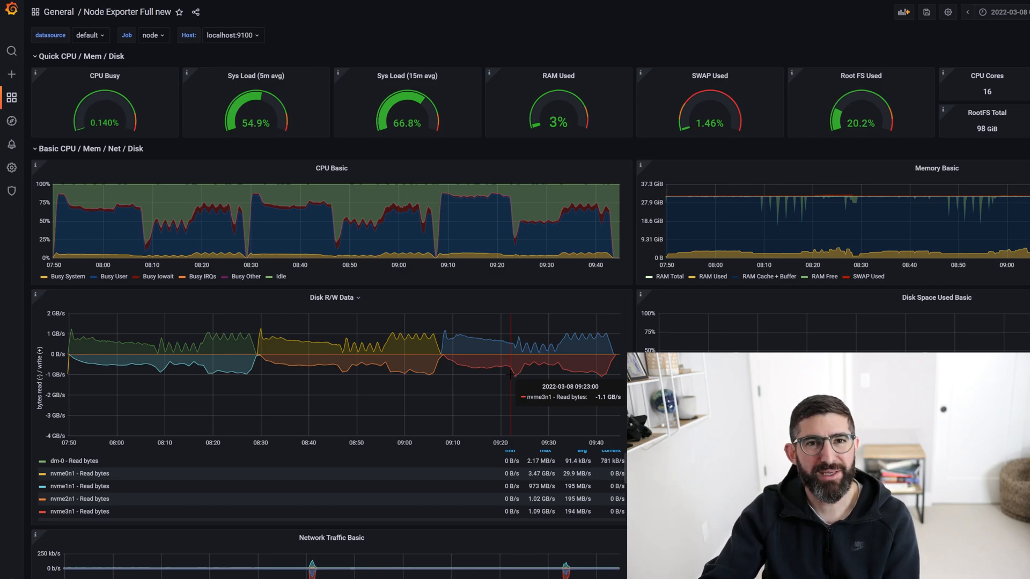
{"action": "mouse_move", "coordinate": [452, 328]}
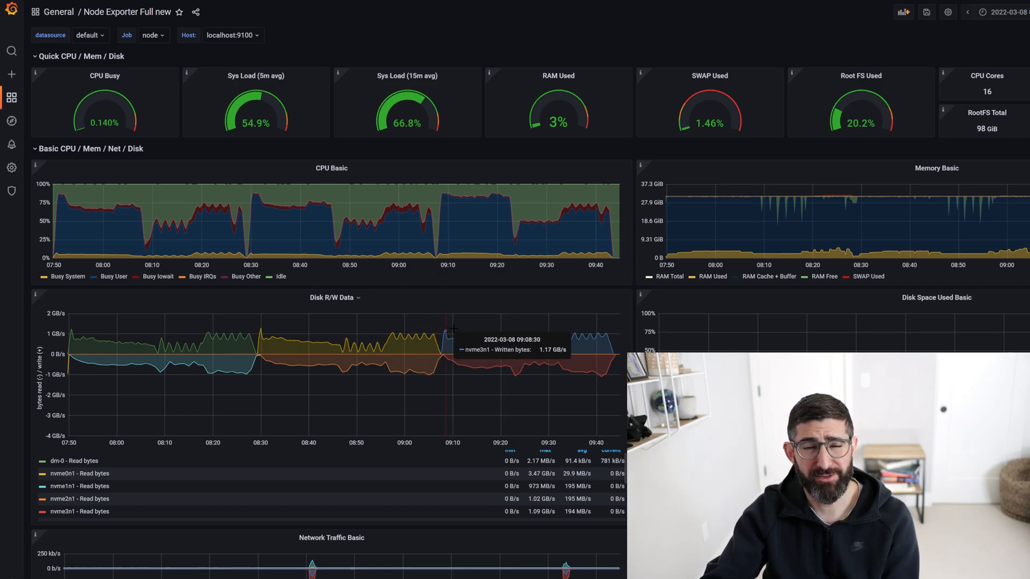
{"action": "mouse_move", "coordinate": [472, 374]}
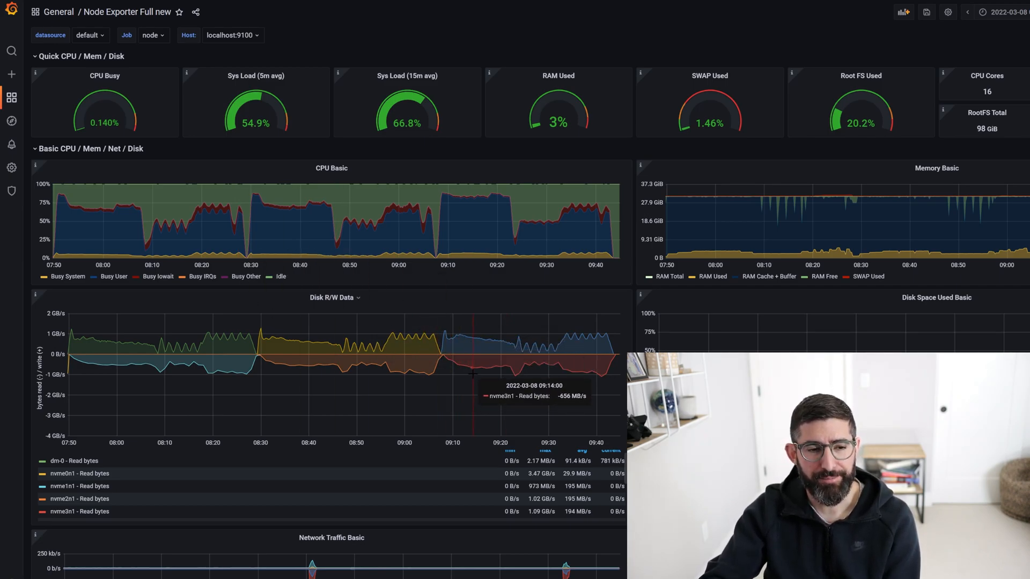
{"action": "mouse_move", "coordinate": [491, 193]}
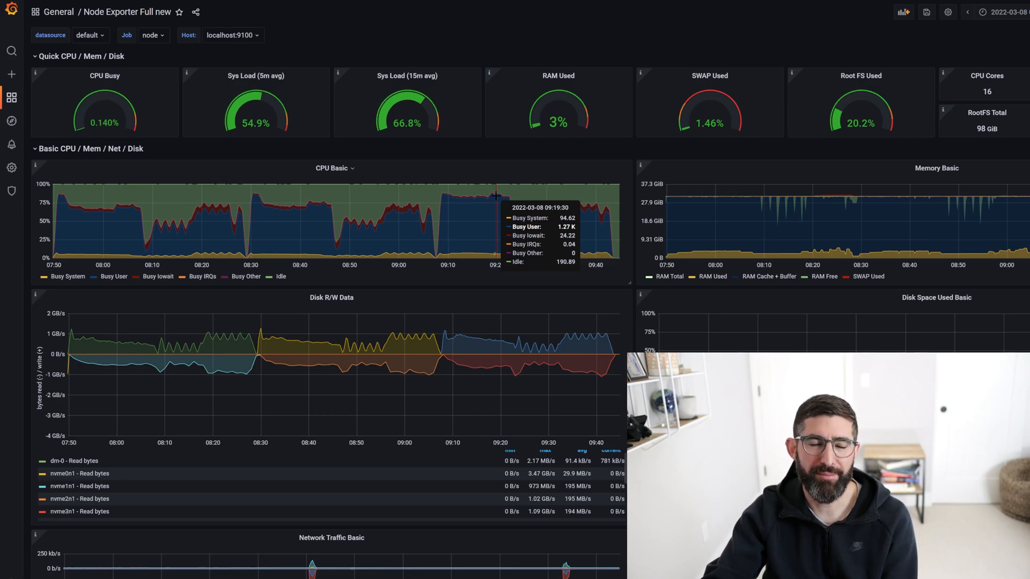
{"action": "mouse_move", "coordinate": [207, 182]}
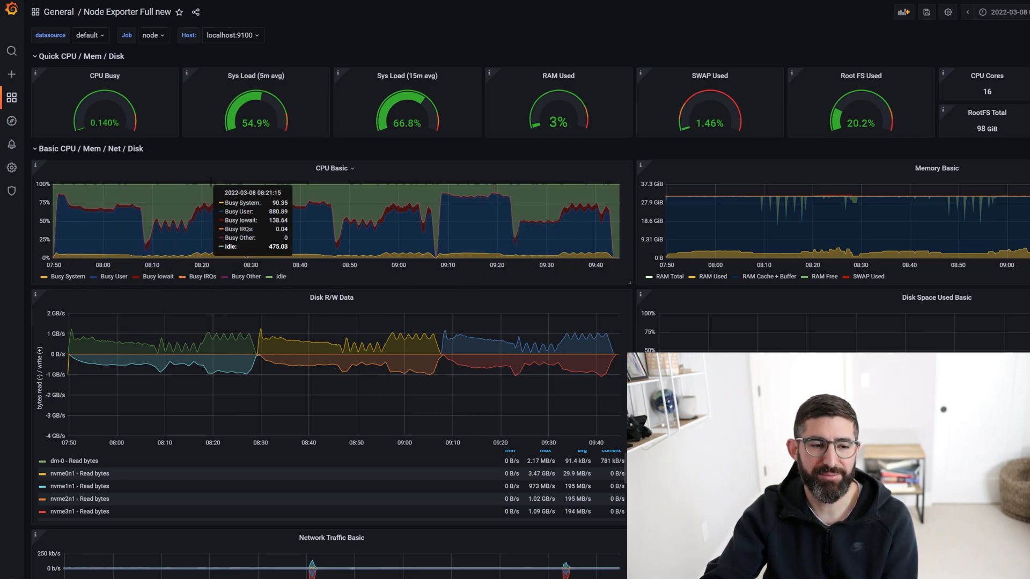
{"action": "mouse_move", "coordinate": [225, 357]}
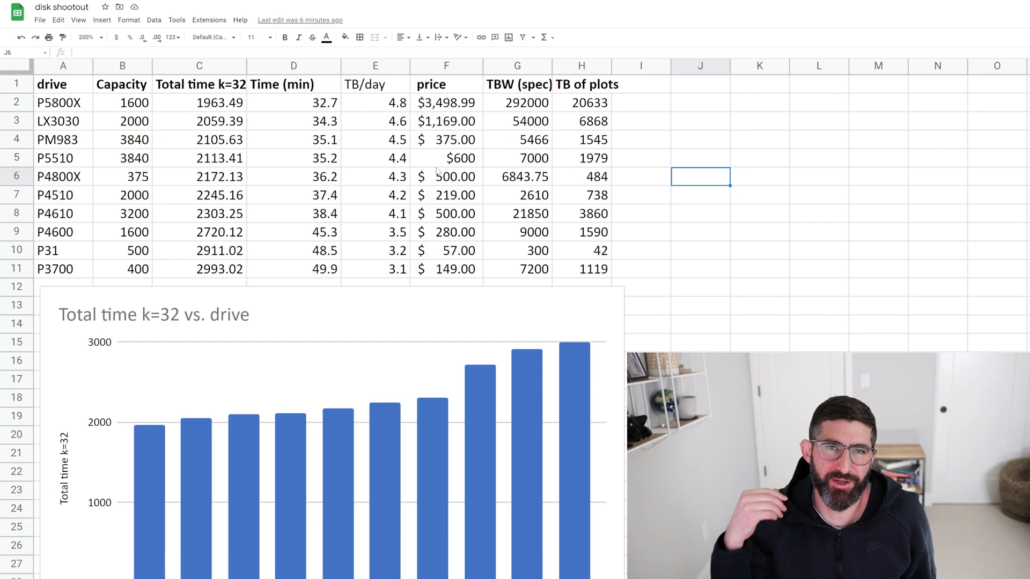
Scroll down to the Total time k=32 vs. drive chart showing all ten drives from P5800X to P3700
{"action": "scroll", "scroll_direction": "down", "scroll_amount": 3}
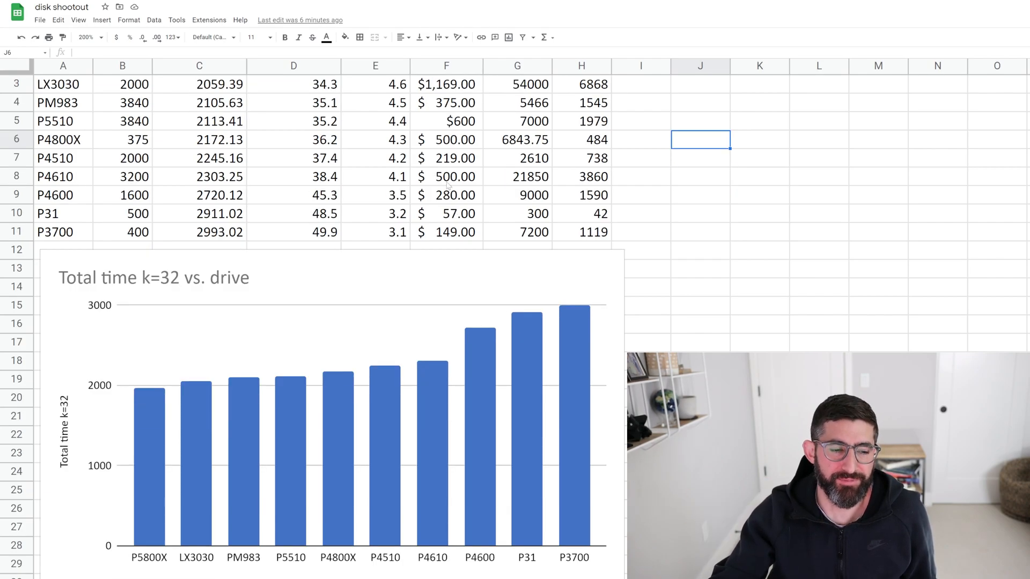
{"action": "mouse_move", "coordinate": [157, 431]}
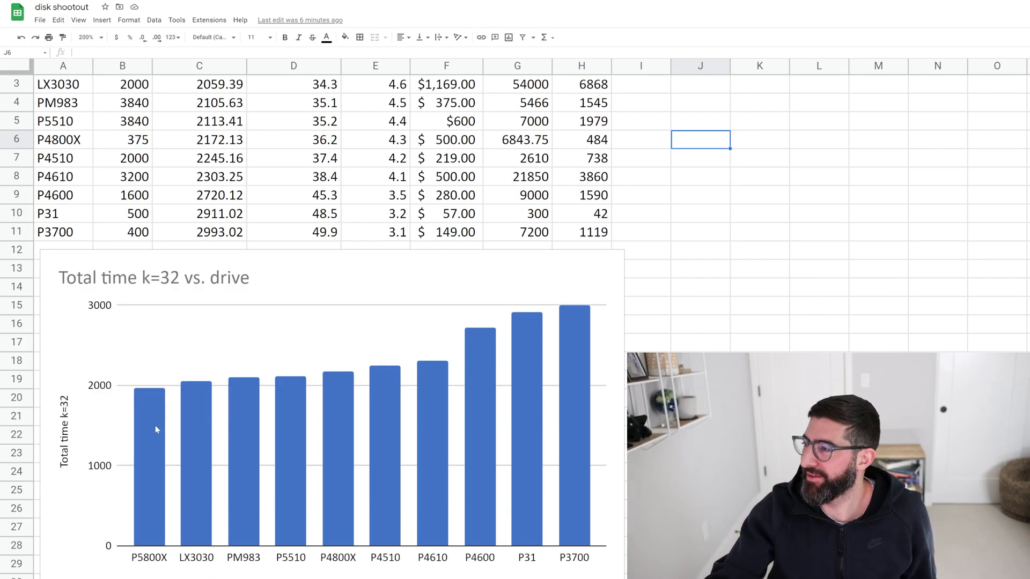
{"action": "scroll", "scroll_direction": "down", "scroll_amount": 3}
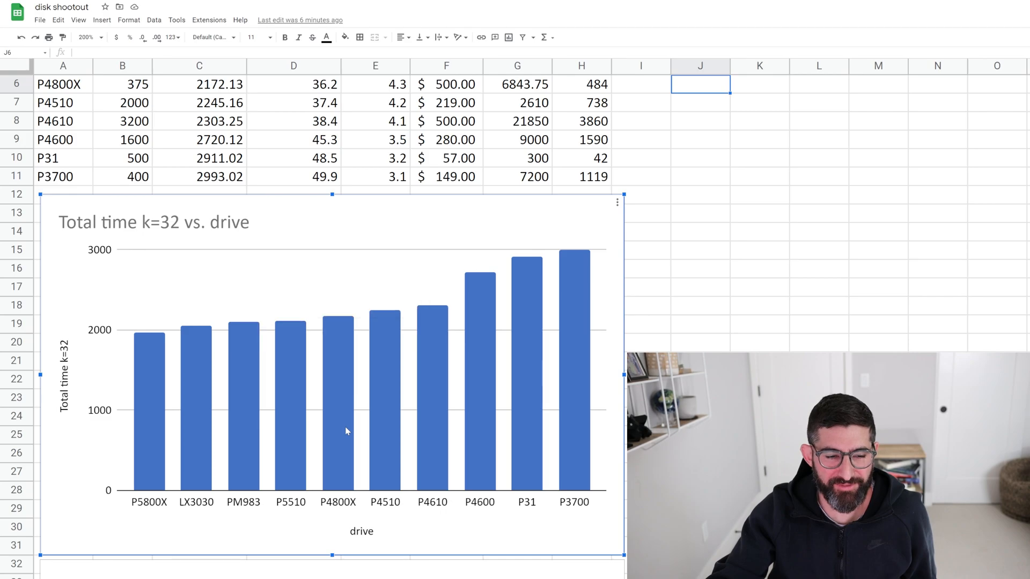
{"action": "mouse_move", "coordinate": [163, 379]}
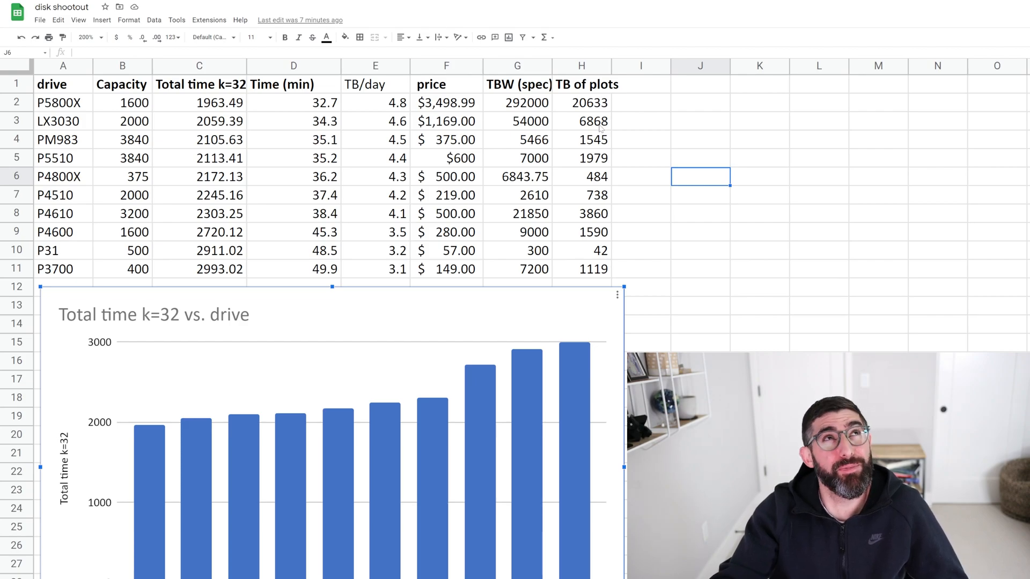
{"action": "scroll", "scroll_direction": "down", "scroll_amount": 3}
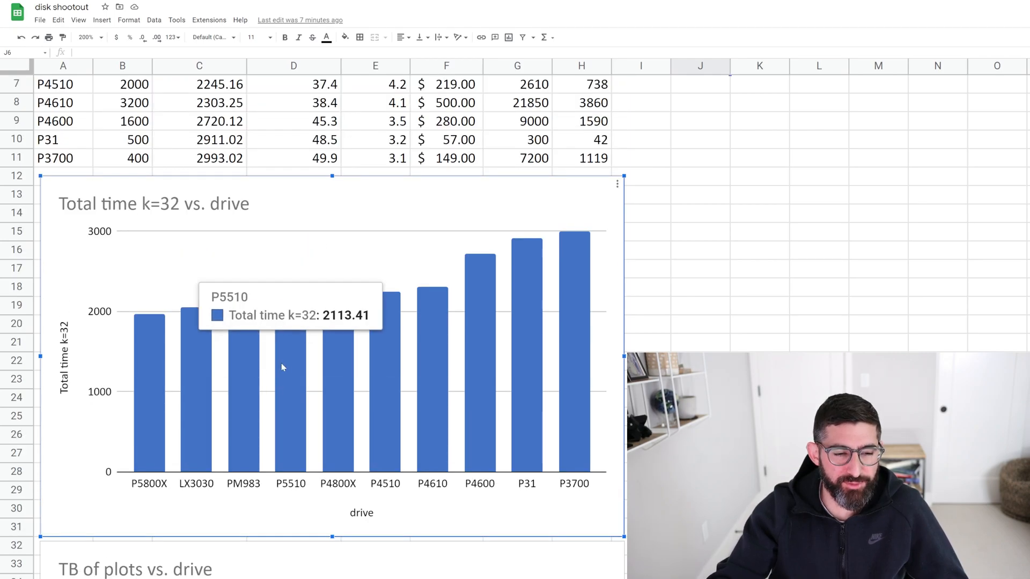
{"action": "mouse_move", "coordinate": [285, 367]}
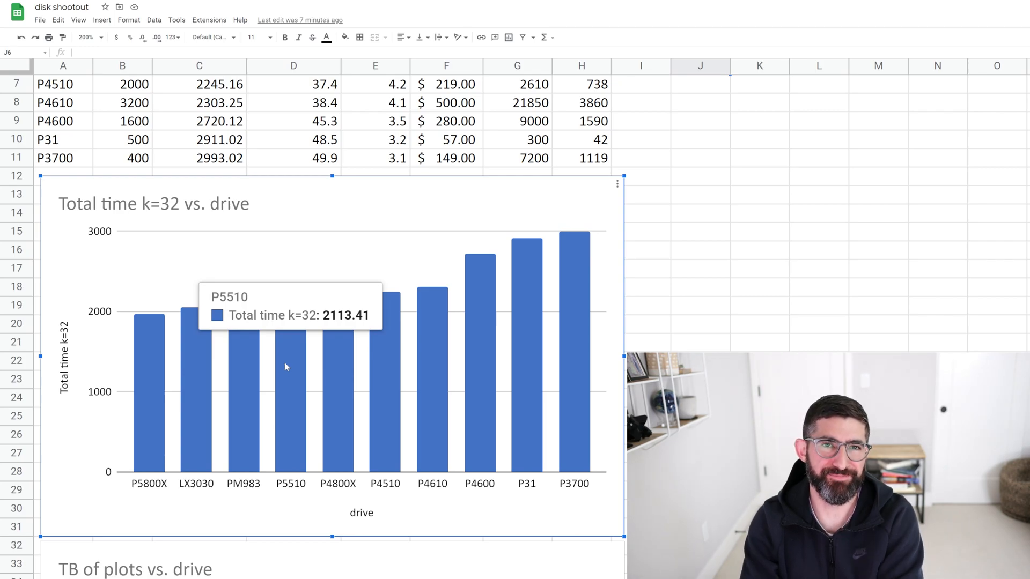
{"action": "mouse_move", "coordinate": [242, 337]}
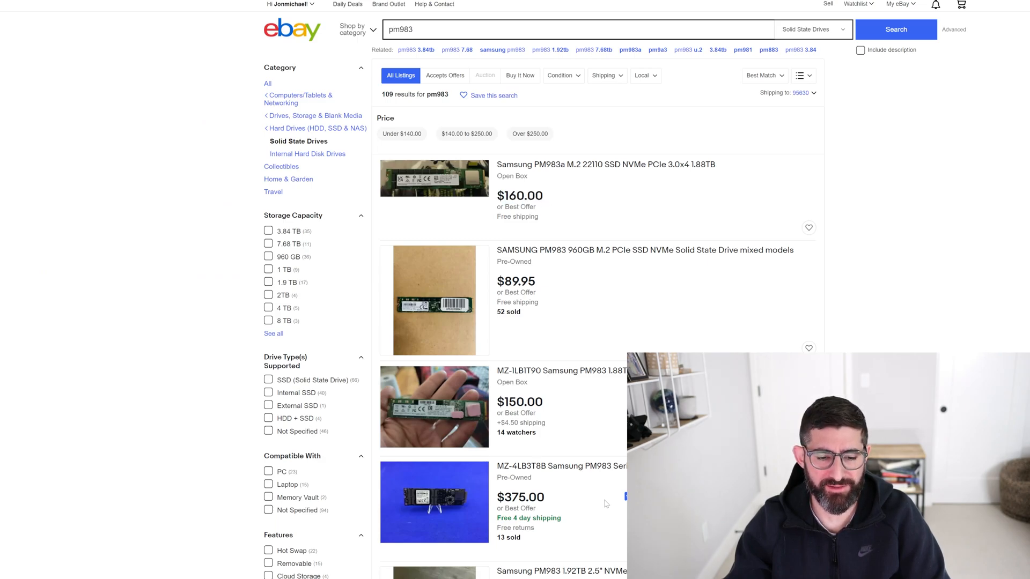
Scroll through the eBay PM983 solid state drive results priced $89.95 to $375
{"action": "scroll", "scroll_direction": "down", "scroll_amount": 3}
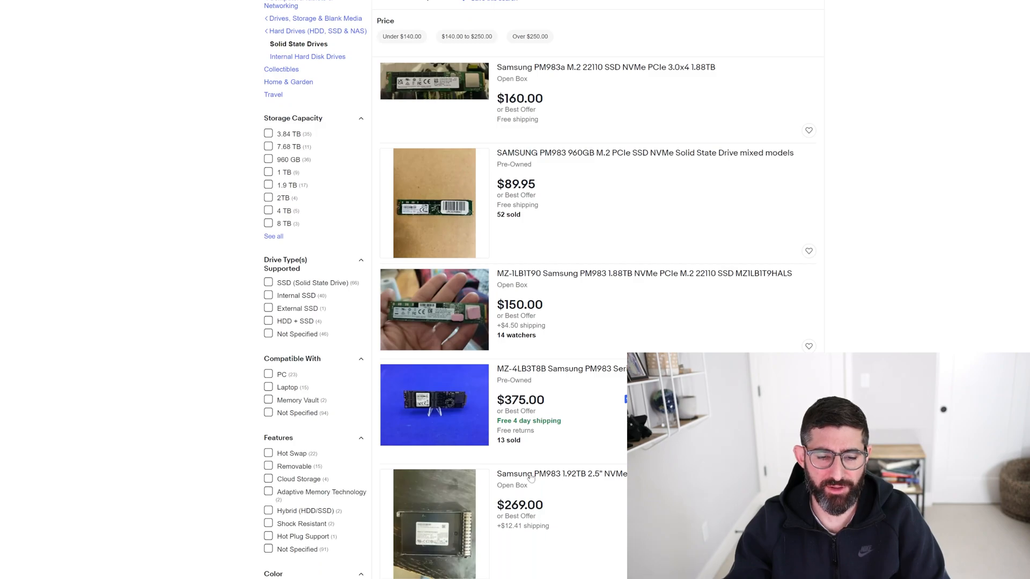
{"action": "mouse_move", "coordinate": [488, 481]}
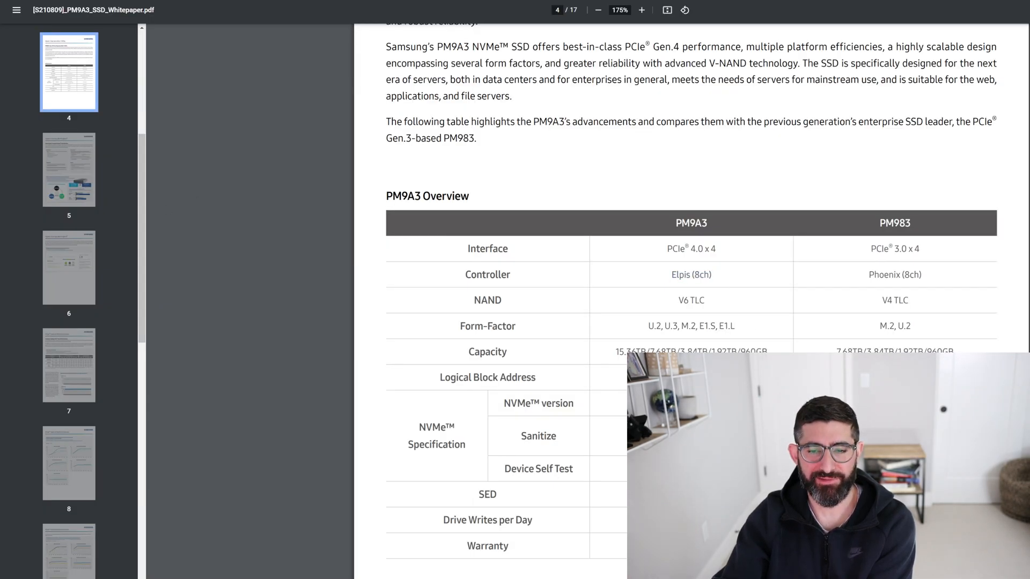
{"action": "mouse_move", "coordinate": [748, 322]}
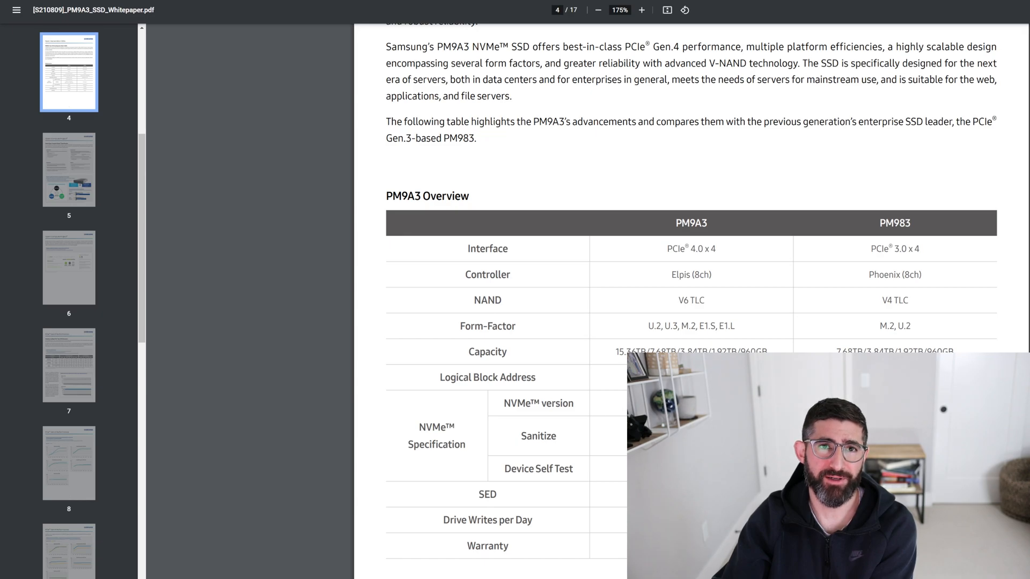
{"action": "mouse_move", "coordinate": [509, 193]}
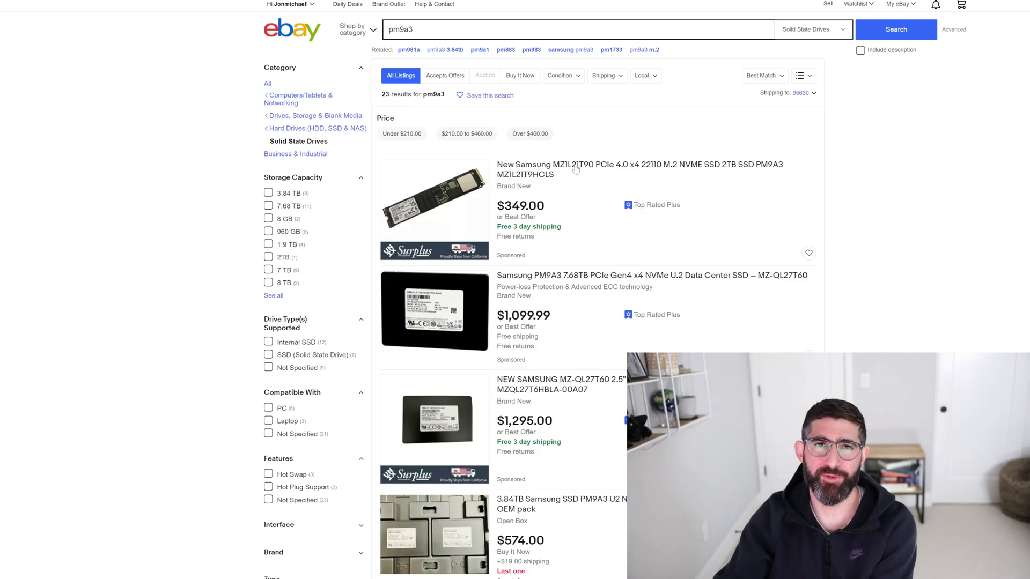
Scroll through the eBay PM9A3 listings down to $299.99 and back up
{"action": "scroll", "scroll_direction": "down", "scroll_amount": 3}
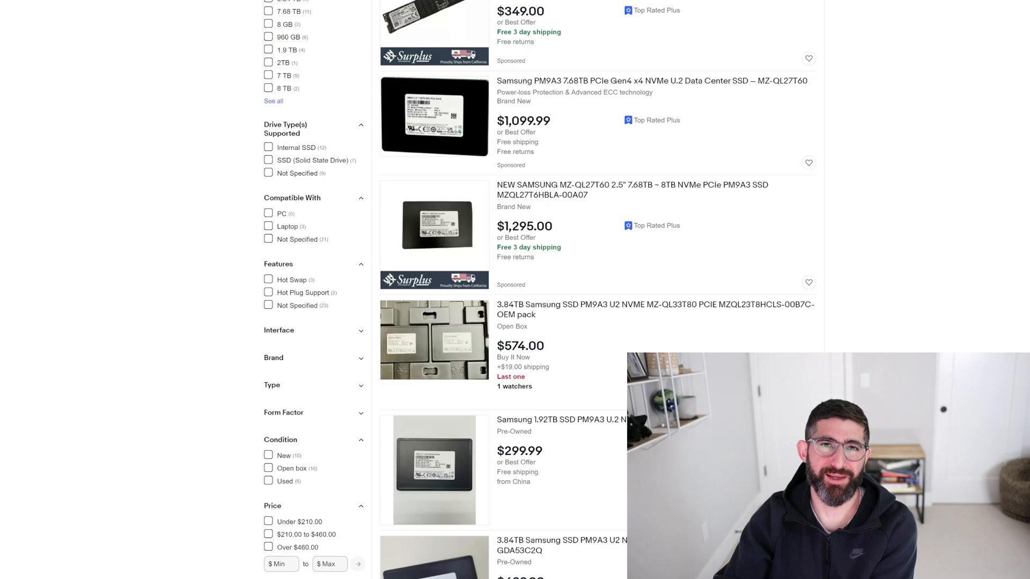
{"action": "scroll", "scroll_direction": "up", "scroll_amount": 3}
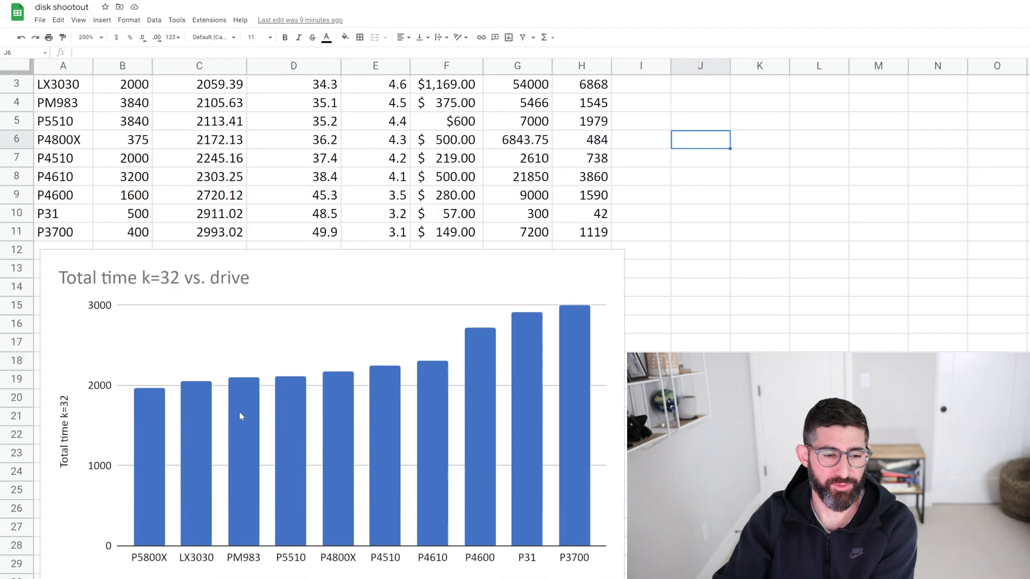
{"action": "scroll", "scroll_direction": "down", "scroll_amount": 3}
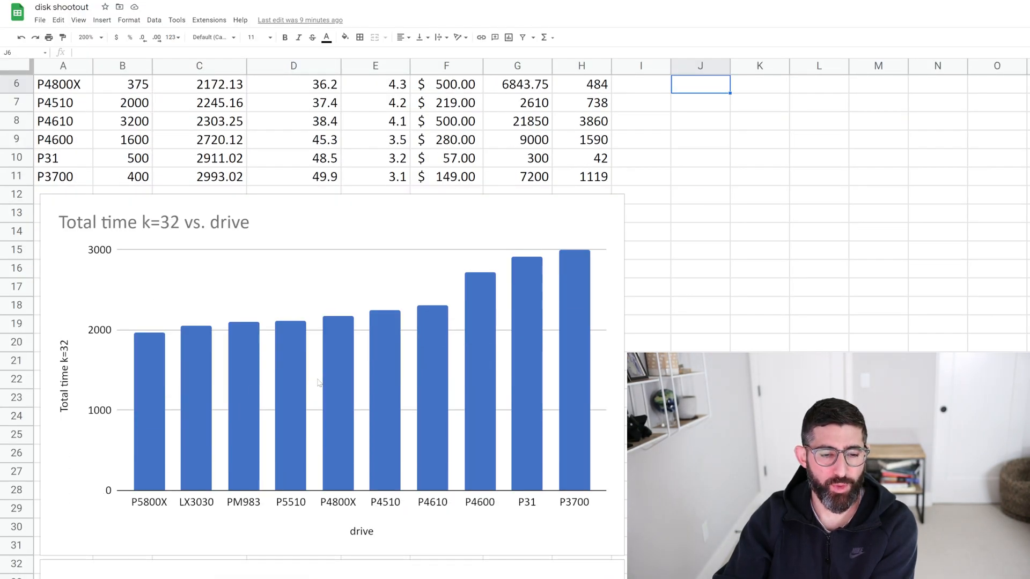
{"action": "mouse_move", "coordinate": [395, 369]}
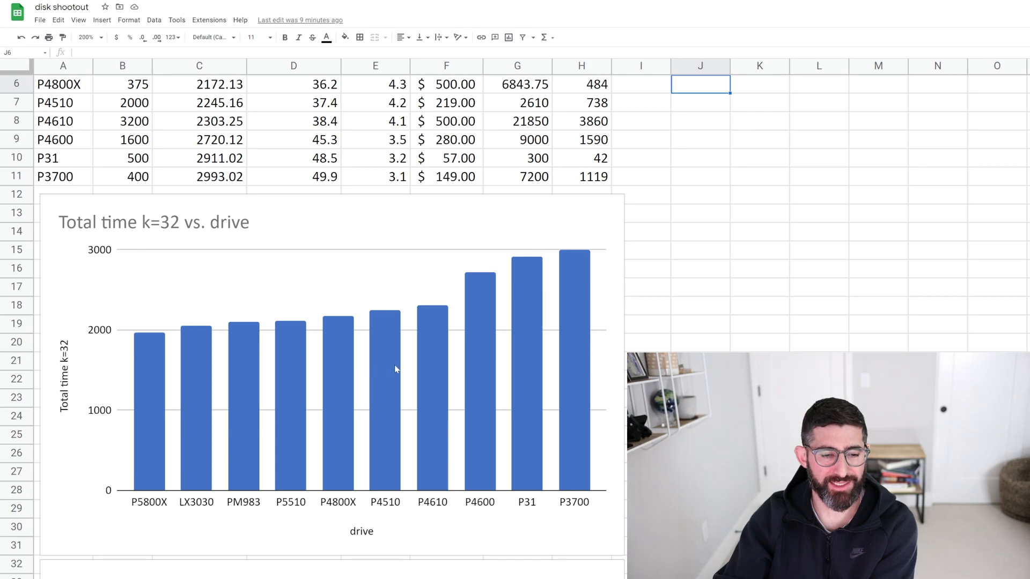
{"action": "left_click", "coordinate": [384, 334]}
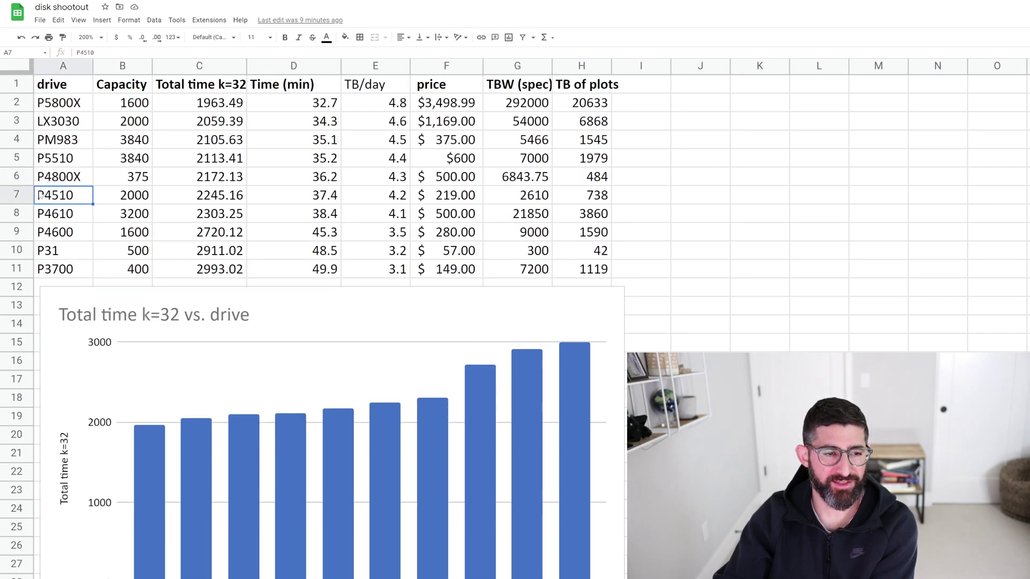
{"action": "left_click", "coordinate": [17, 194]}
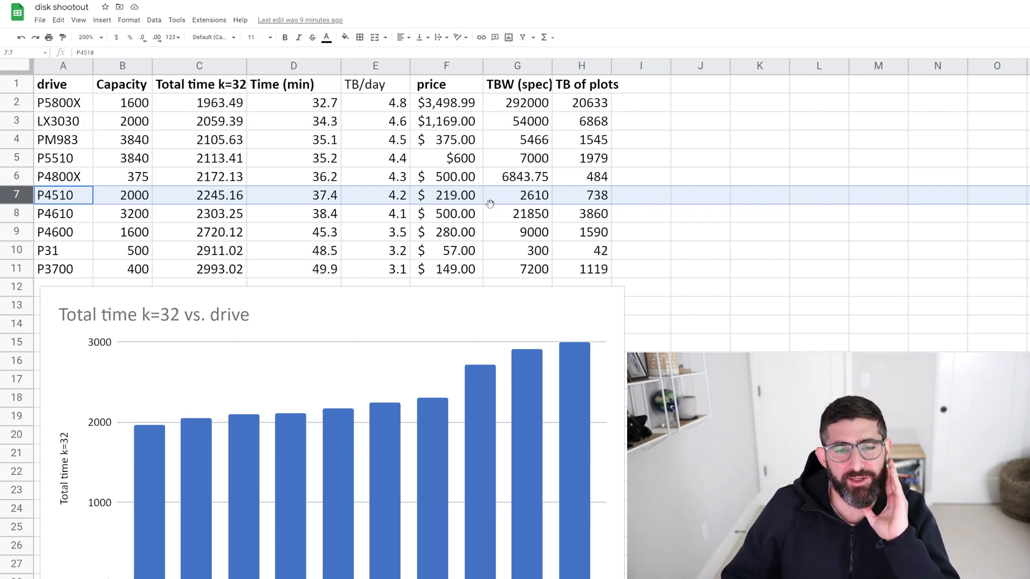
{"action": "left_click", "coordinate": [447, 195]}
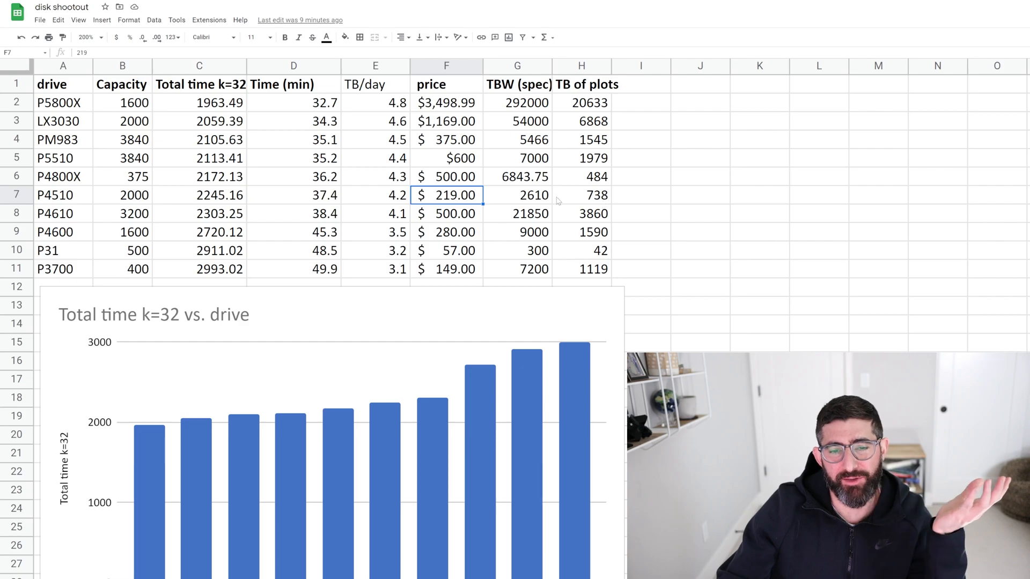
{"action": "mouse_move", "coordinate": [605, 204]}
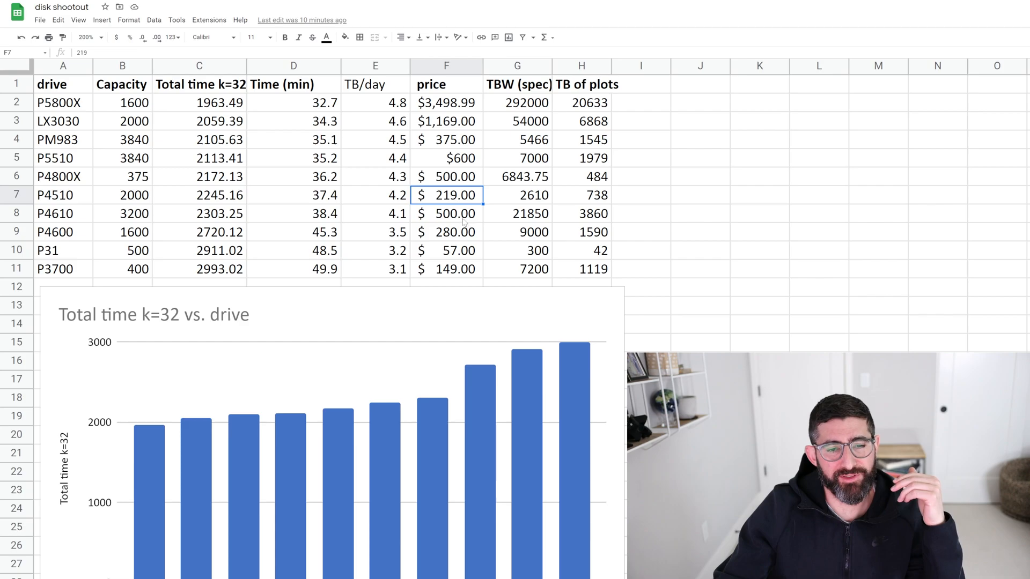
{"action": "left_click", "coordinate": [446, 214]}
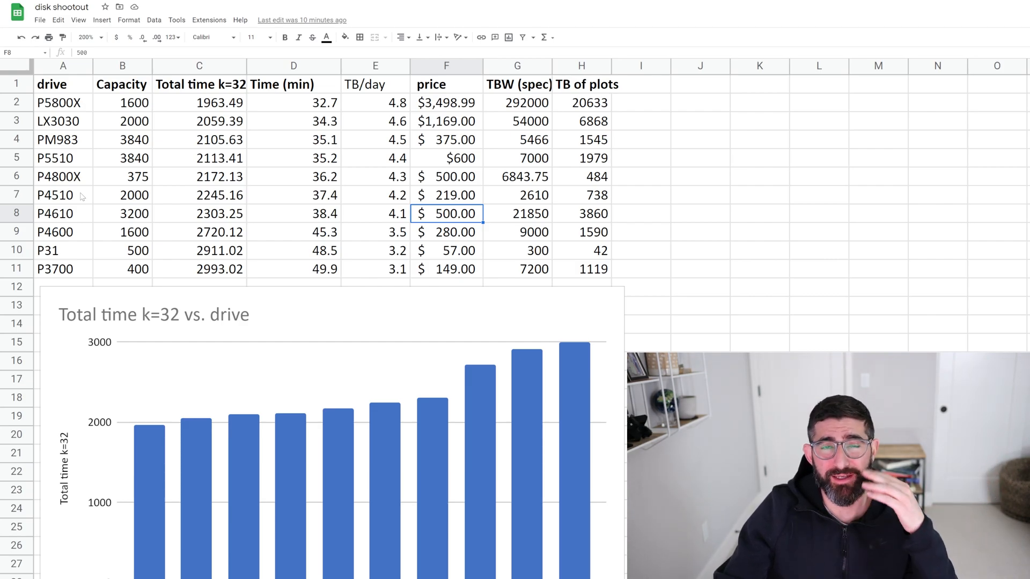
{"action": "mouse_move", "coordinate": [193, 569]}
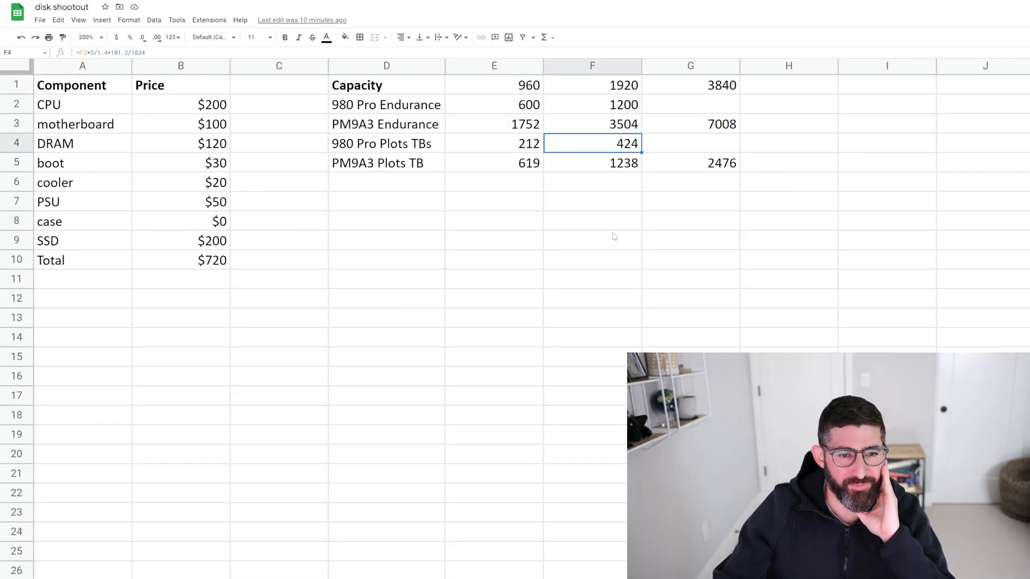
Inspect the Plots TB formulas giving 1238 for the 980 Pro and 2476 for the PM9A3
{"action": "left_click", "coordinate": [494, 181]}
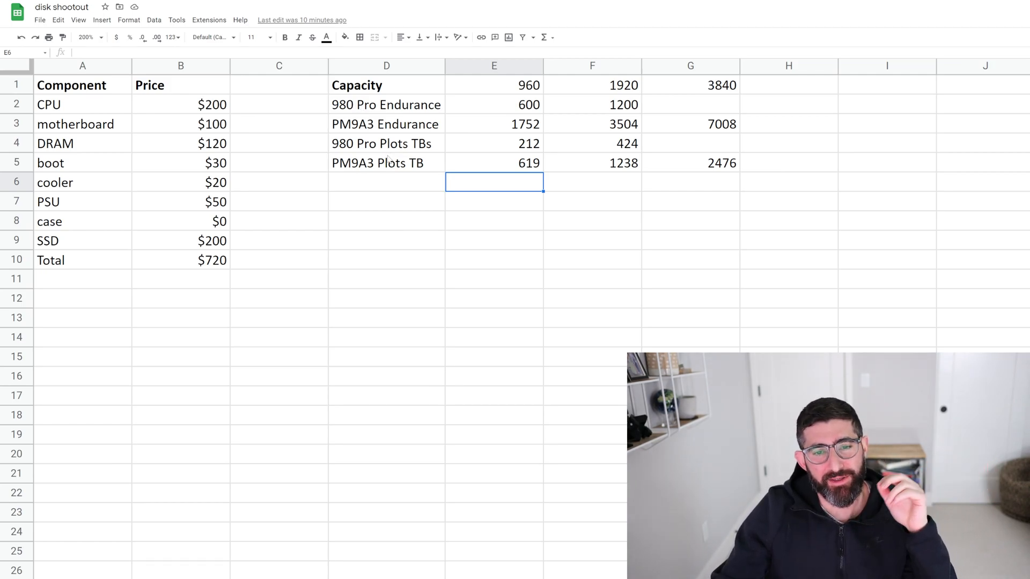
{"action": "mouse_move", "coordinate": [622, 169]}
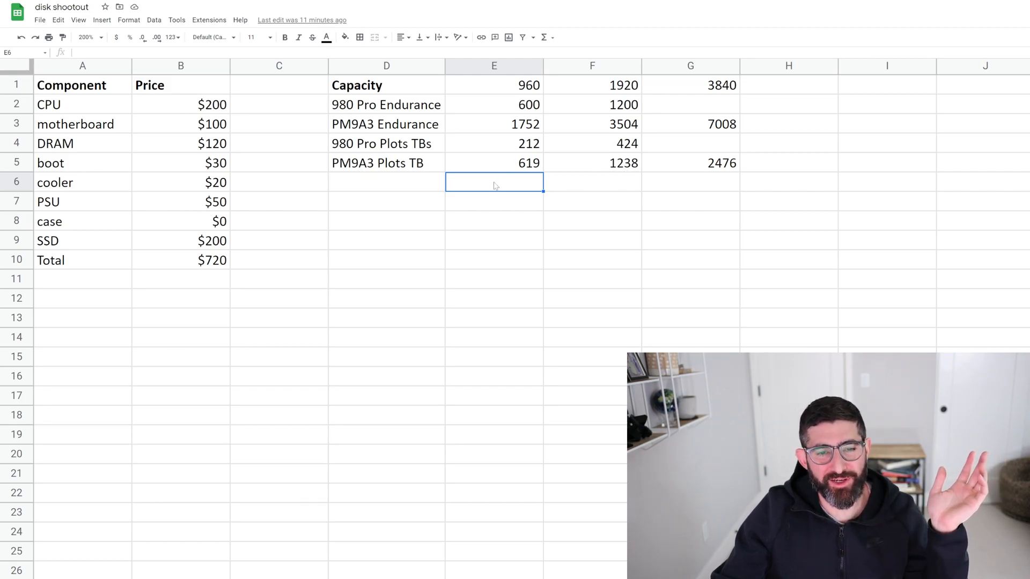
{"action": "left_click", "coordinate": [387, 163]}
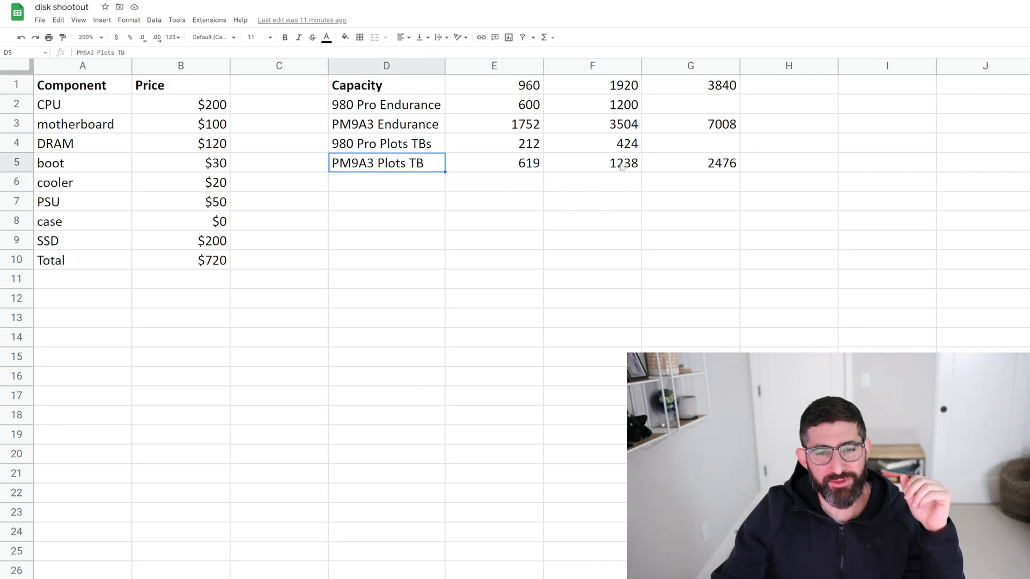
{"action": "left_click", "coordinate": [592, 163]}
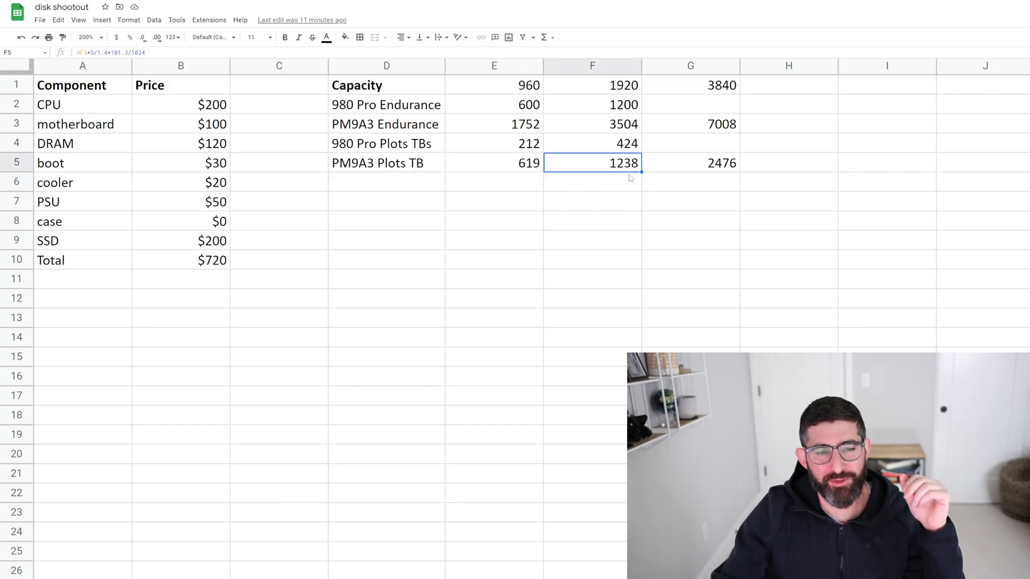
{"action": "mouse_move", "coordinate": [731, 186]}
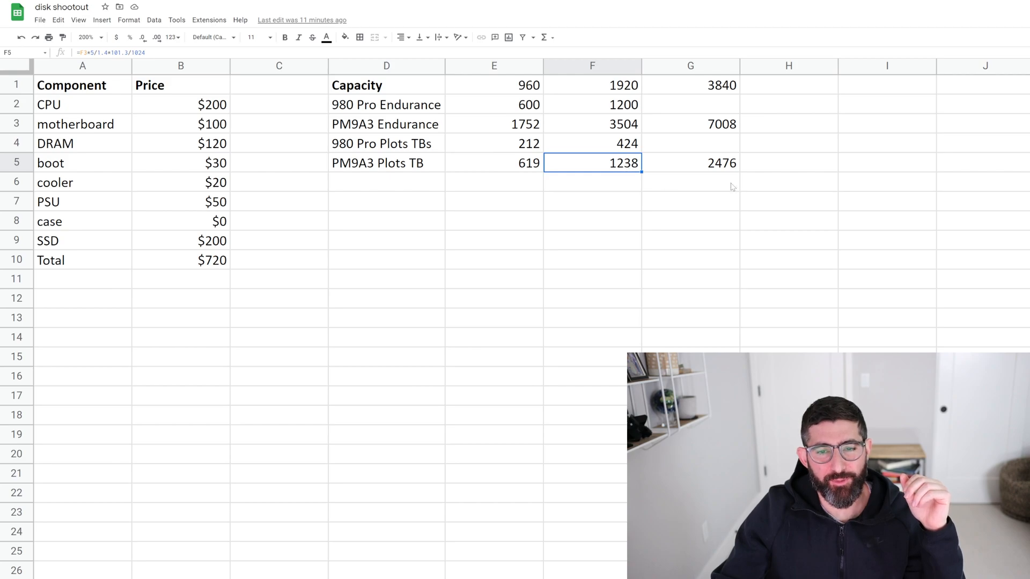
{"action": "left_click", "coordinate": [691, 163]}
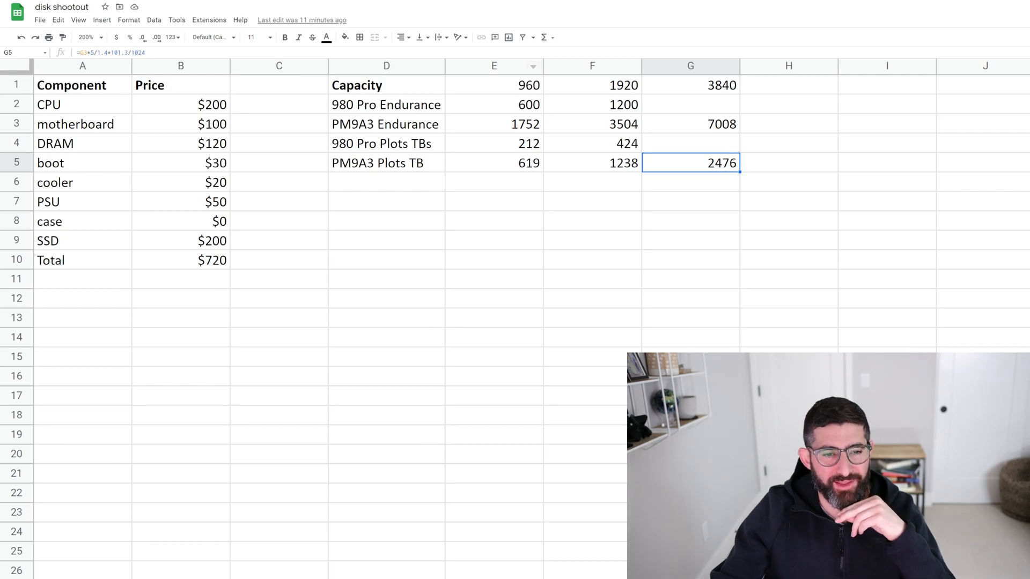
{"action": "mouse_move", "coordinate": [583, 140]}
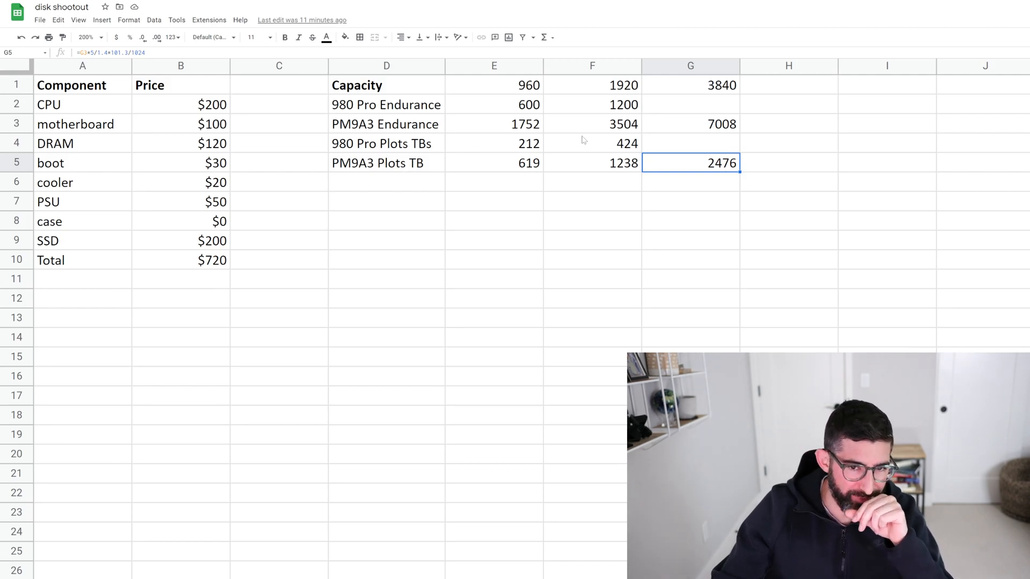
Inspect the endurance formulas: PM9A3 7008 and 3504, and 980 Pro 1200
{"action": "left_click", "coordinate": [691, 124]}
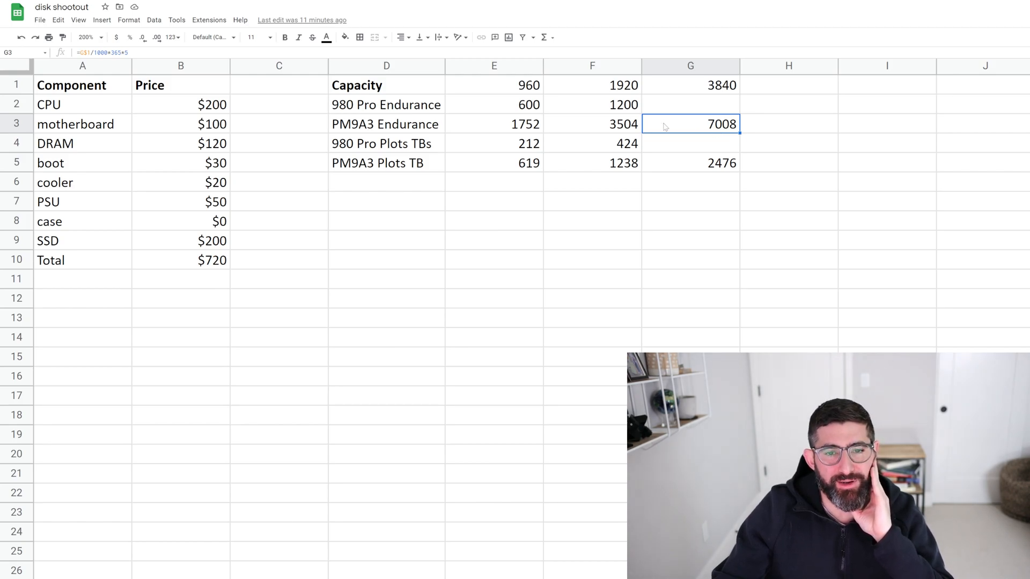
{"action": "left_click", "coordinate": [592, 125]}
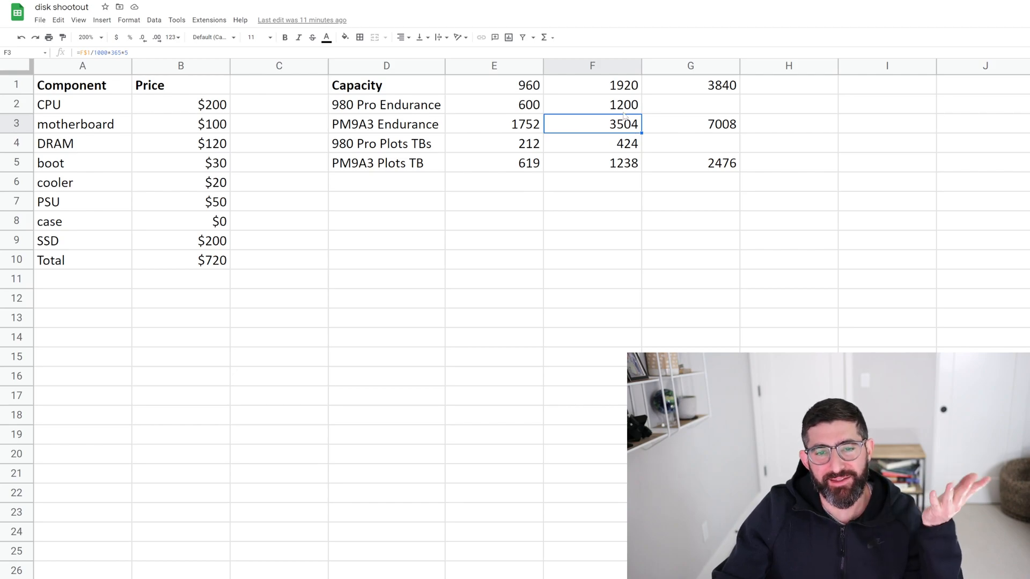
{"action": "left_click", "coordinate": [592, 105]}
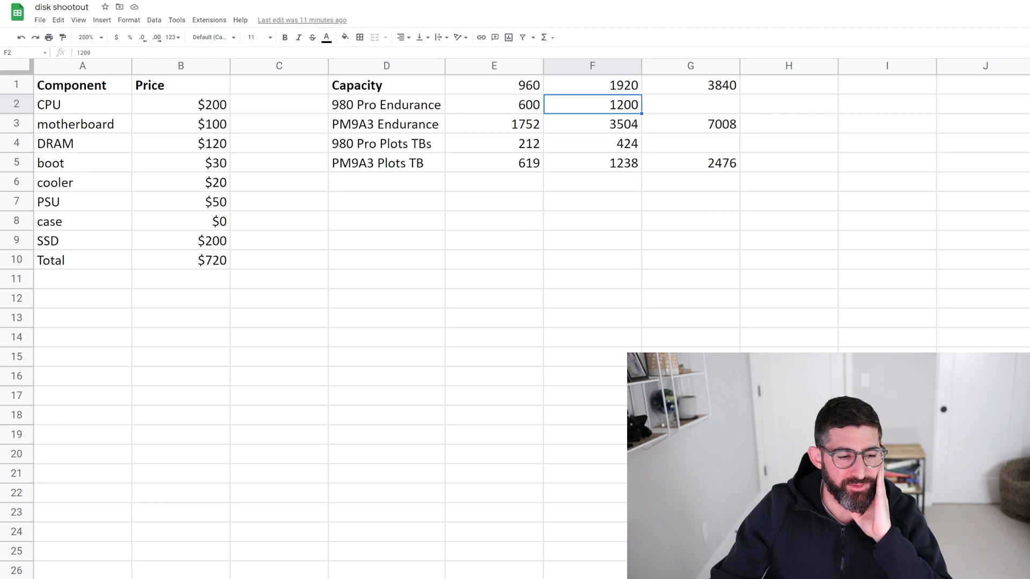
Return to the drive benchmark sheet with the P4610 price of $500.00 in focus
{"action": "left_click", "coordinate": [181, 240]}
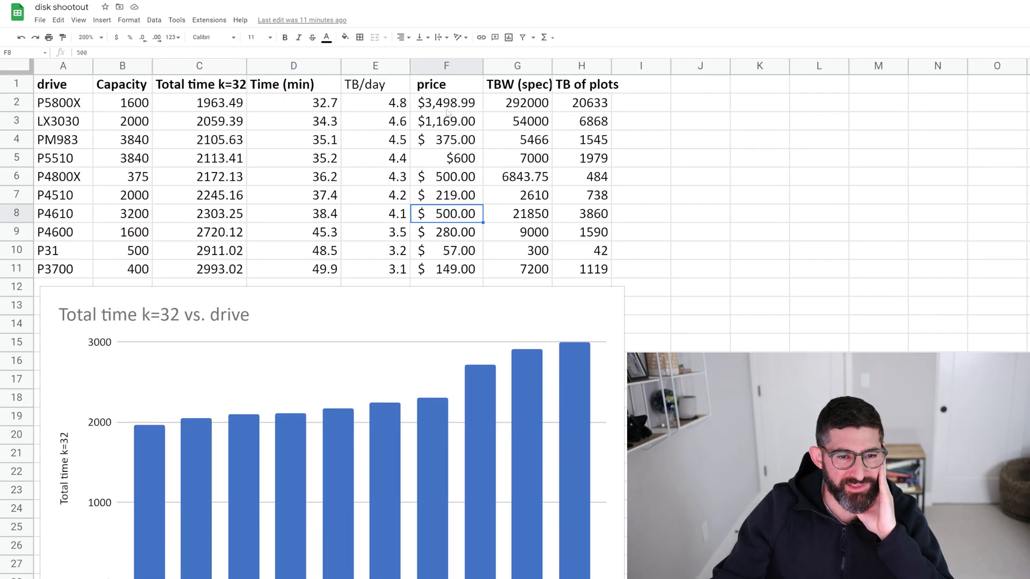
Inspect the TB/day formulas for the P5800X, P4610 and P4510 drives
{"action": "left_click", "coordinate": [375, 103]}
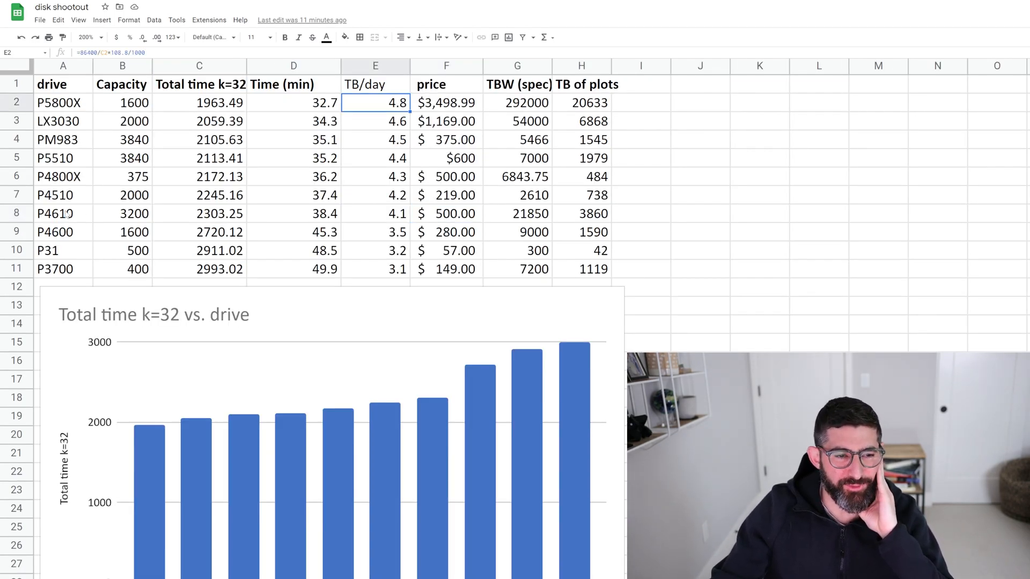
{"action": "left_click", "coordinate": [375, 213]}
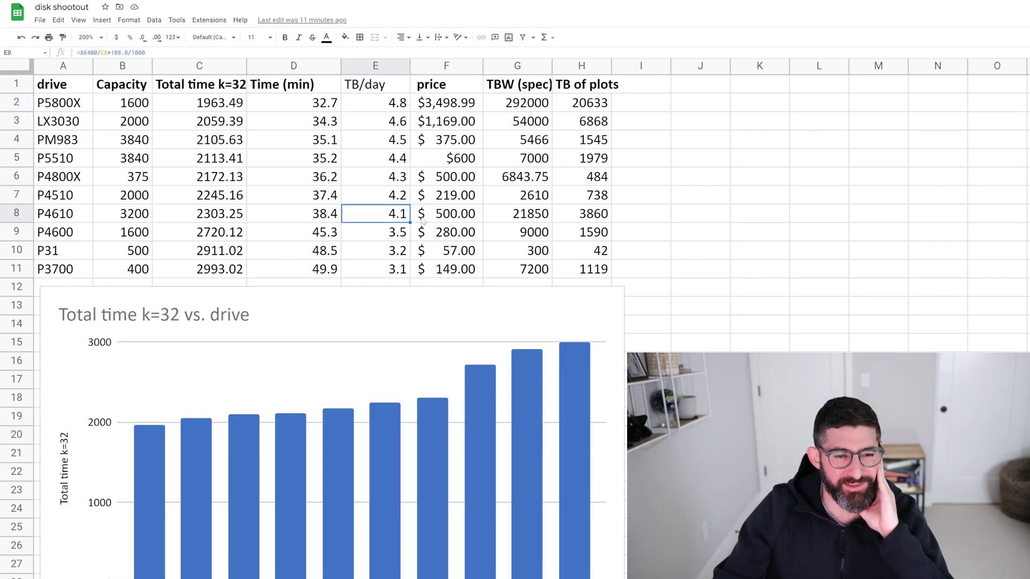
{"action": "left_click", "coordinate": [376, 195]}
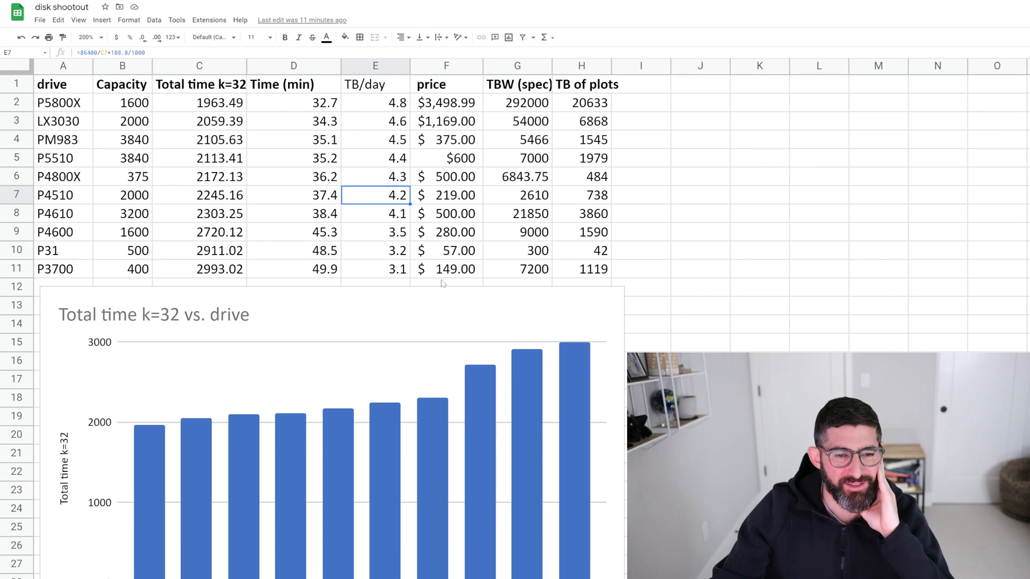
{"action": "mouse_move", "coordinate": [202, 500]}
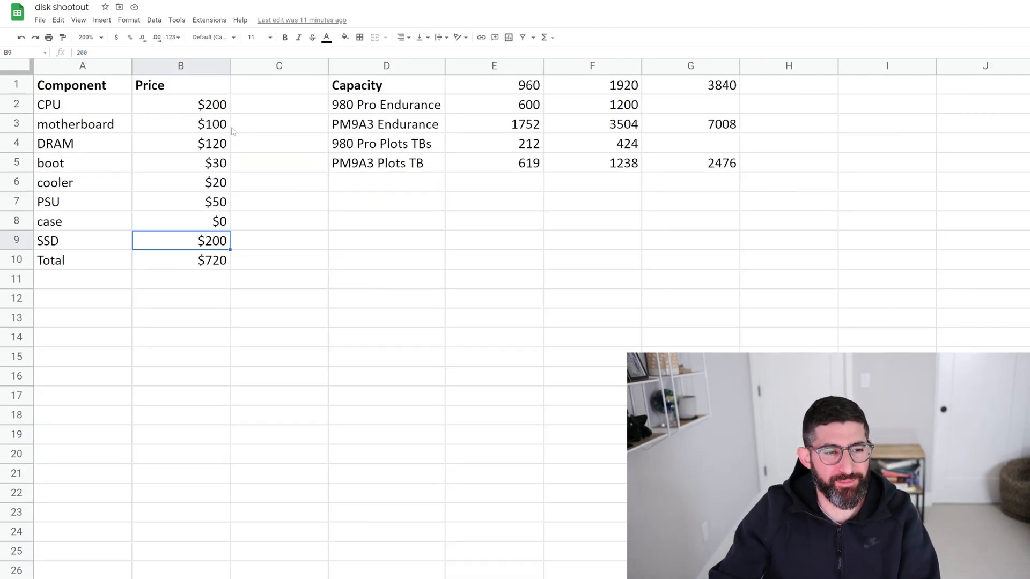
Review the CPU, DRAM and $0 case prices, then return to the drive benchmark sheet
{"action": "left_click", "coordinate": [180, 105]}
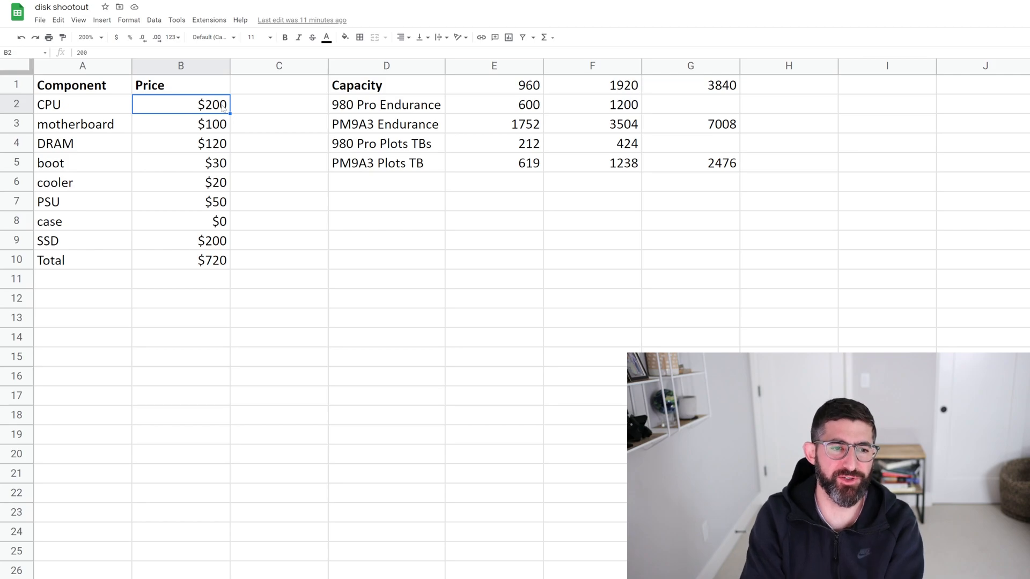
{"action": "left_click", "coordinate": [180, 144]}
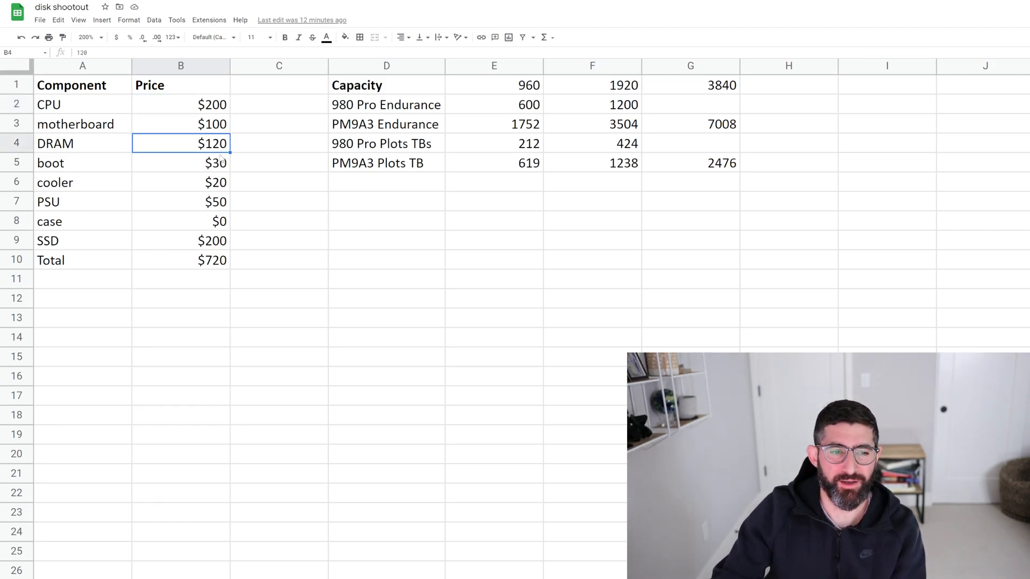
{"action": "left_click", "coordinate": [180, 221]}
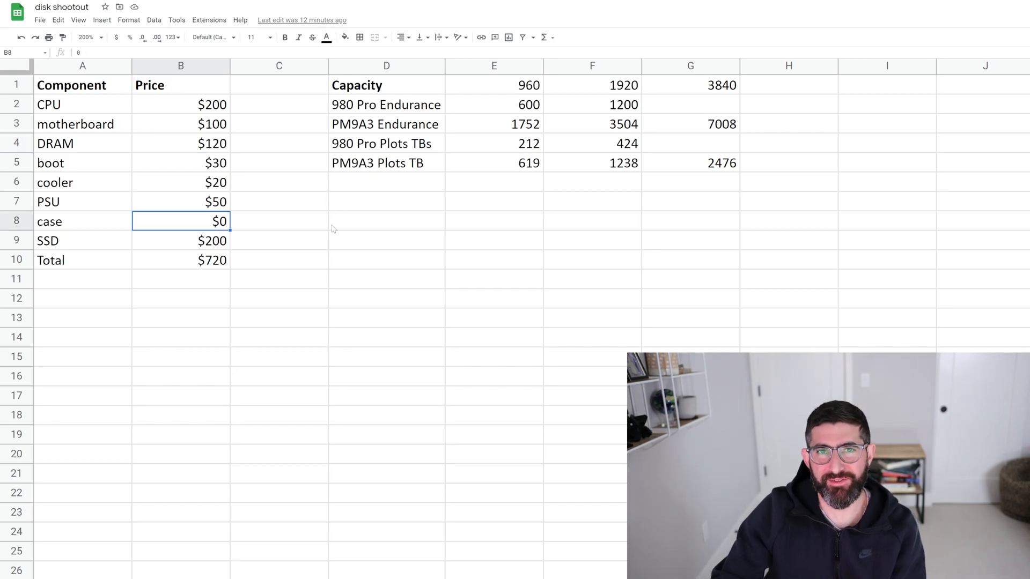
{"action": "mouse_move", "coordinate": [259, 282]}
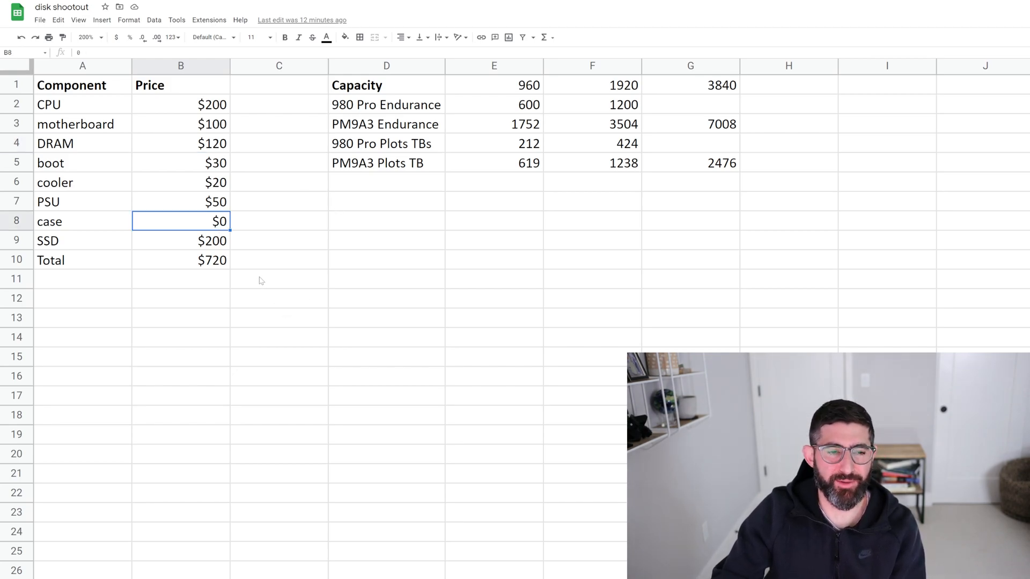
{"action": "left_click", "coordinate": [181, 240]}
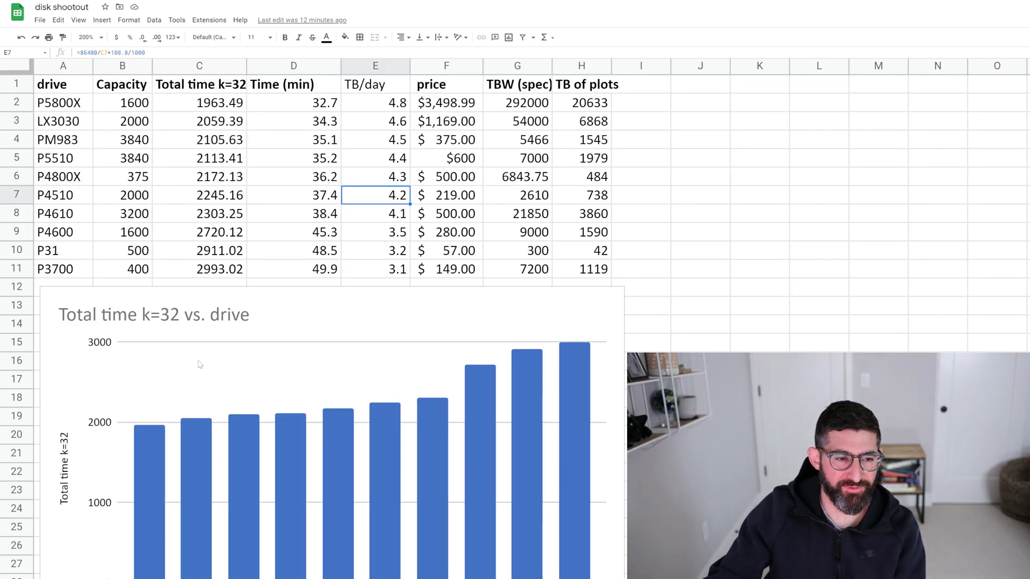
{"action": "left_click", "coordinate": [199, 268]}
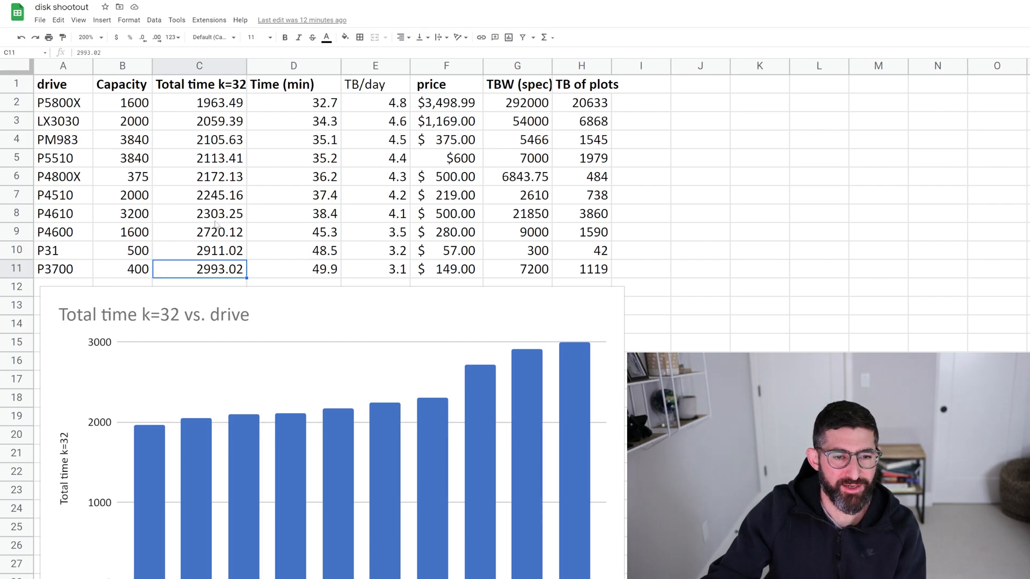
{"action": "left_click", "coordinate": [293, 213]}
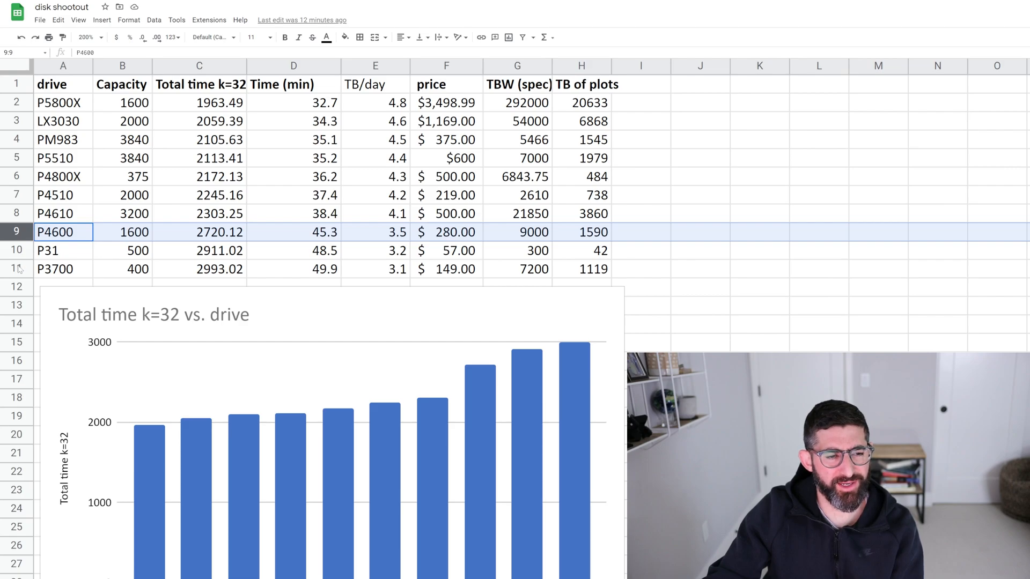
{"action": "left_click", "coordinate": [59, 269]}
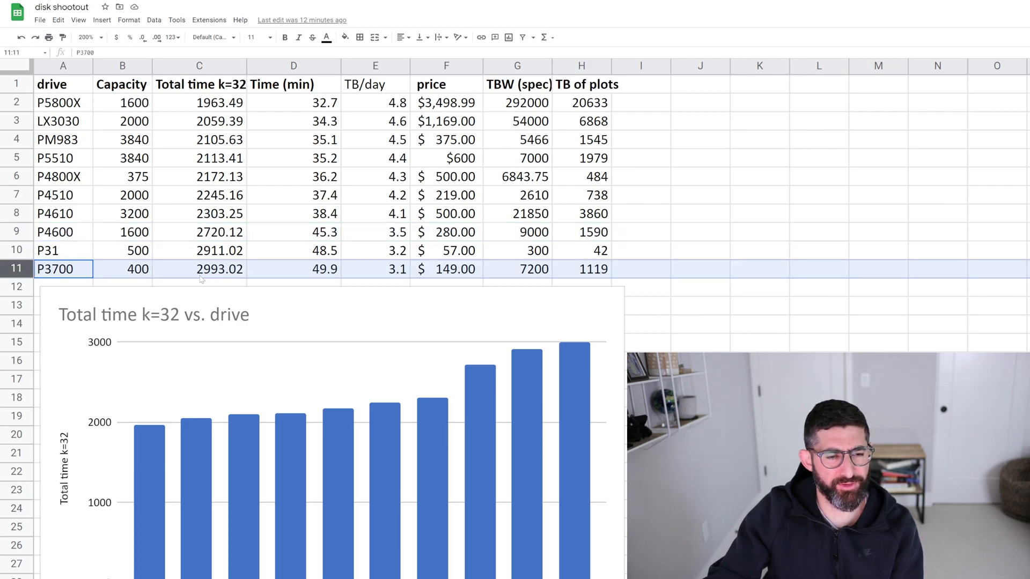
{"action": "mouse_move", "coordinate": [342, 249]}
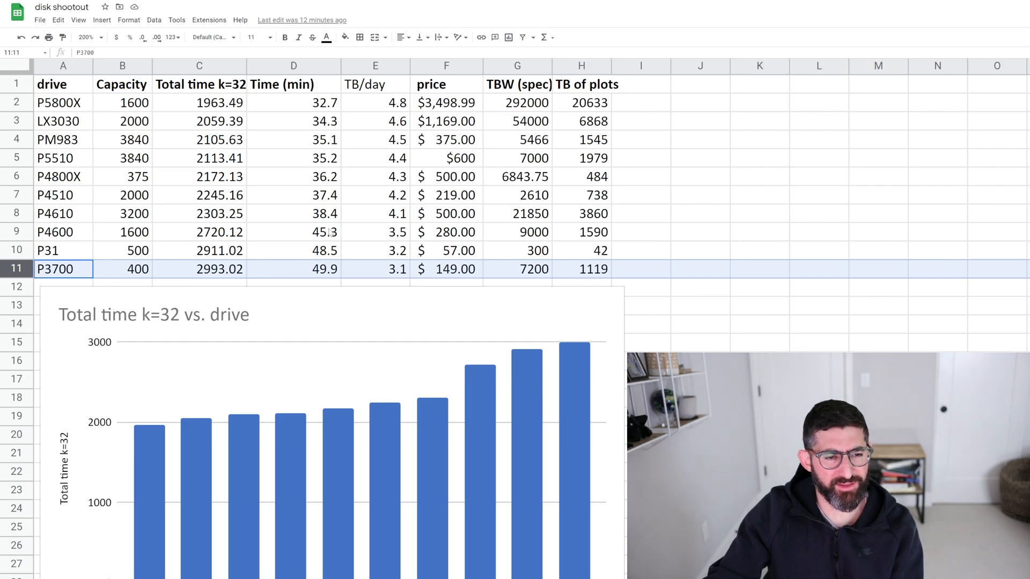
{"action": "left_click", "coordinate": [293, 232]}
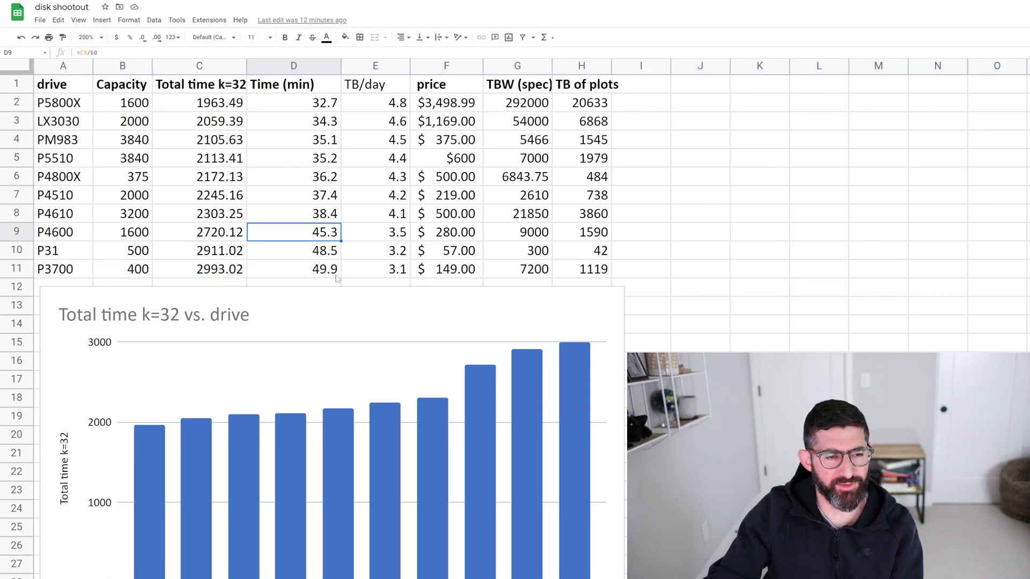
{"action": "scroll", "scroll_direction": "down", "scroll_amount": 3}
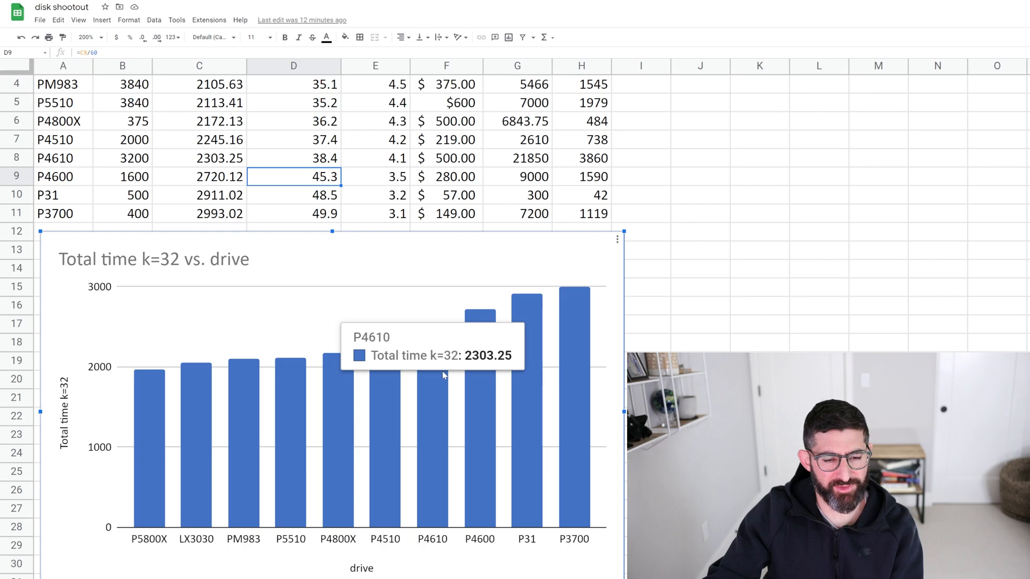
{"action": "mouse_move", "coordinate": [447, 381]}
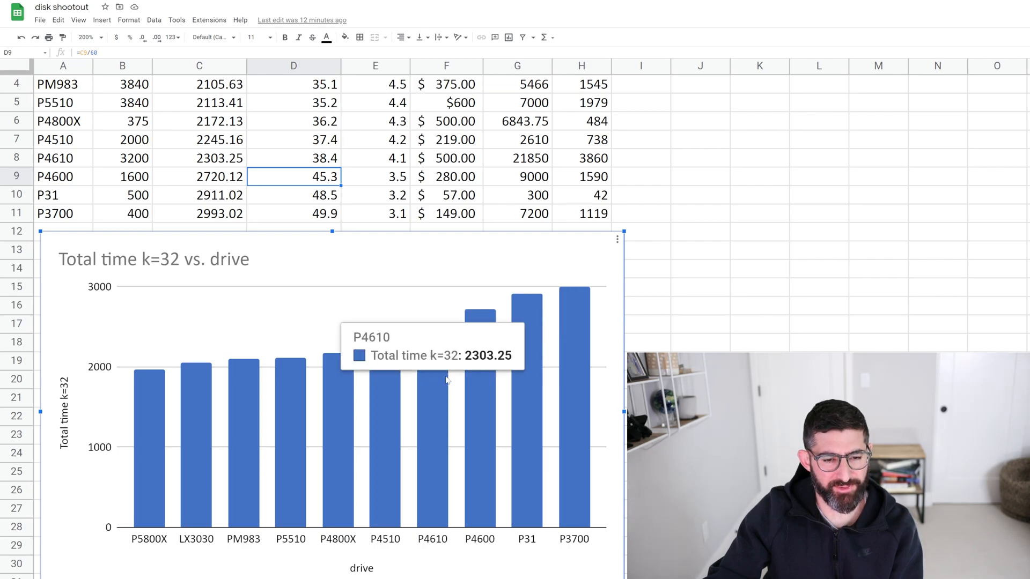
{"action": "mouse_move", "coordinate": [453, 381]}
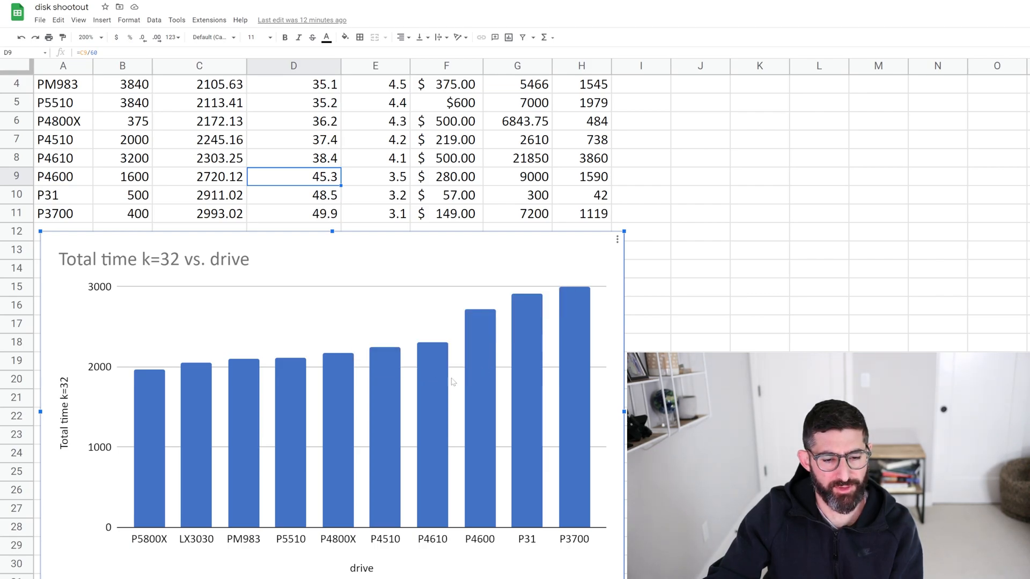
{"action": "mouse_move", "coordinate": [447, 384]}
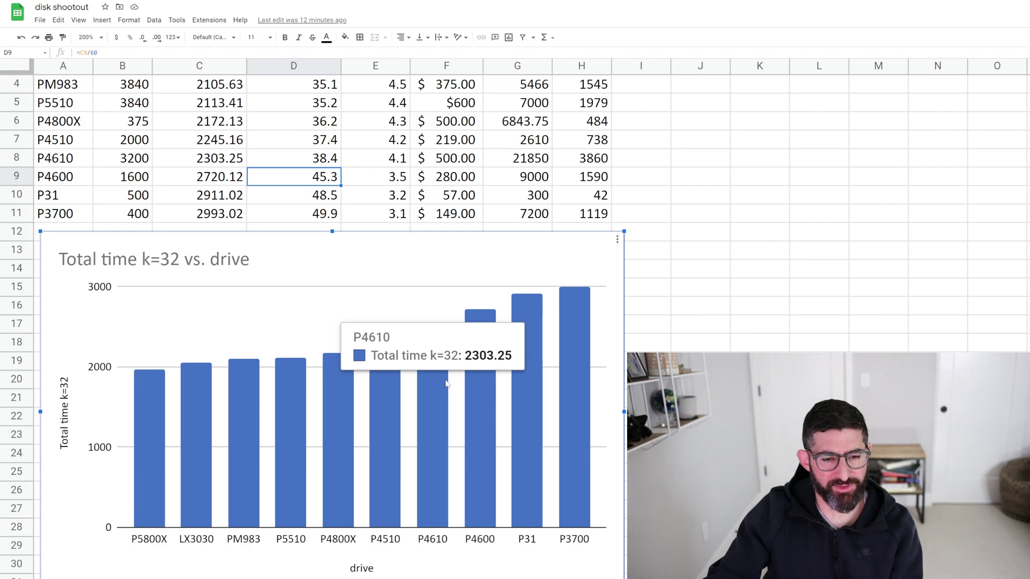
{"action": "mouse_move", "coordinate": [440, 388]}
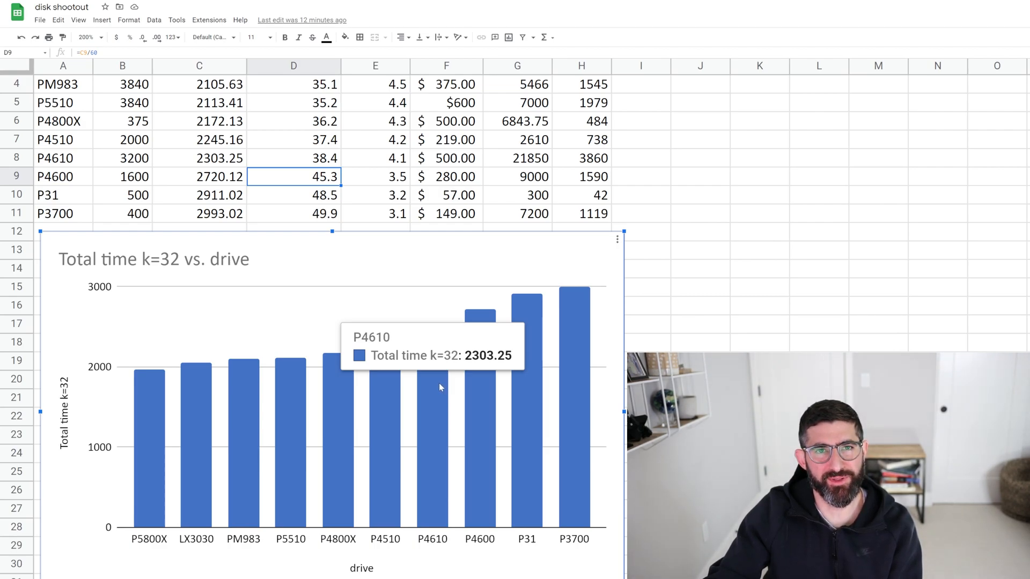
{"action": "mouse_move", "coordinate": [479, 344]}
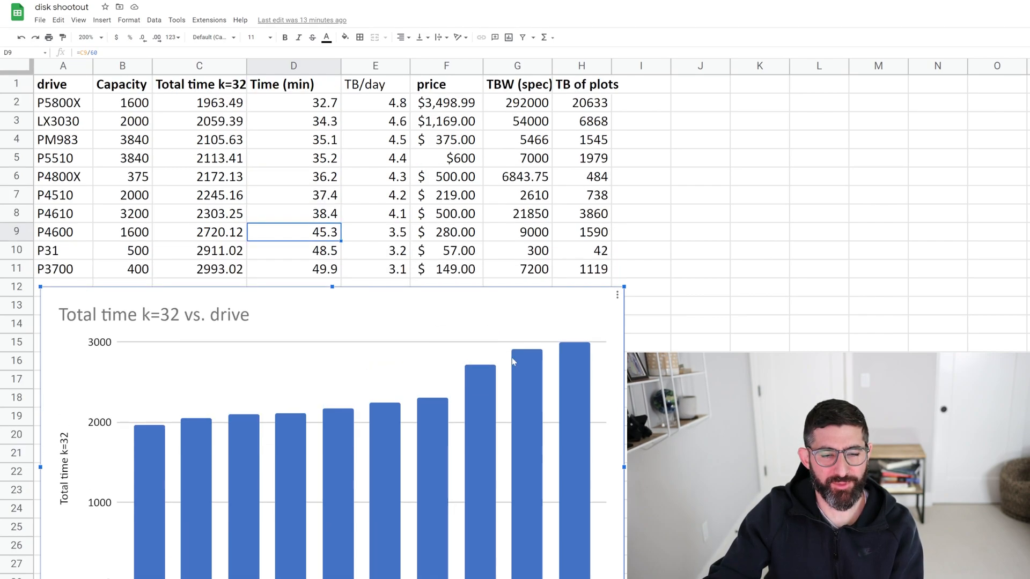
{"action": "mouse_move", "coordinate": [528, 386]}
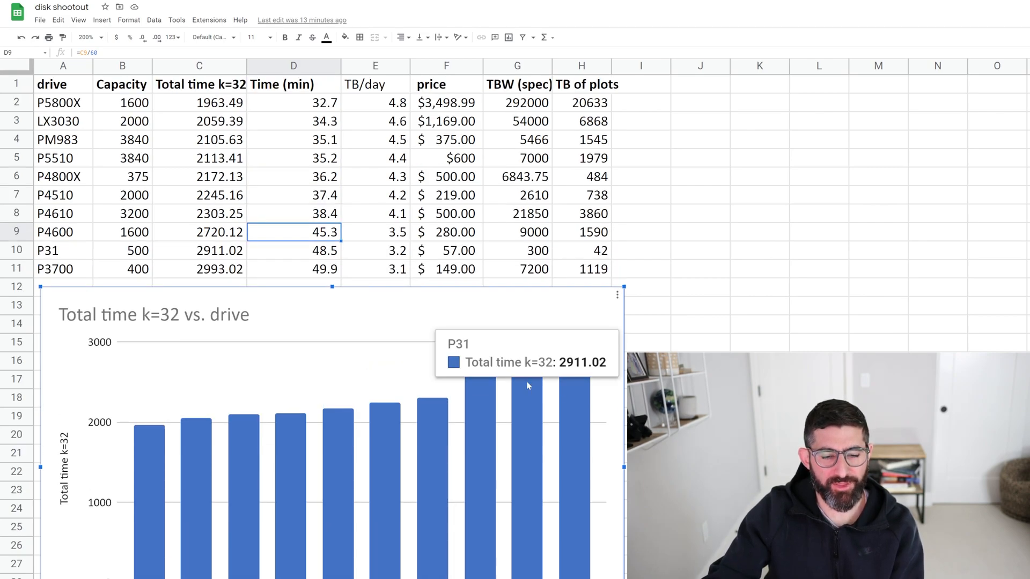
{"action": "left_click", "coordinate": [15, 251]}
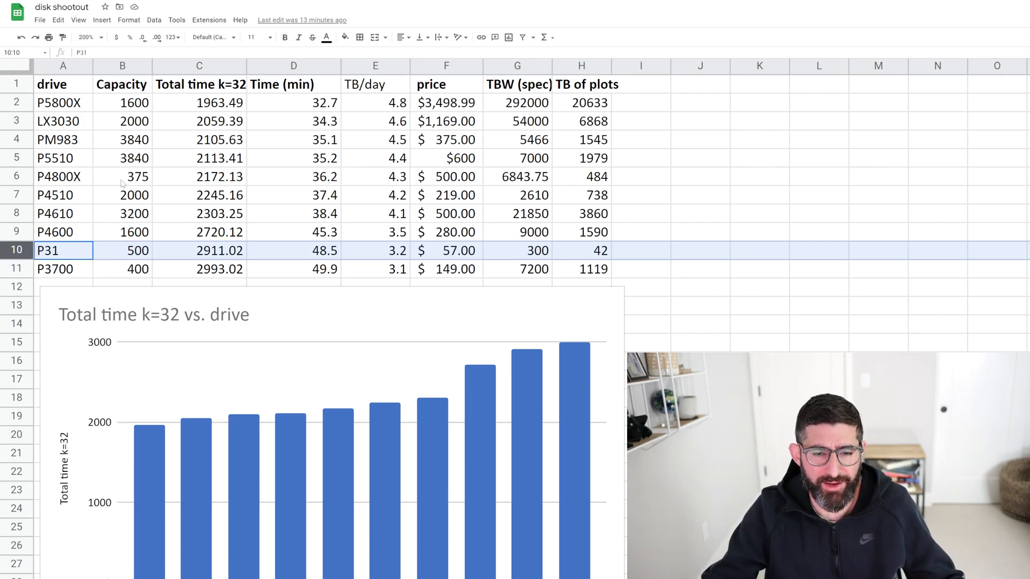
{"action": "left_click", "coordinate": [517, 251]}
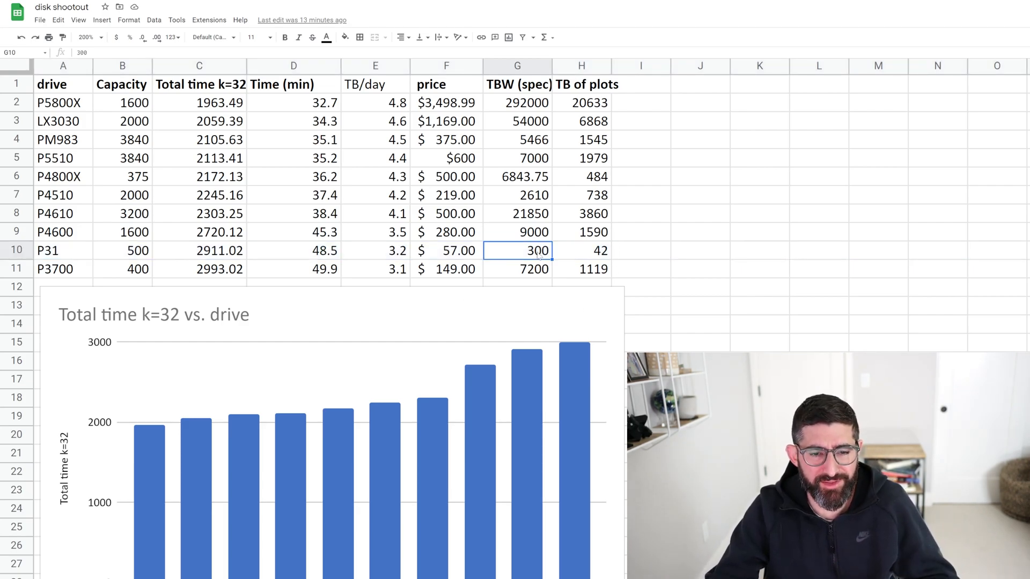
{"action": "left_click", "coordinate": [581, 251]}
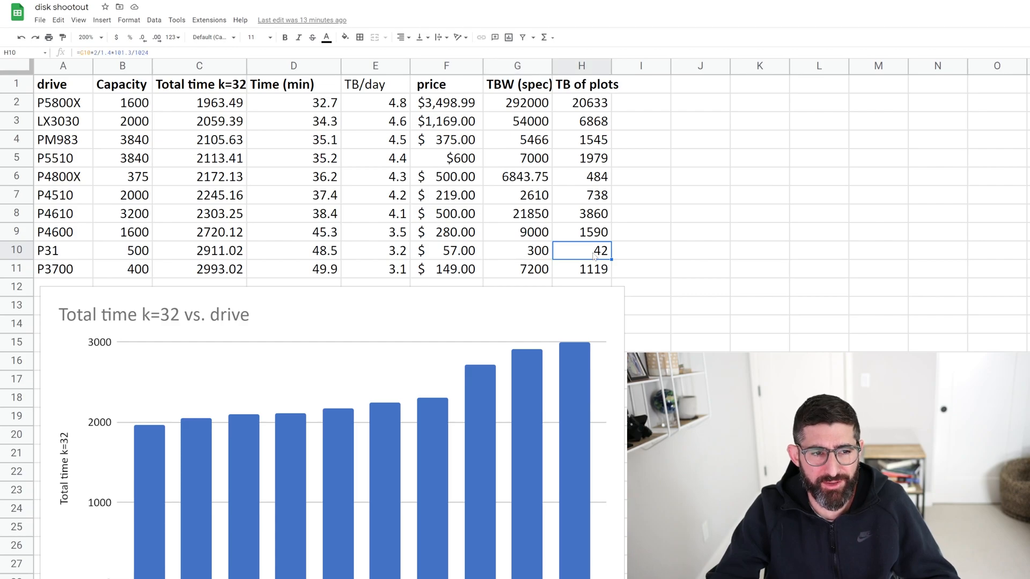
{"action": "left_click", "coordinate": [641, 251]}
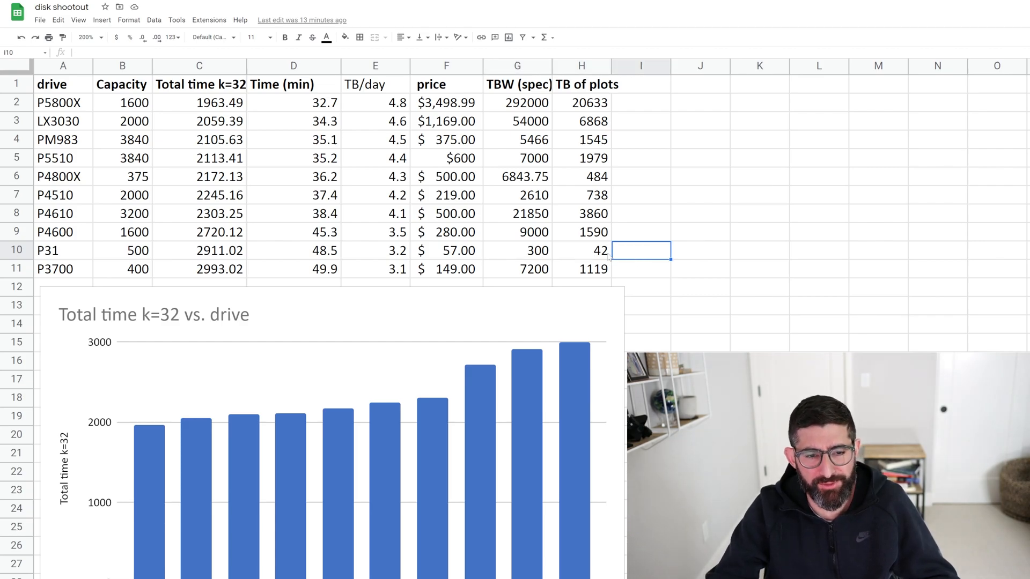
{"action": "left_click", "coordinate": [582, 251]}
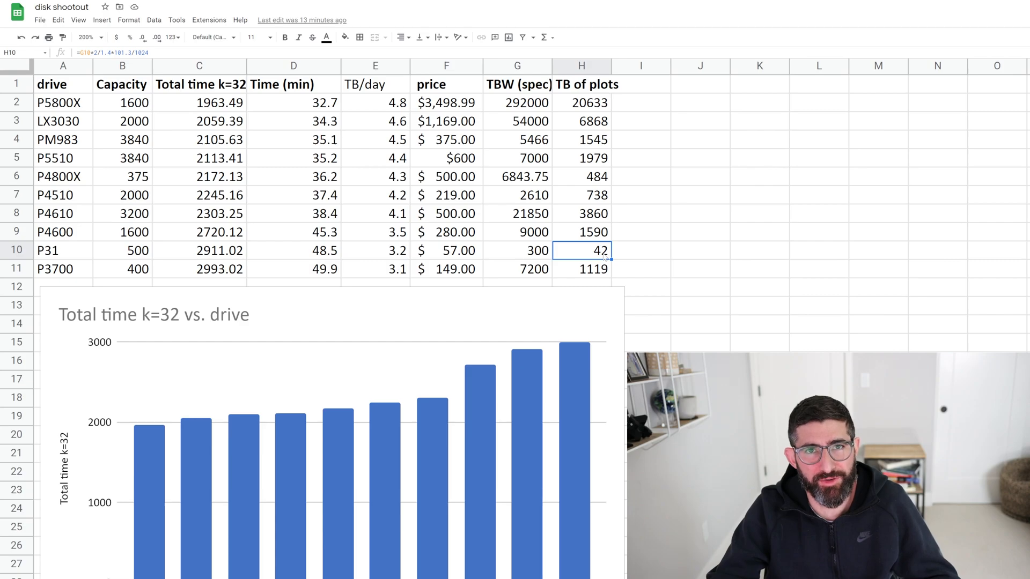
{"action": "left_click", "coordinate": [446, 251]}
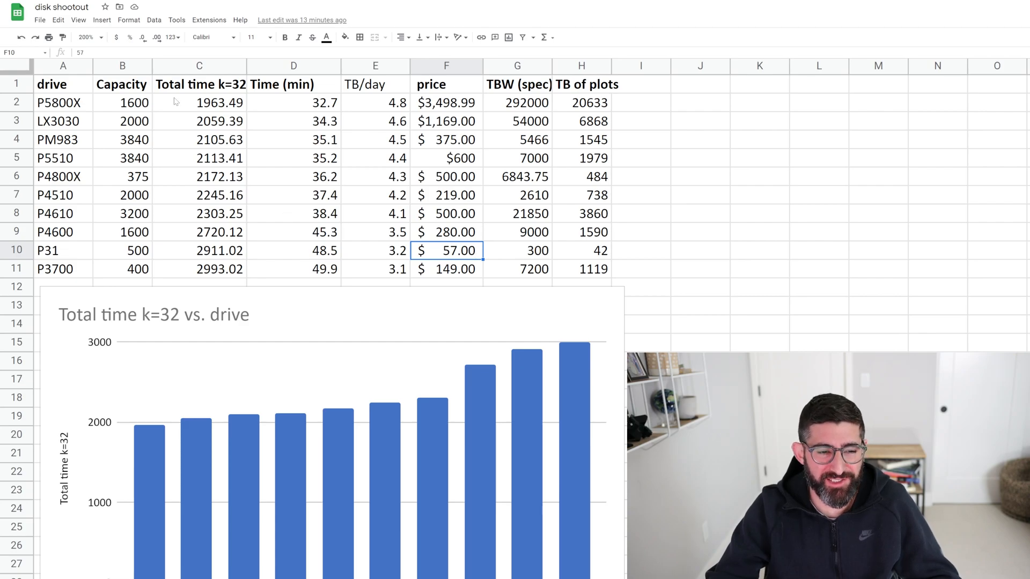
{"action": "left_click", "coordinate": [200, 251]}
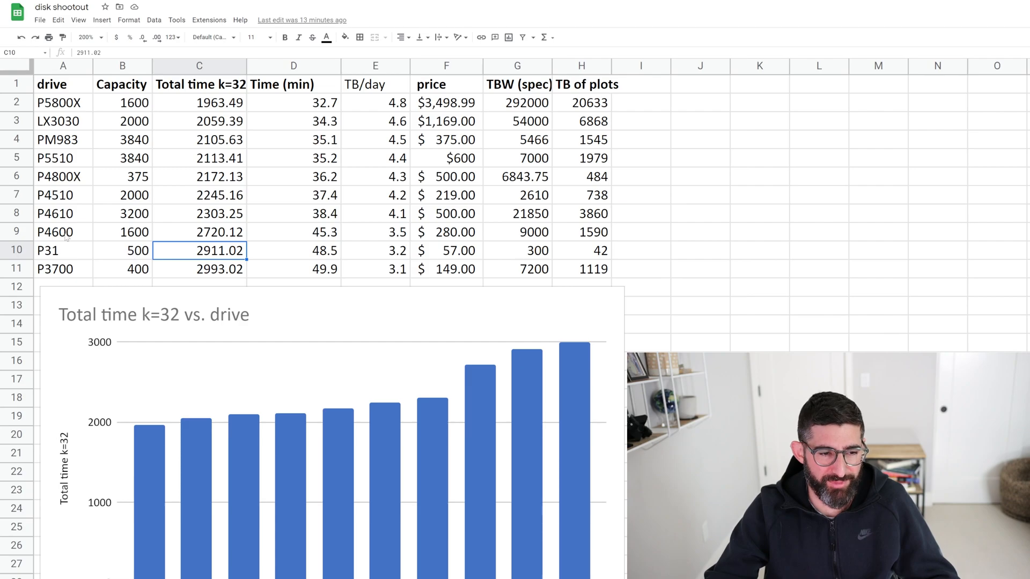
{"action": "left_click", "coordinate": [197, 268]}
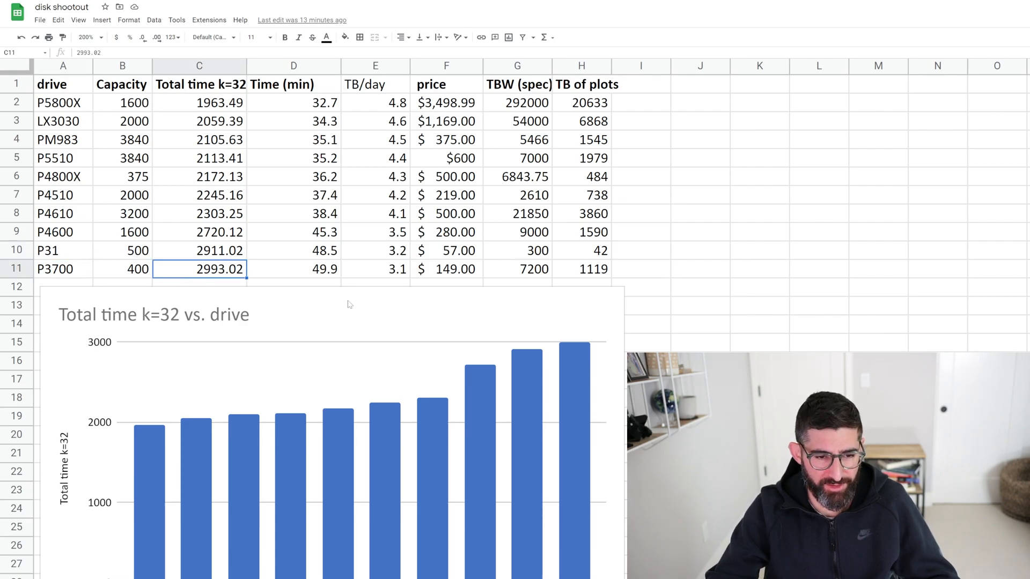
{"action": "left_click", "coordinate": [518, 270]}
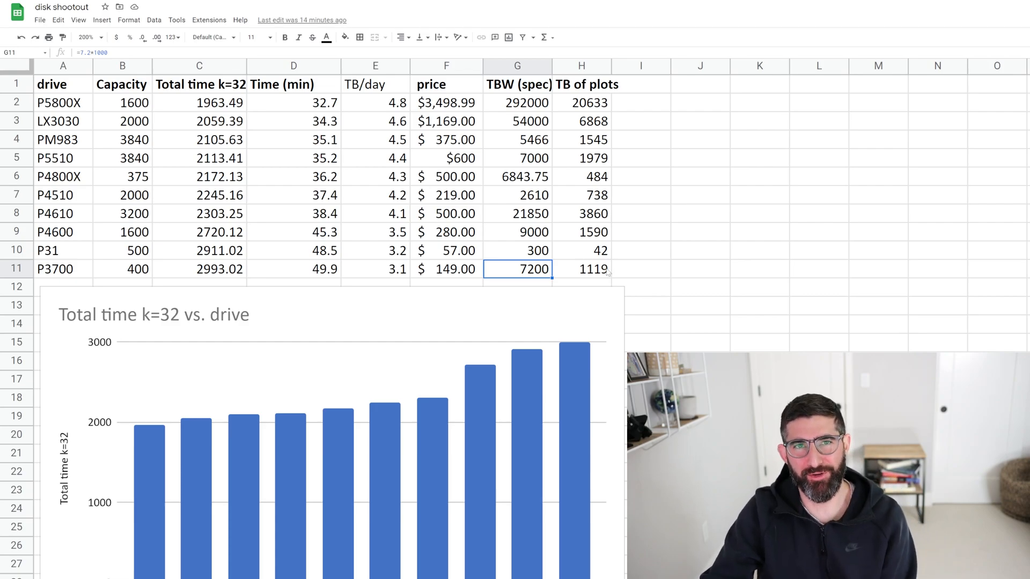
{"action": "mouse_move", "coordinate": [653, 287]}
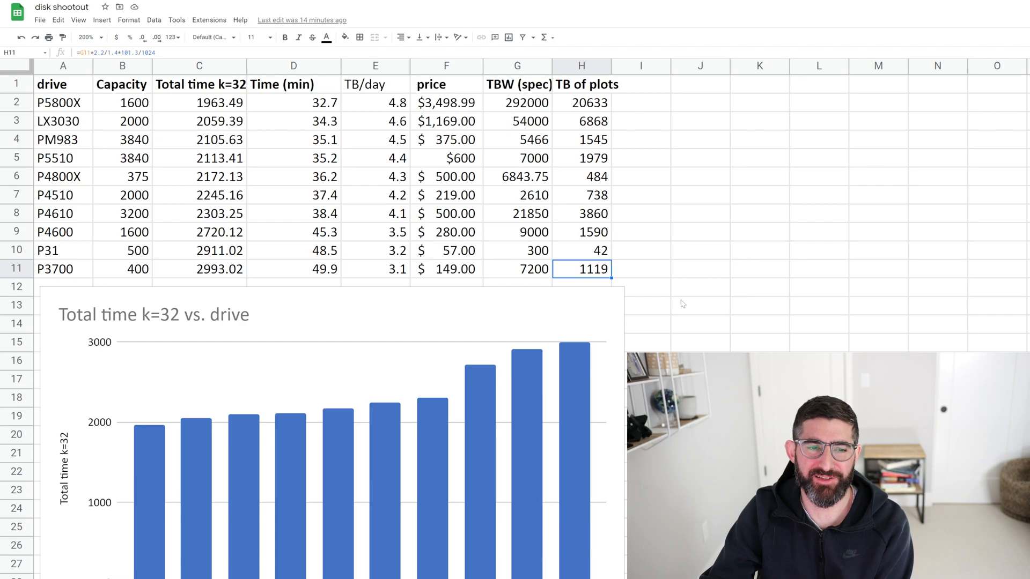
{"action": "mouse_move", "coordinate": [768, 348]}
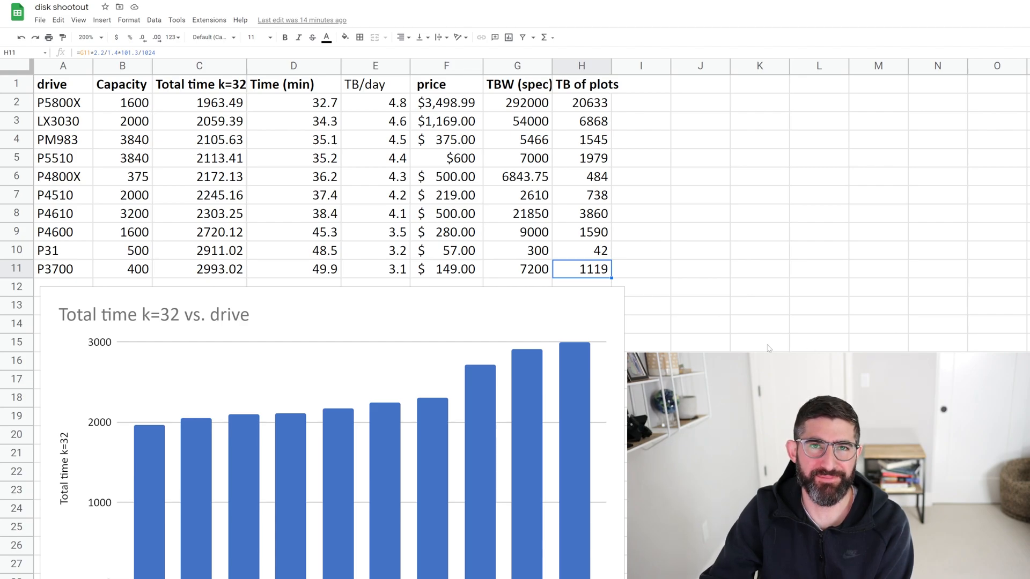
{"action": "left_click", "coordinate": [701, 324]}
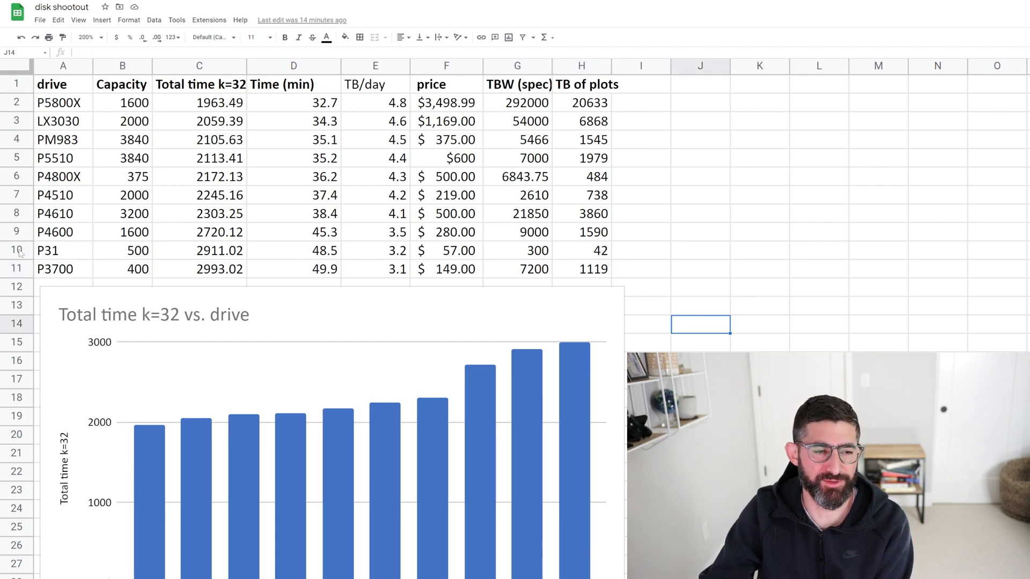
{"action": "left_click", "coordinate": [16, 251]}
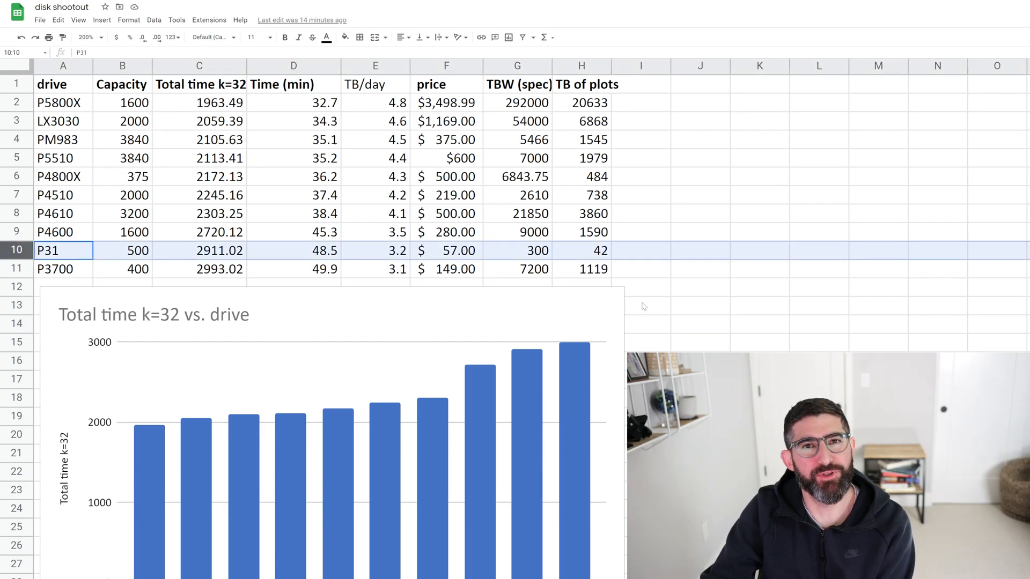
{"action": "left_click", "coordinate": [702, 287]}
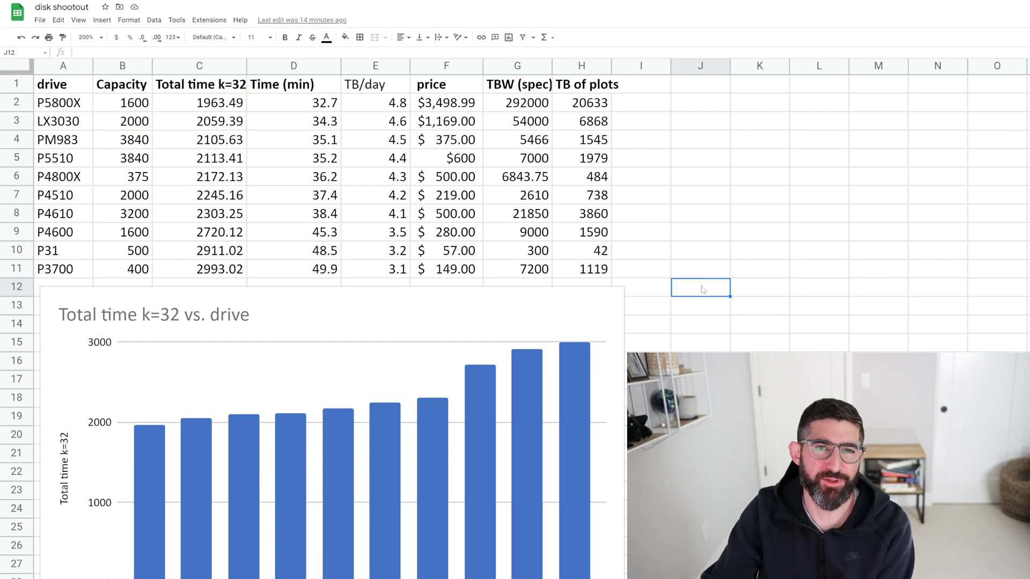
{"action": "mouse_move", "coordinate": [668, 252]}
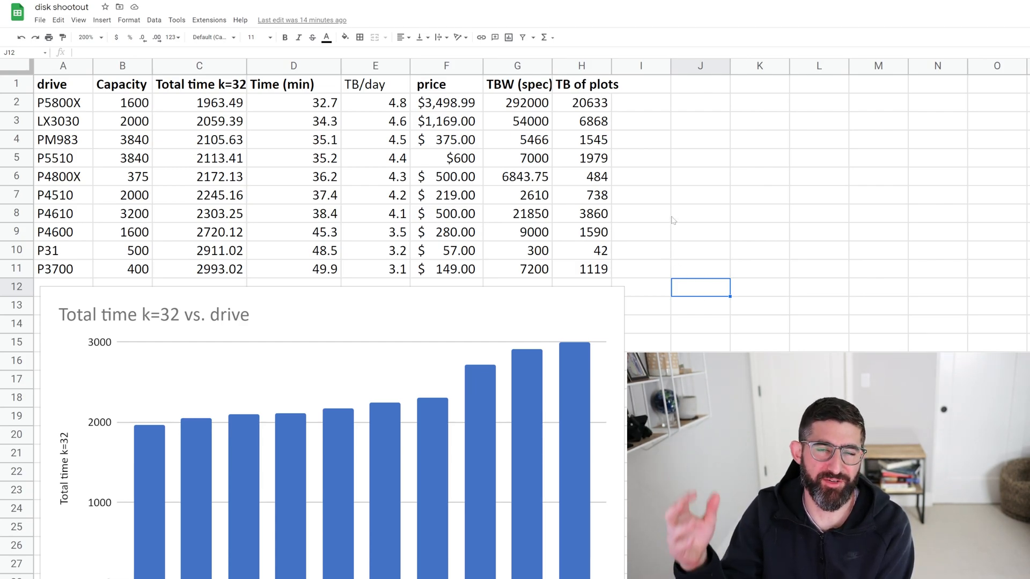
{"action": "mouse_move", "coordinate": [666, 223]}
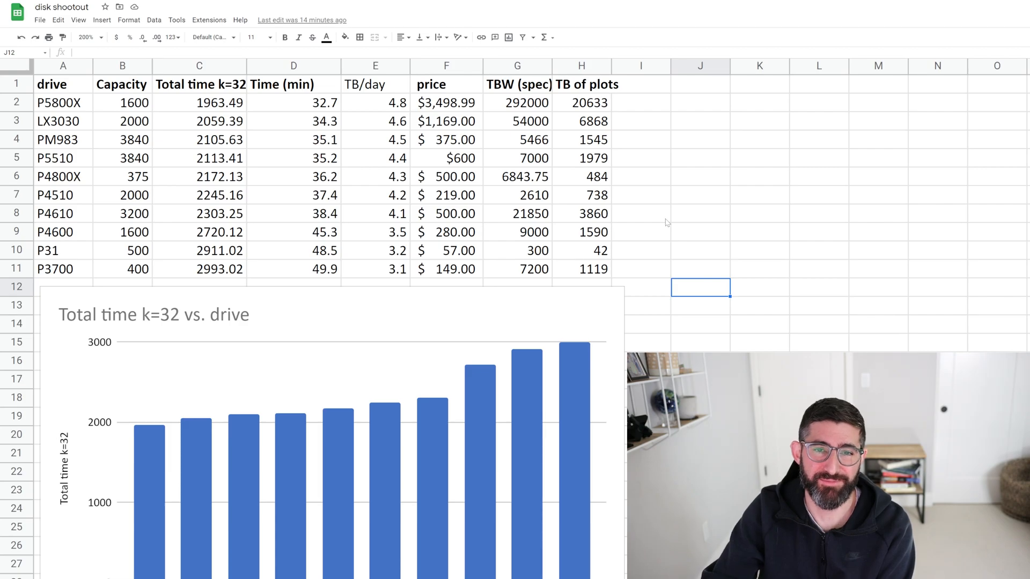
{"action": "left_click", "coordinate": [640, 232]}
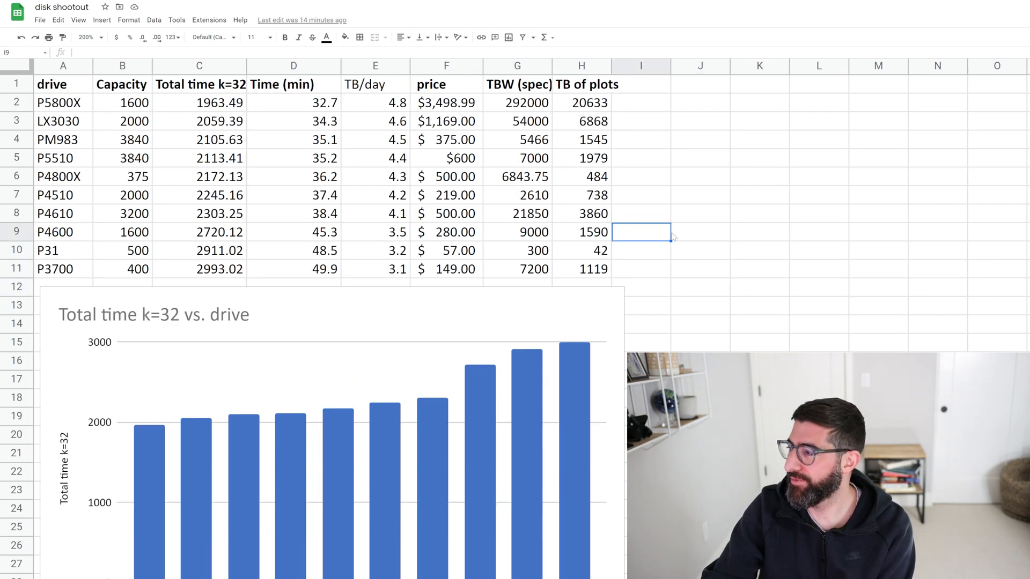
Scroll down to the TB of plots vs. drive chart with P5800X tallest near 20,600
{"action": "scroll", "scroll_direction": "down", "scroll_amount": 3}
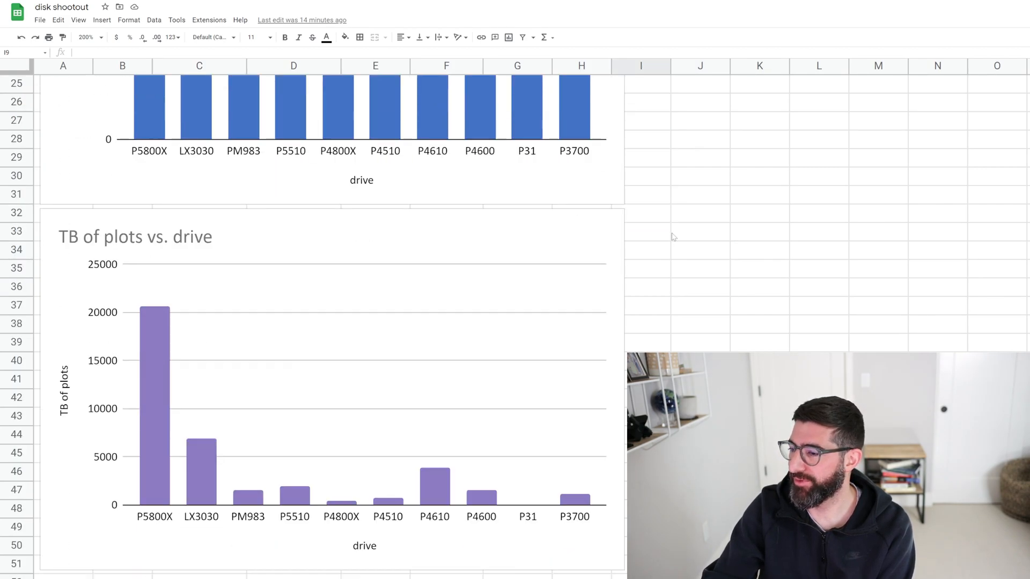
{"action": "scroll", "scroll_direction": "down", "scroll_amount": 3}
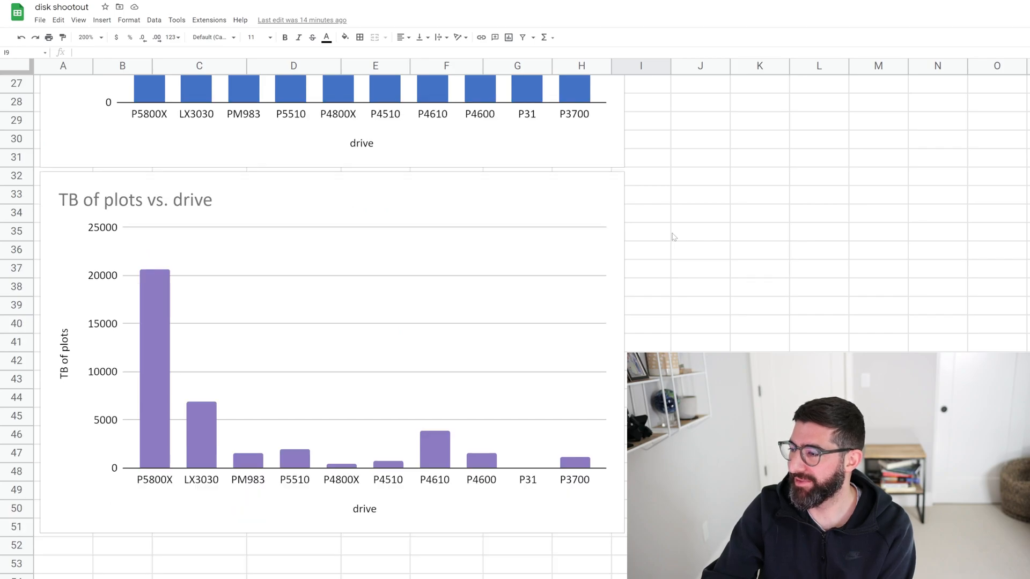
{"action": "mouse_move", "coordinate": [223, 320]}
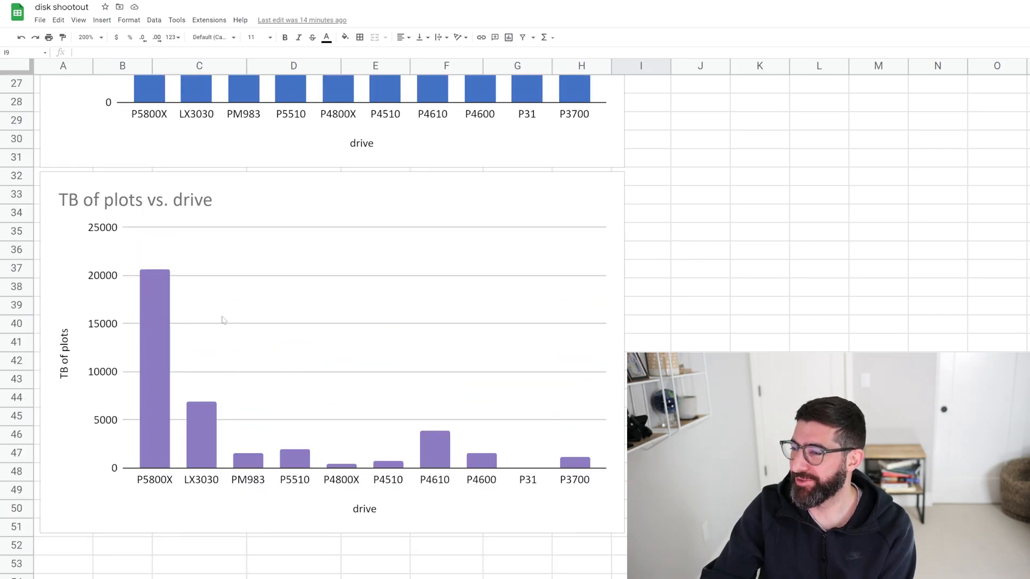
{"action": "mouse_move", "coordinate": [202, 318]}
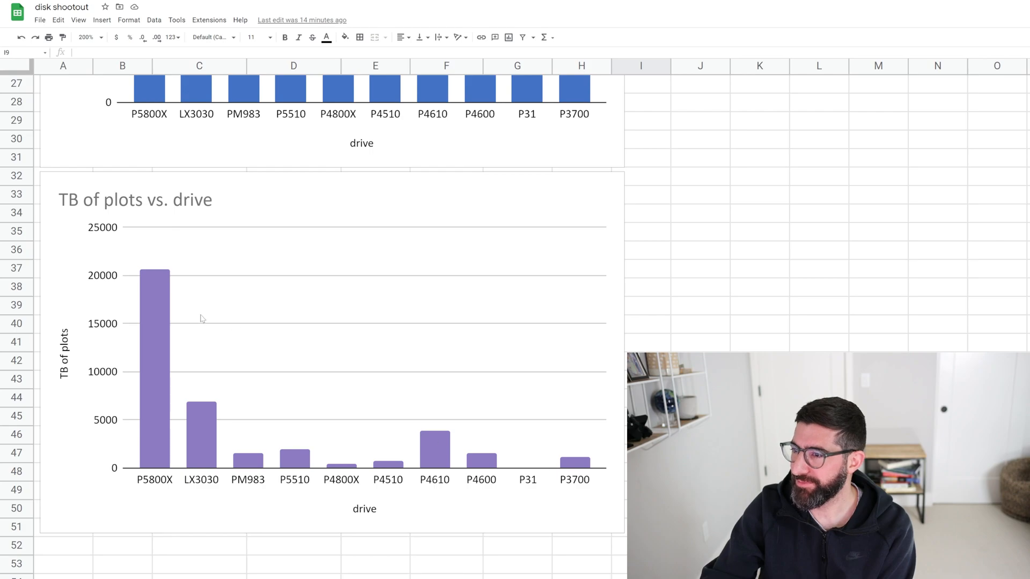
{"action": "mouse_move", "coordinate": [151, 302]}
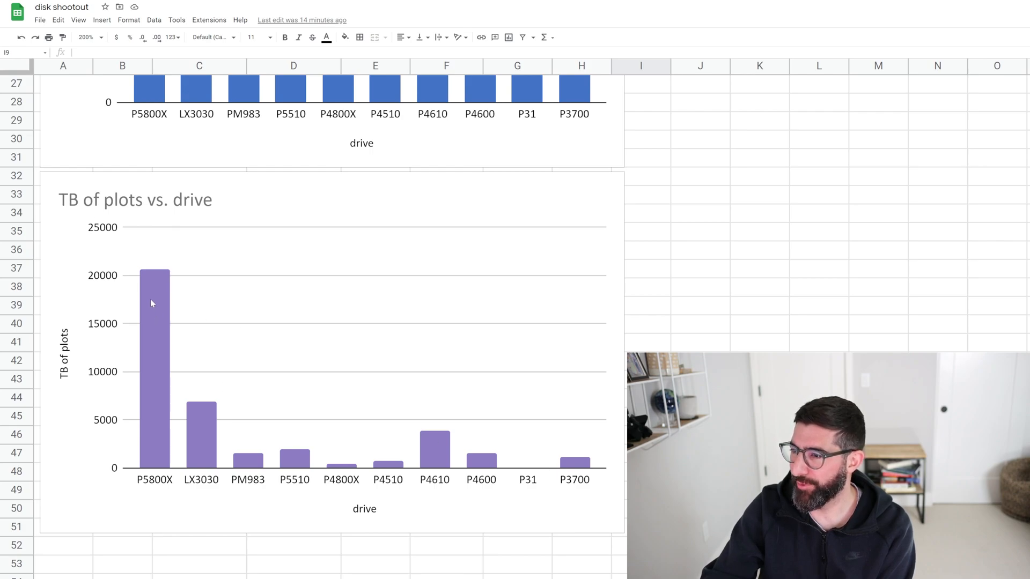